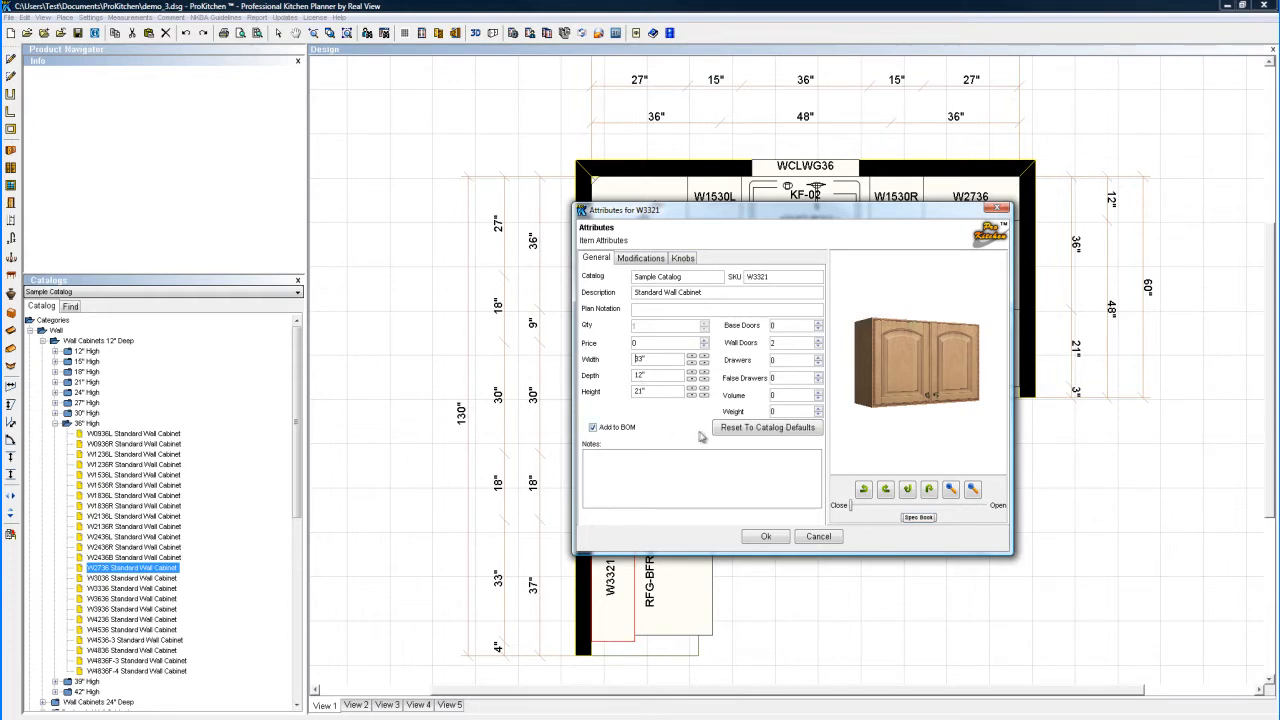
pyautogui.moveTo(697, 437)
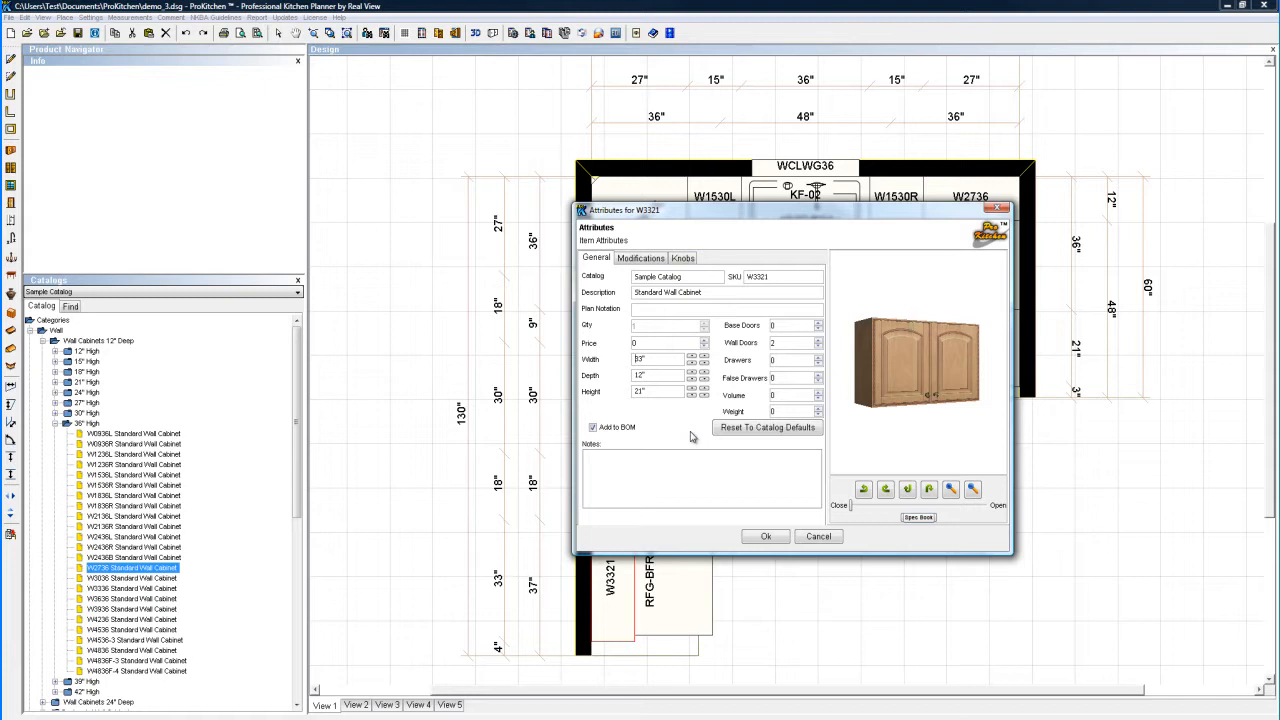
# Step: Show the W3321 cabinet's modification categories and expand Size Changing into width, depth and height options
pyautogui.click(657, 375)
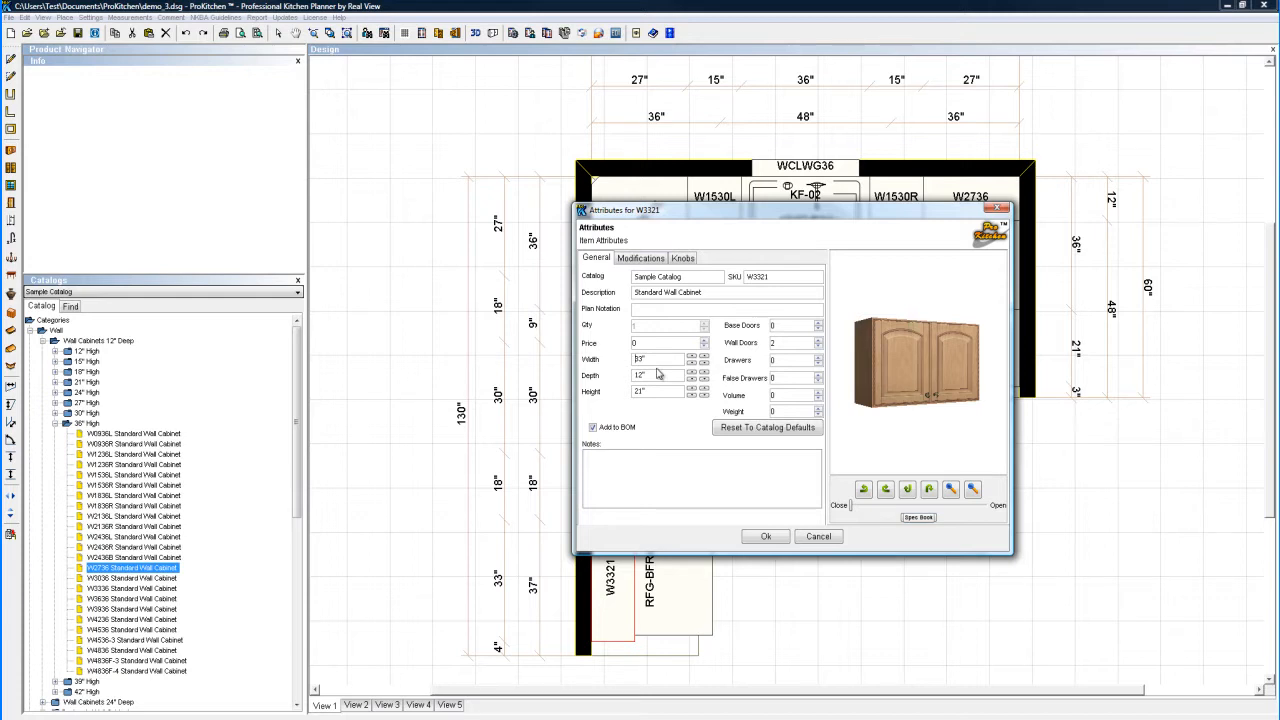
pyautogui.moveTo(658, 373)
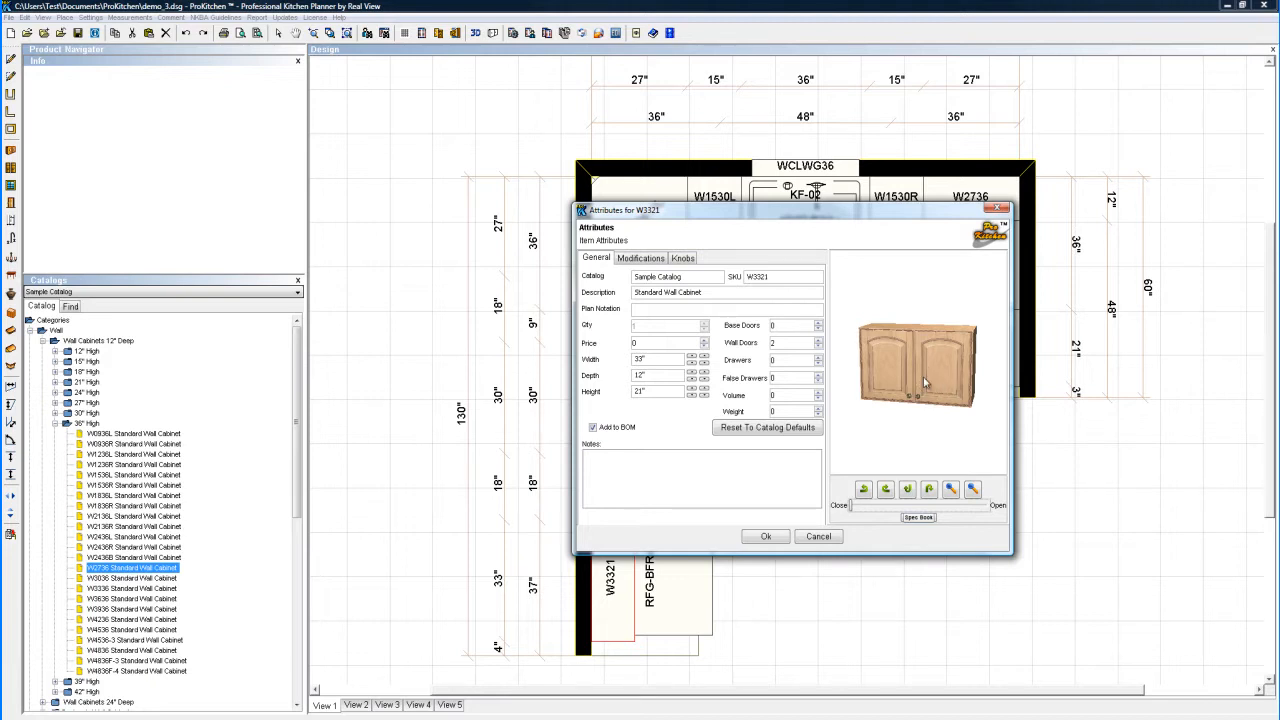
pyautogui.moveTo(898, 462)
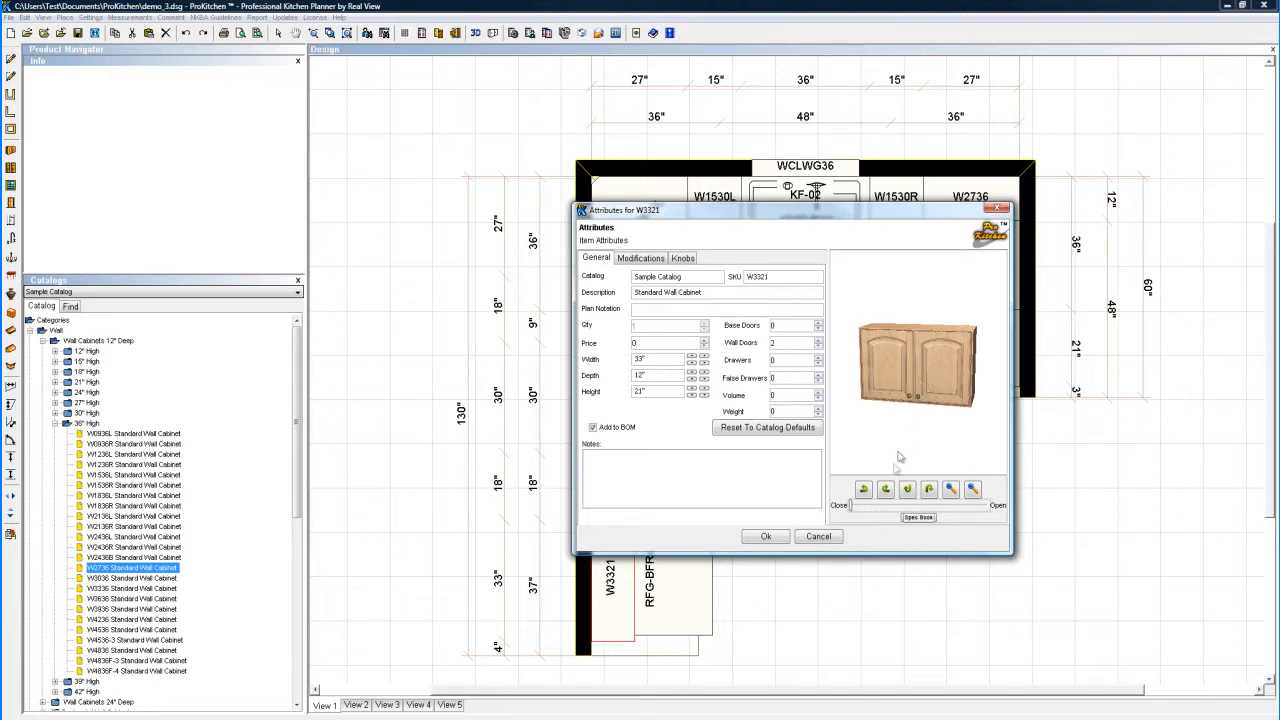
pyautogui.click(907, 489)
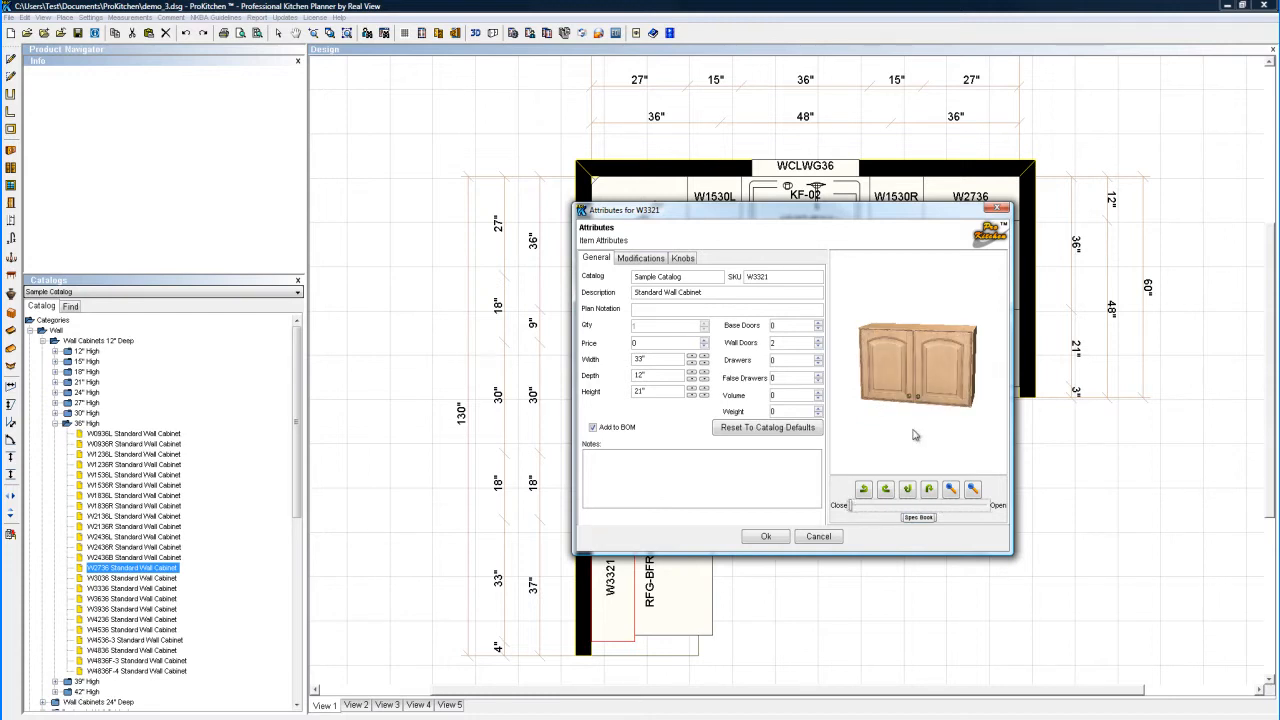
pyautogui.moveTo(920, 430)
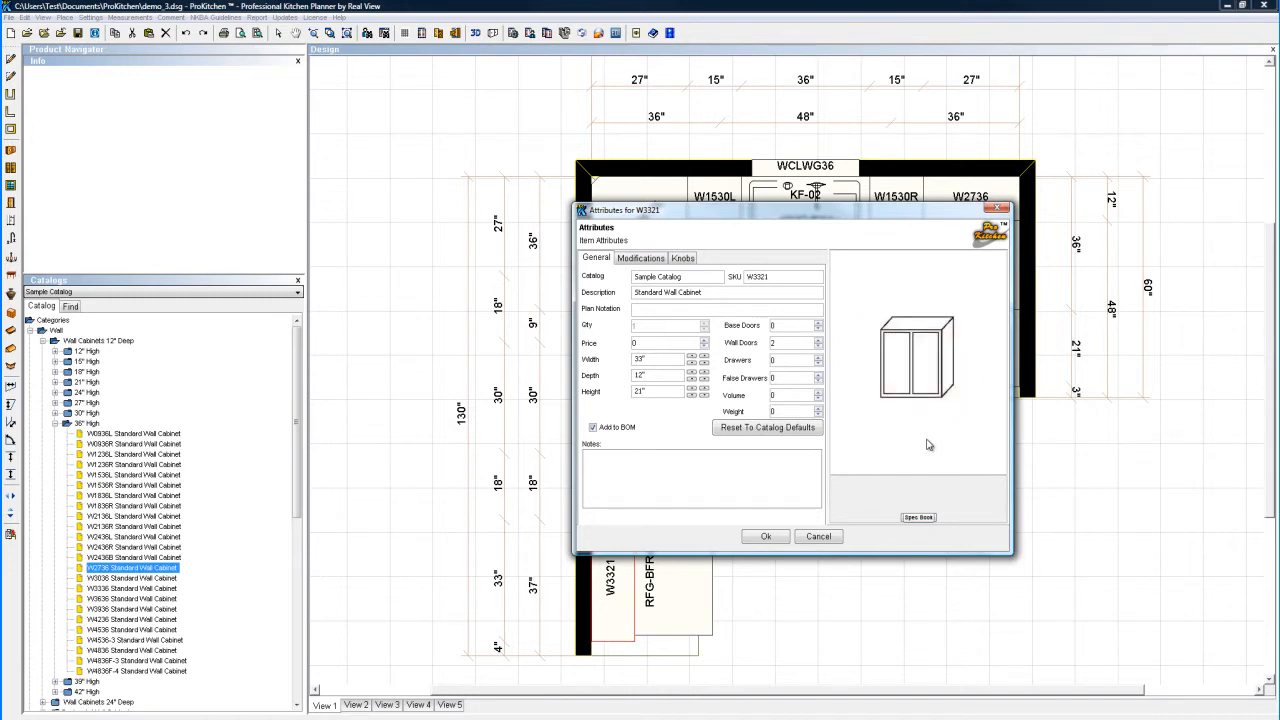
pyautogui.moveTo(925, 367)
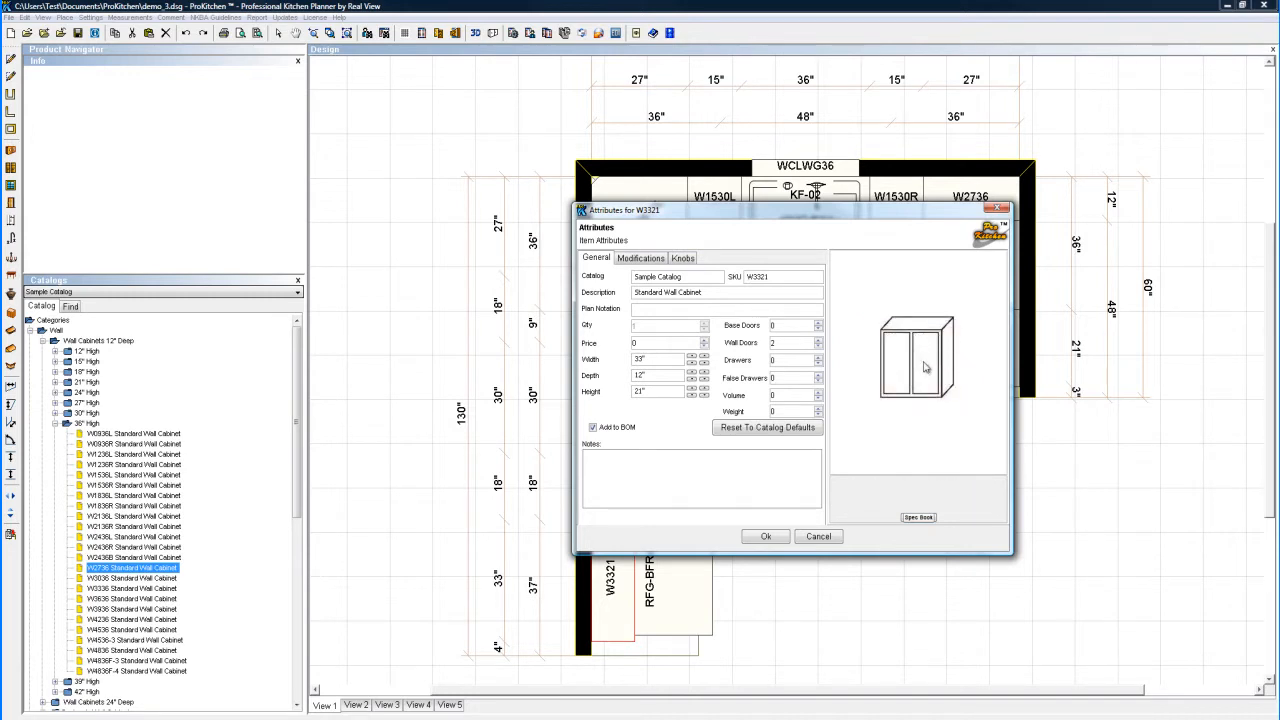
pyautogui.moveTo(930, 433)
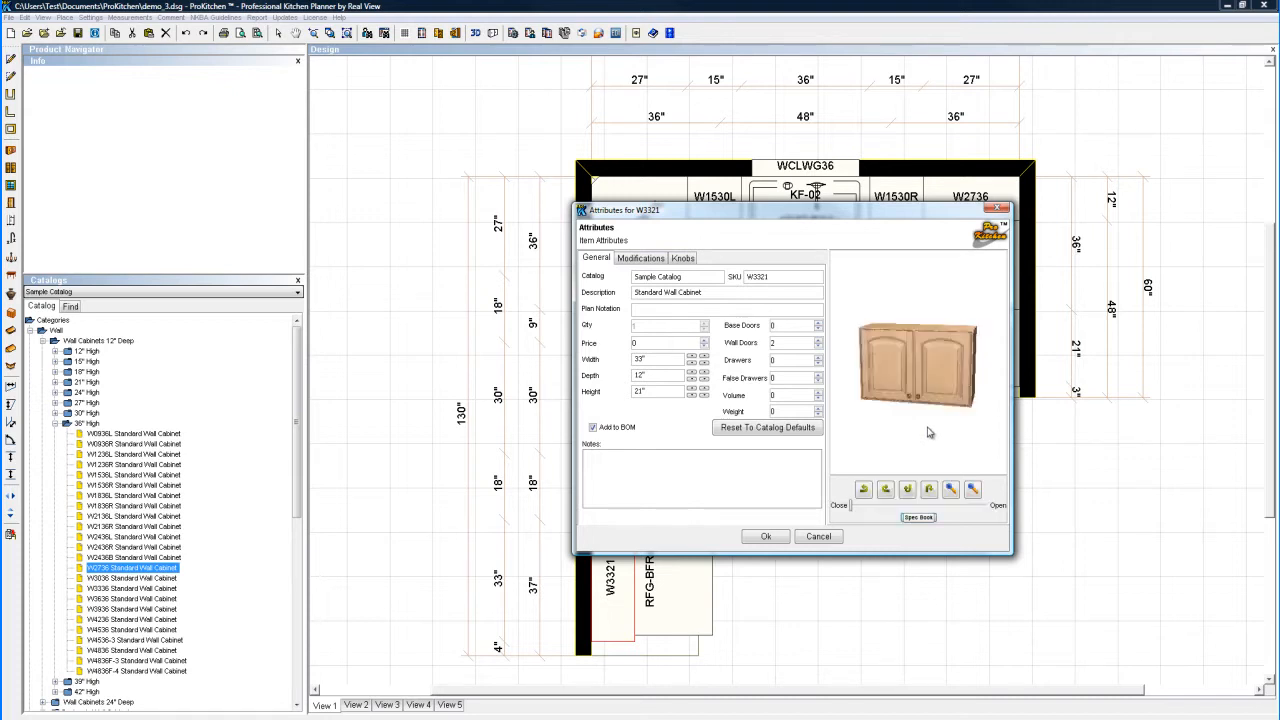
pyautogui.moveTo(903, 432)
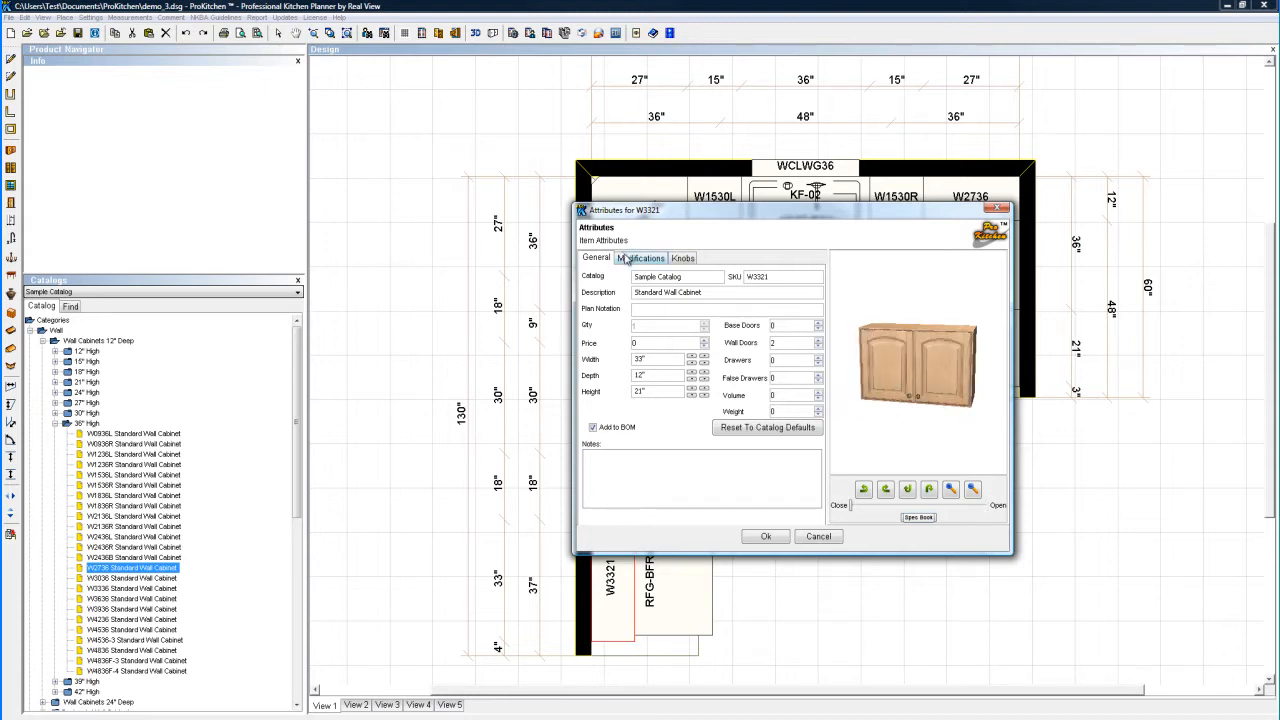
pyautogui.click(639, 257)
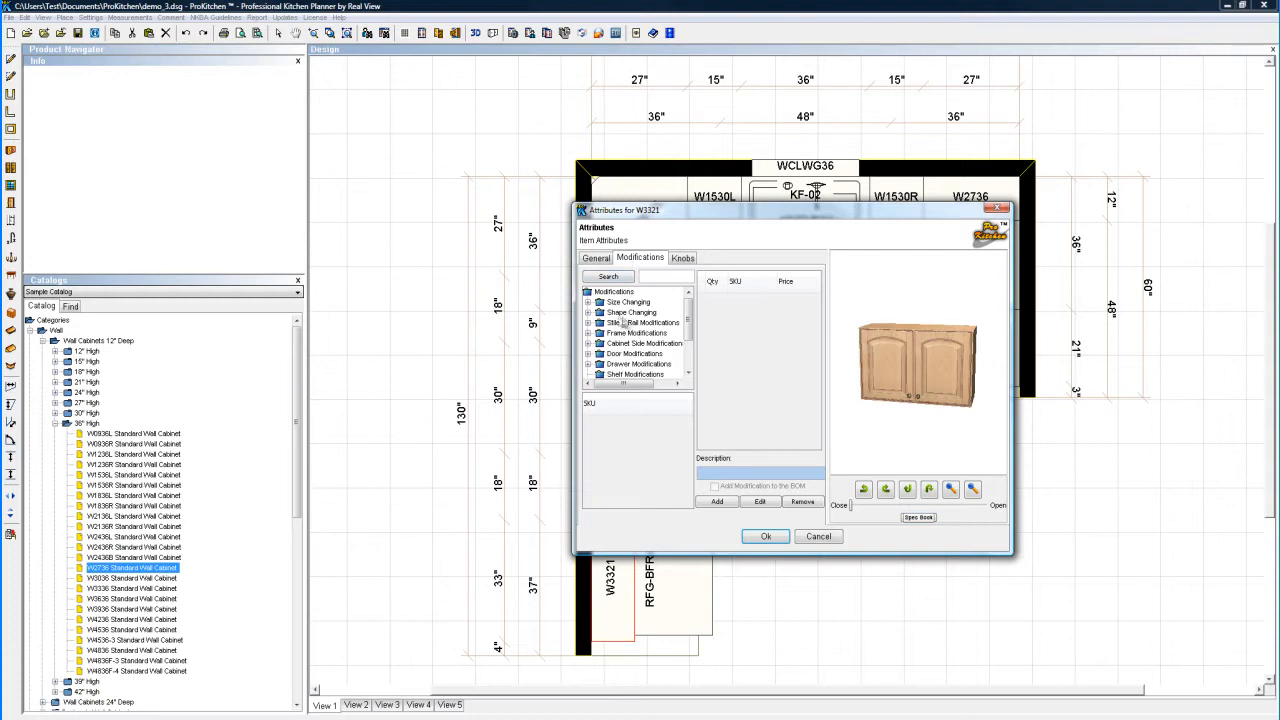
pyautogui.scroll(-3)
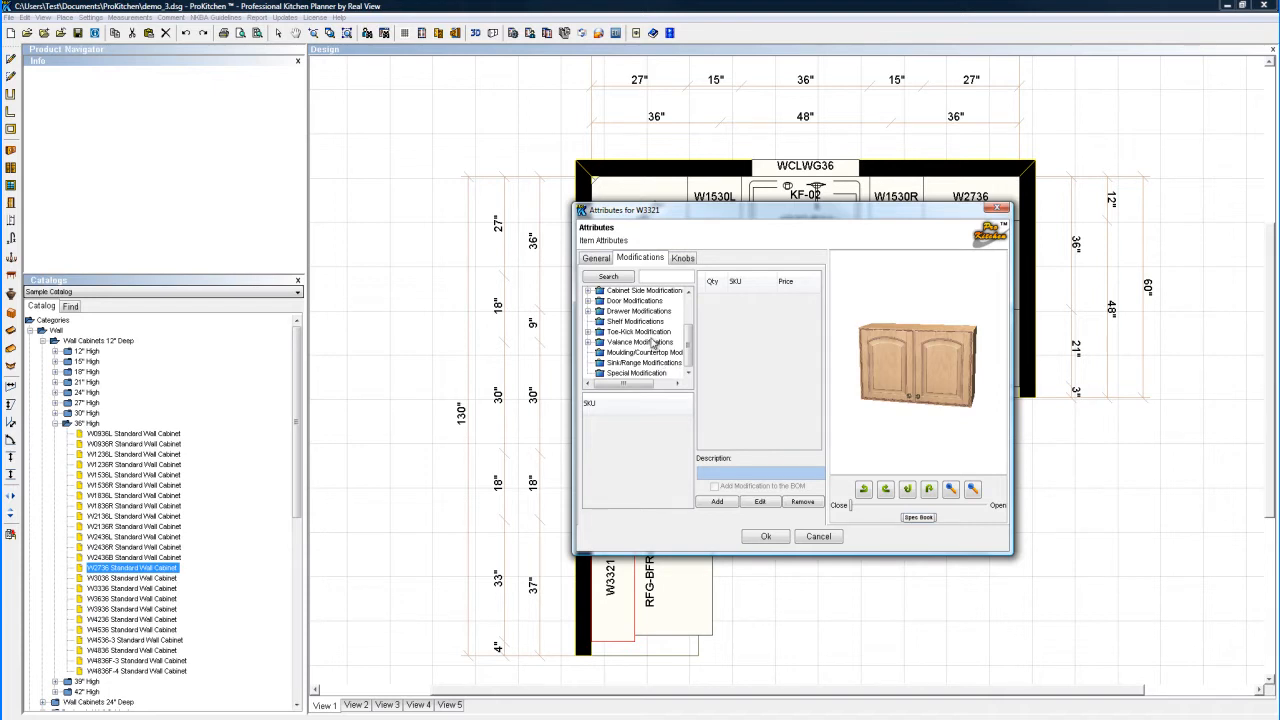
pyautogui.scroll(3)
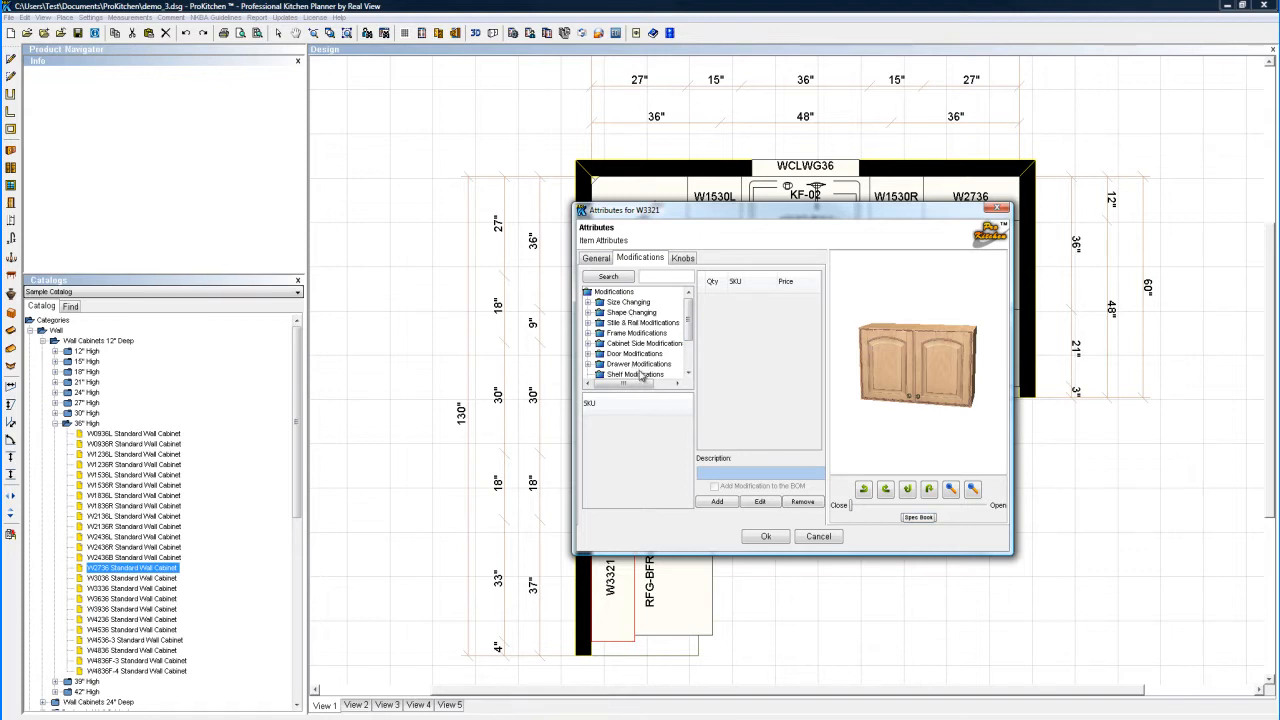
pyautogui.moveTo(650, 368)
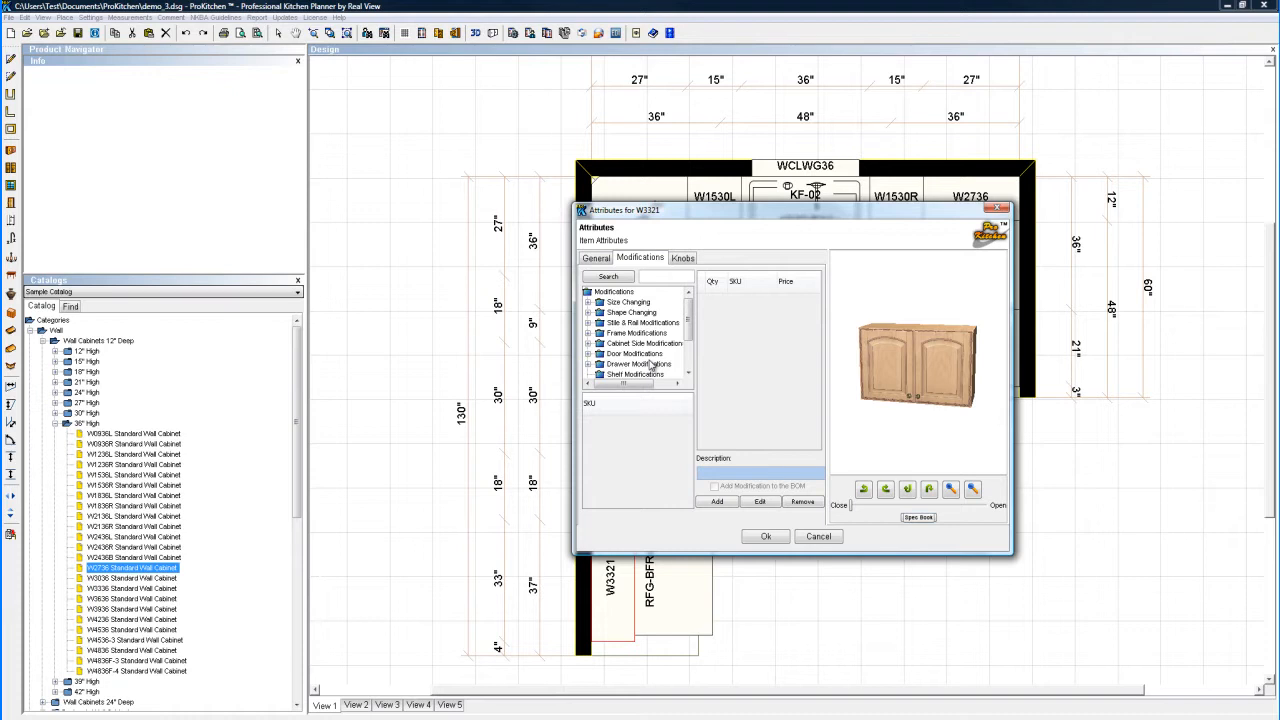
pyautogui.moveTo(655, 363)
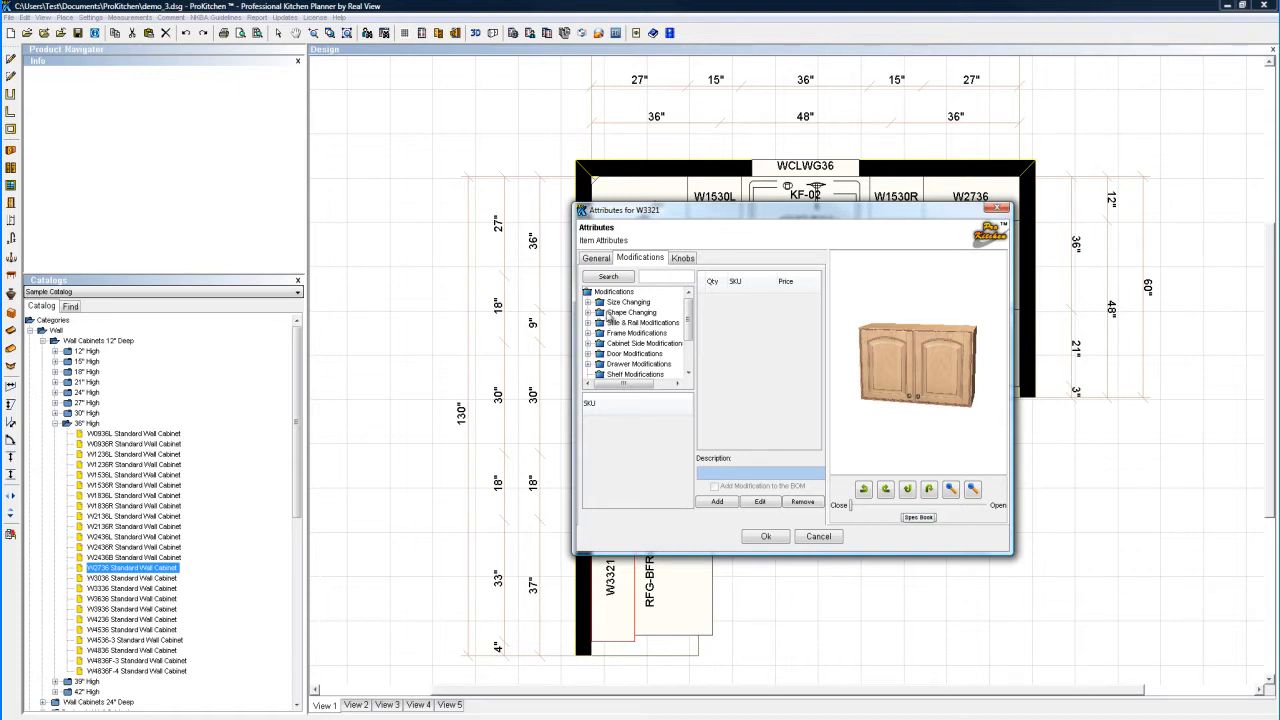
pyautogui.click(589, 302)
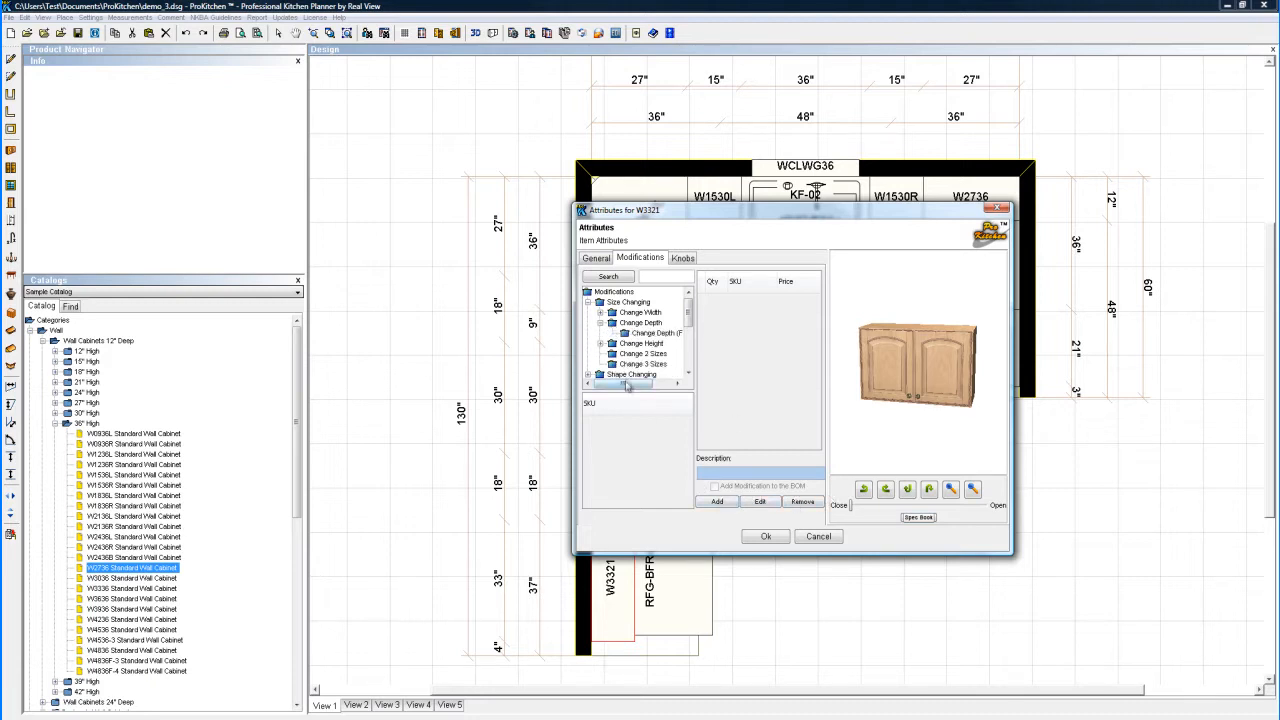
# Step: Add the D15 change-depth-to-15" modification from the Change Depth list to cabinet W3321
pyautogui.click(640, 332)
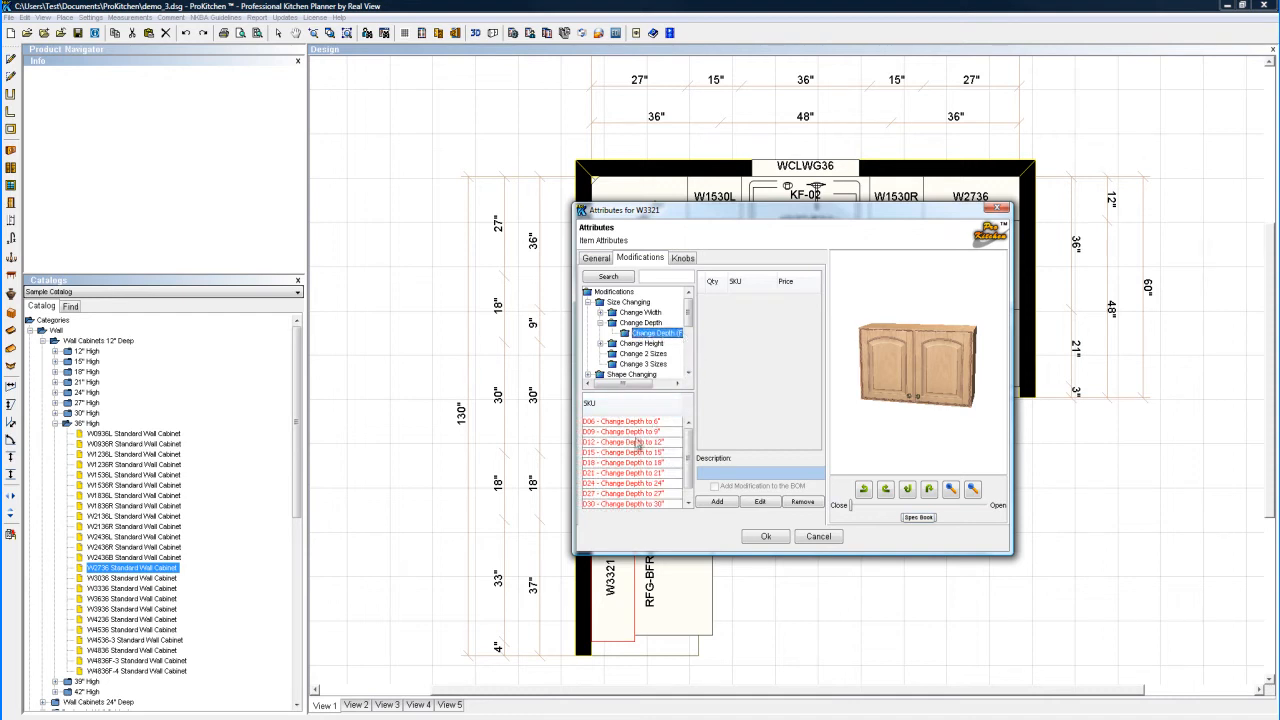
pyautogui.click(622, 462)
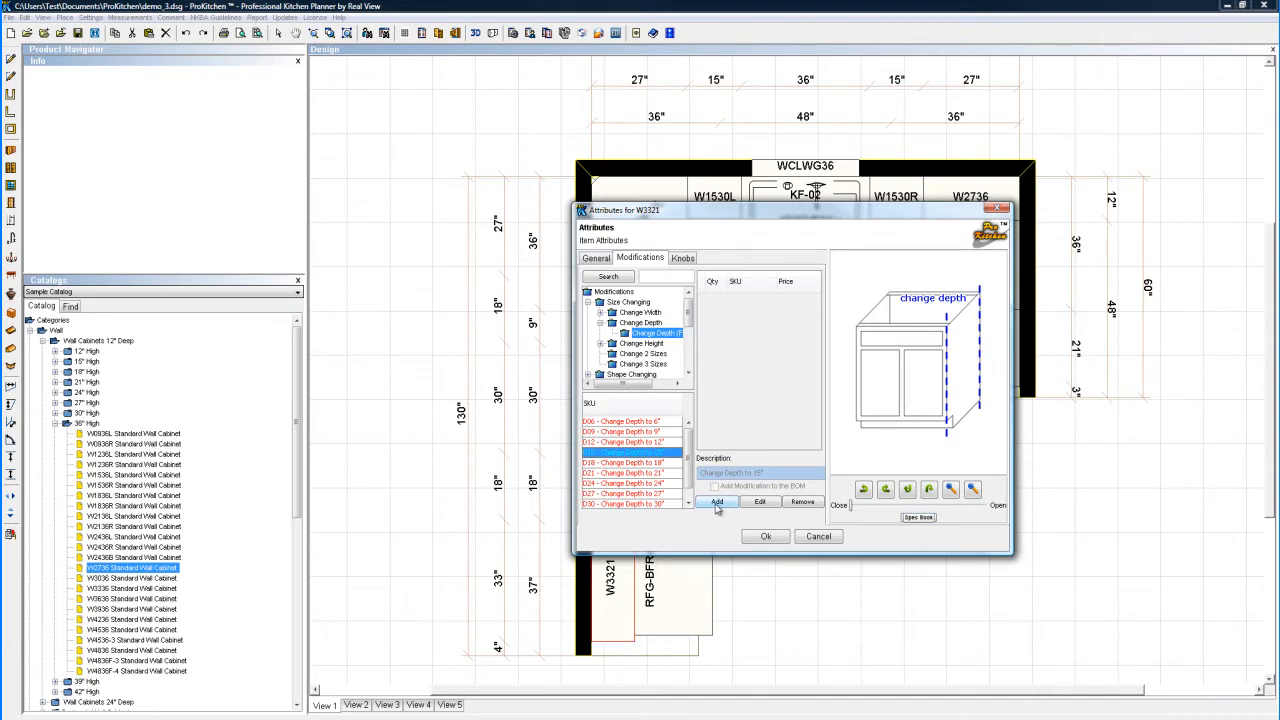
pyautogui.click(718, 501)
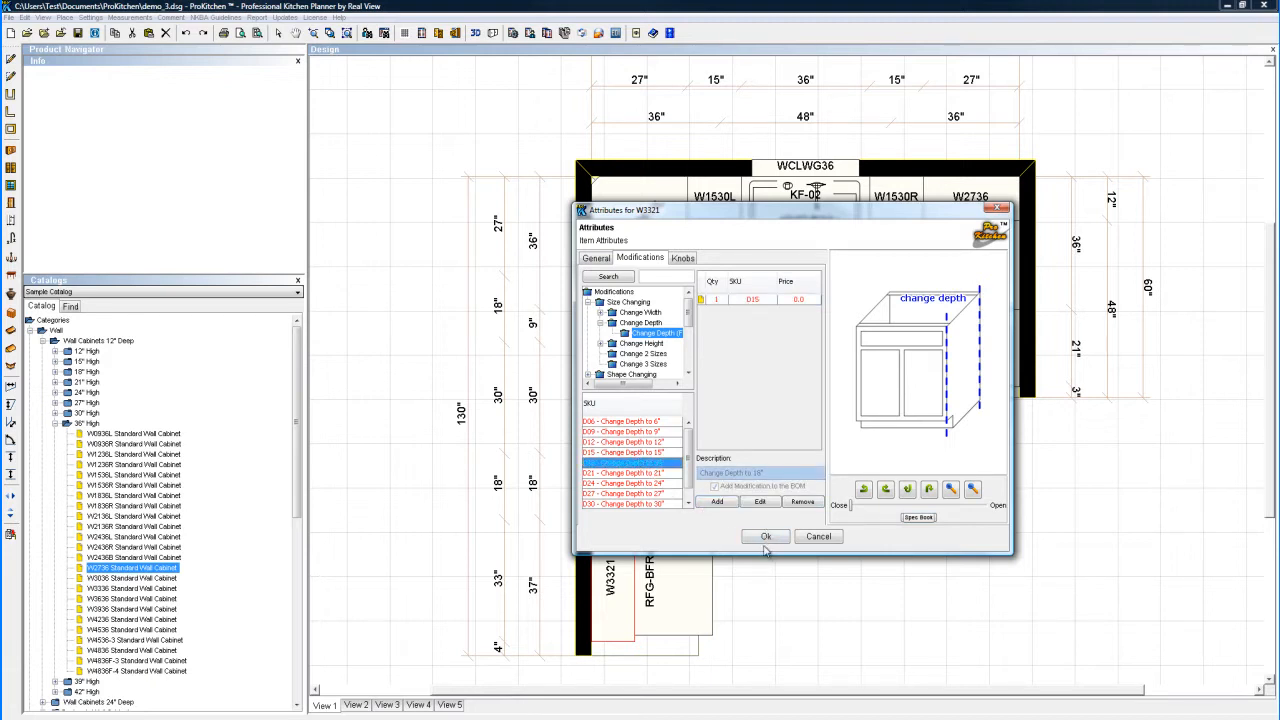
pyautogui.moveTo(752, 336)
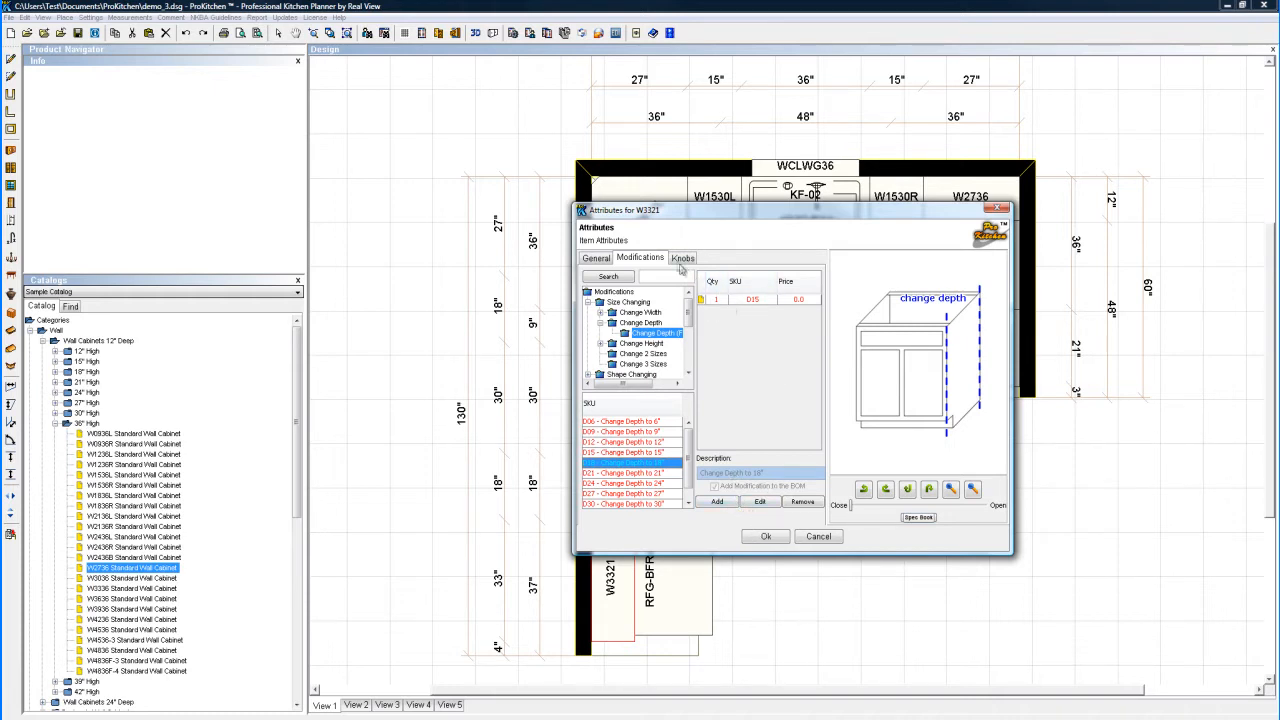
# Step: Try the knob positions and settle on bottom-left placement for the W3321 door knobs
pyautogui.click(683, 258)
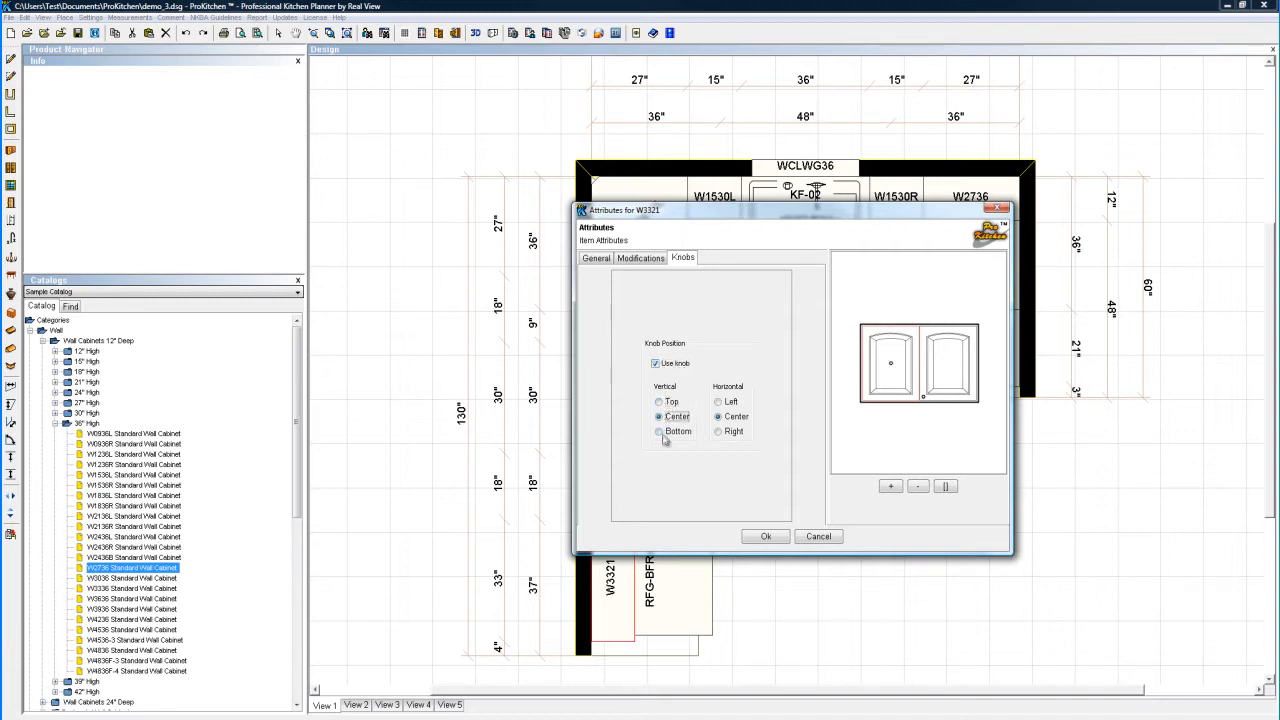
pyautogui.click(659, 431)
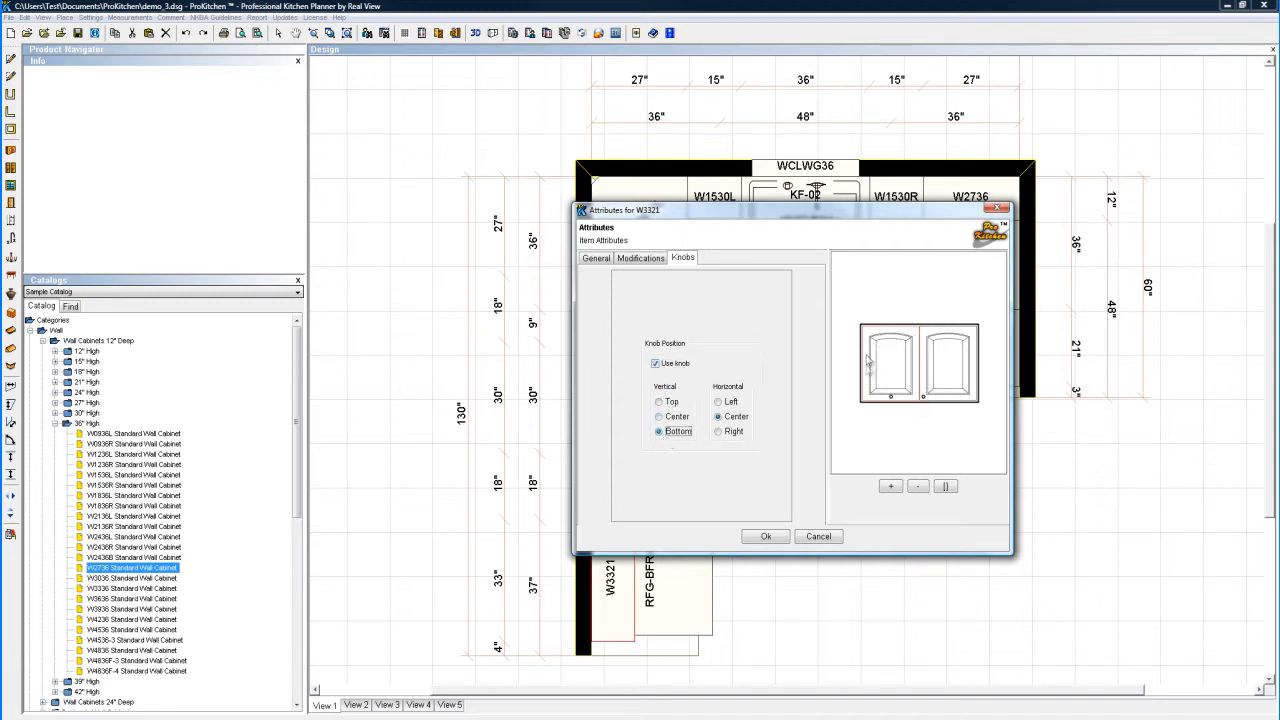
pyautogui.click(718, 401)
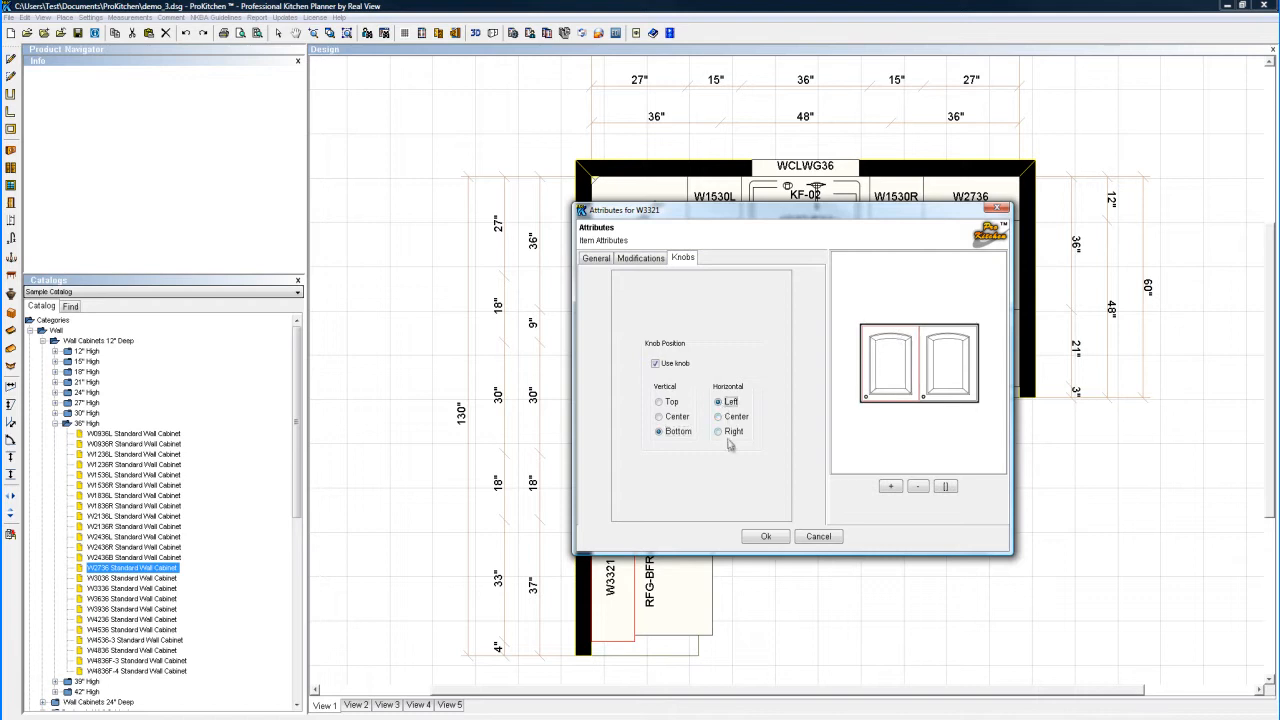
pyautogui.click(718, 416)
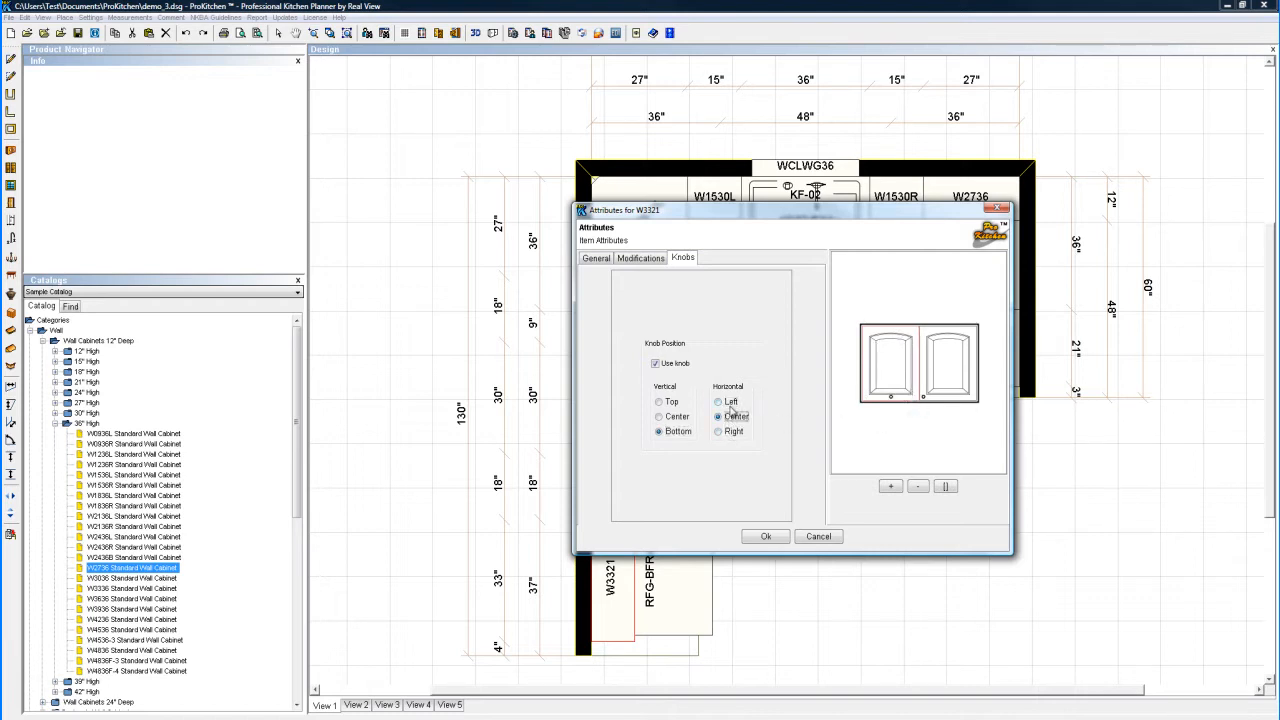
pyautogui.click(719, 431)
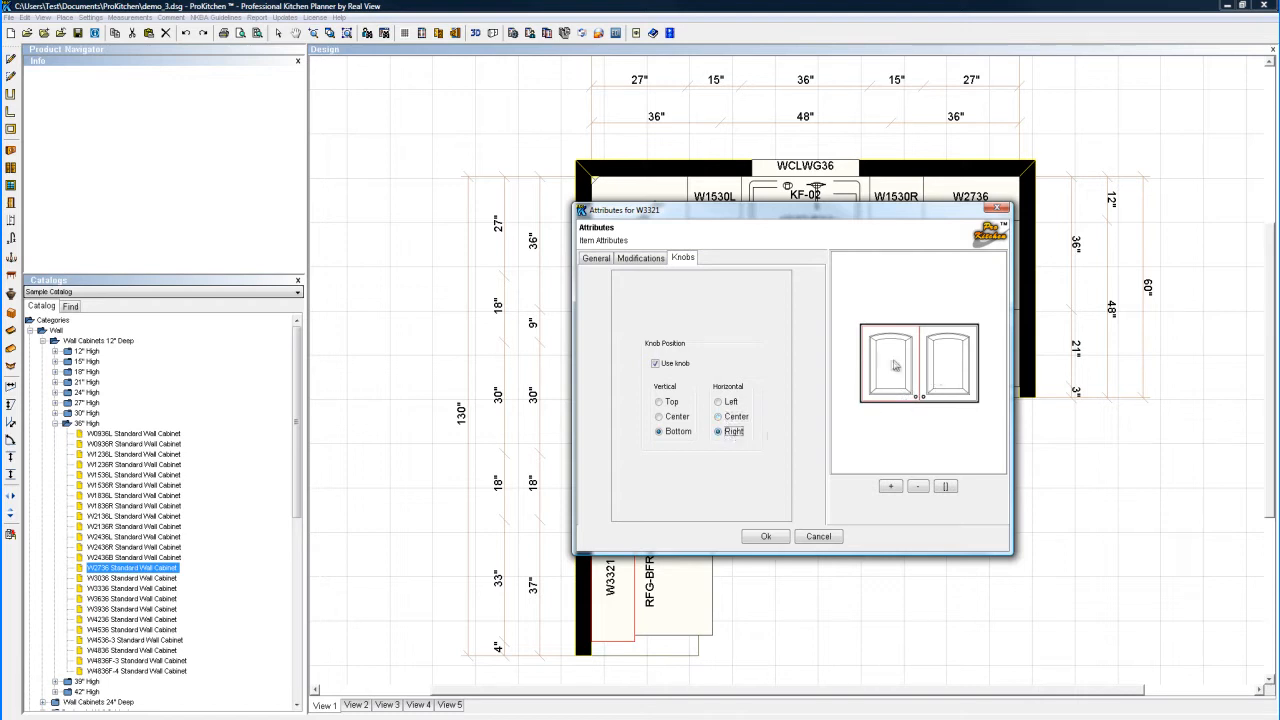
pyautogui.click(718, 401)
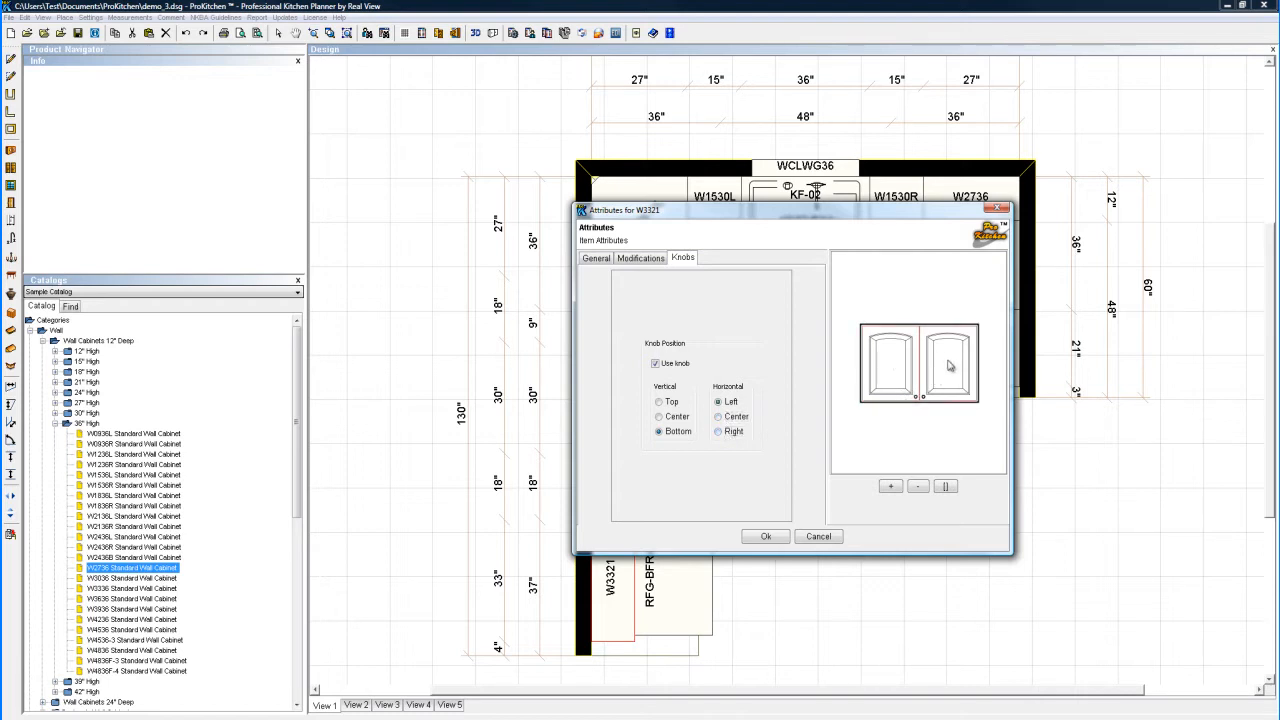
pyautogui.click(718, 431)
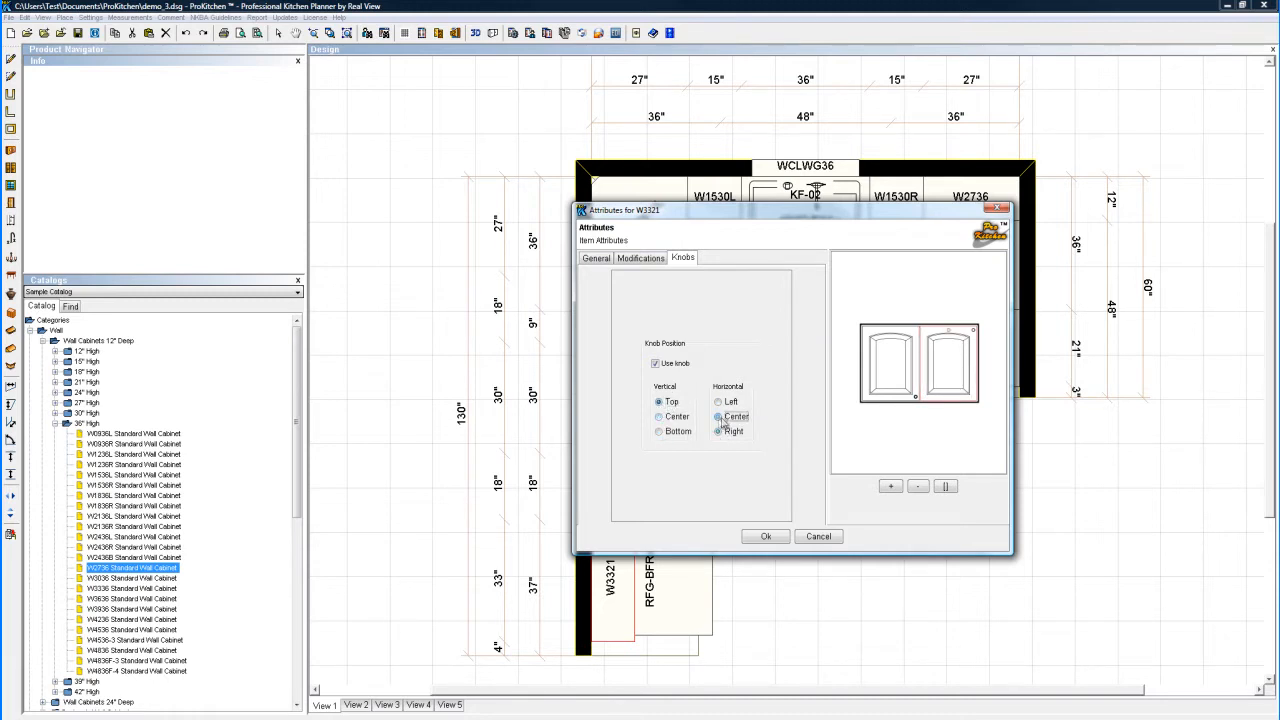
pyautogui.click(718, 417)
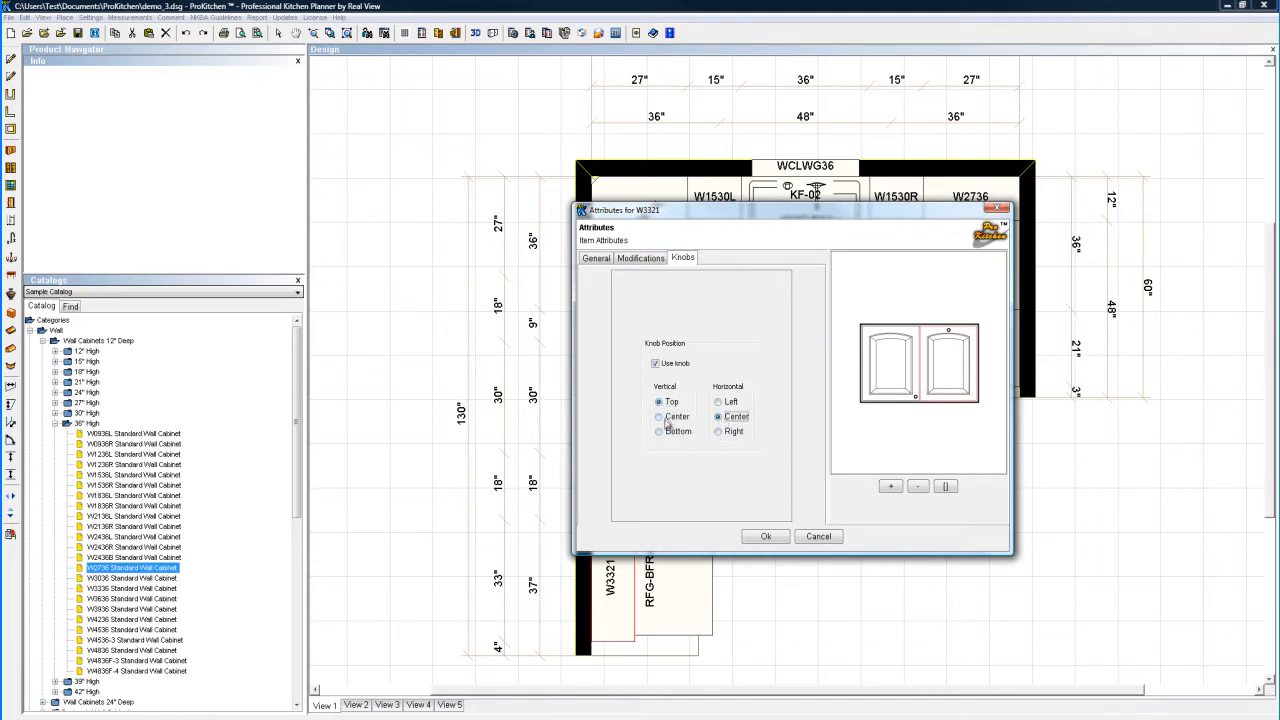
pyautogui.click(659, 417)
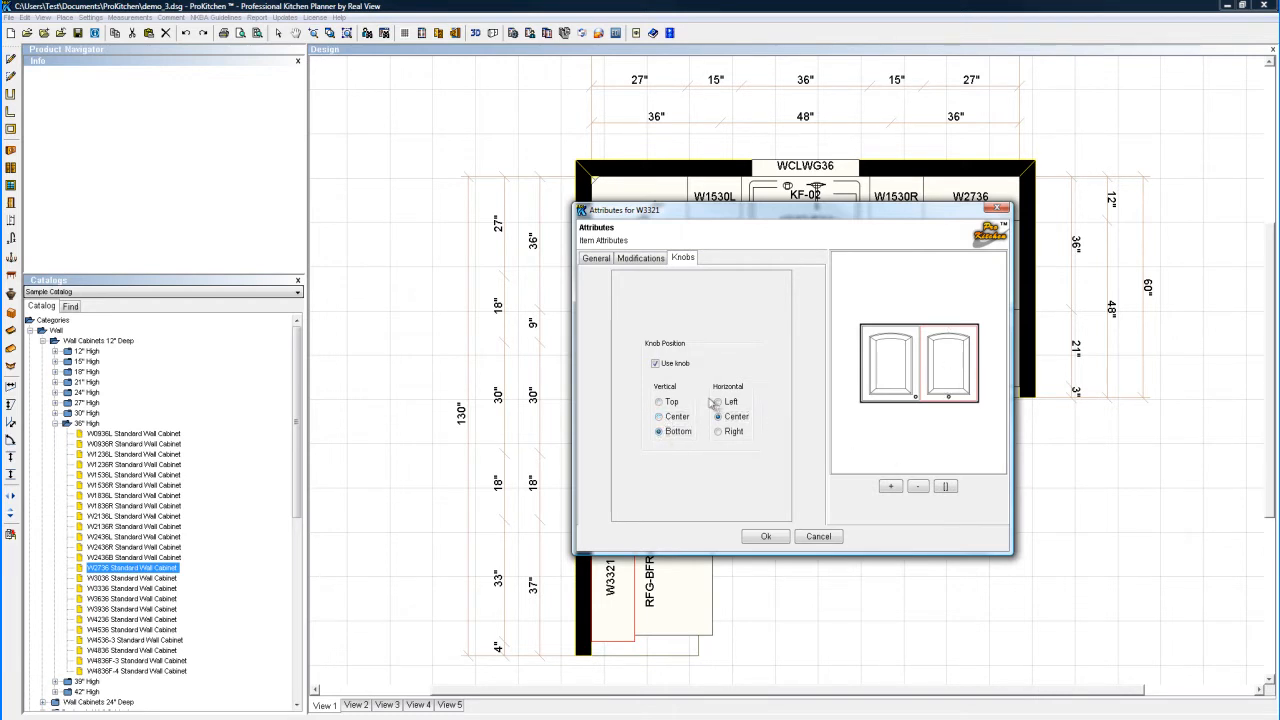
pyautogui.click(718, 401)
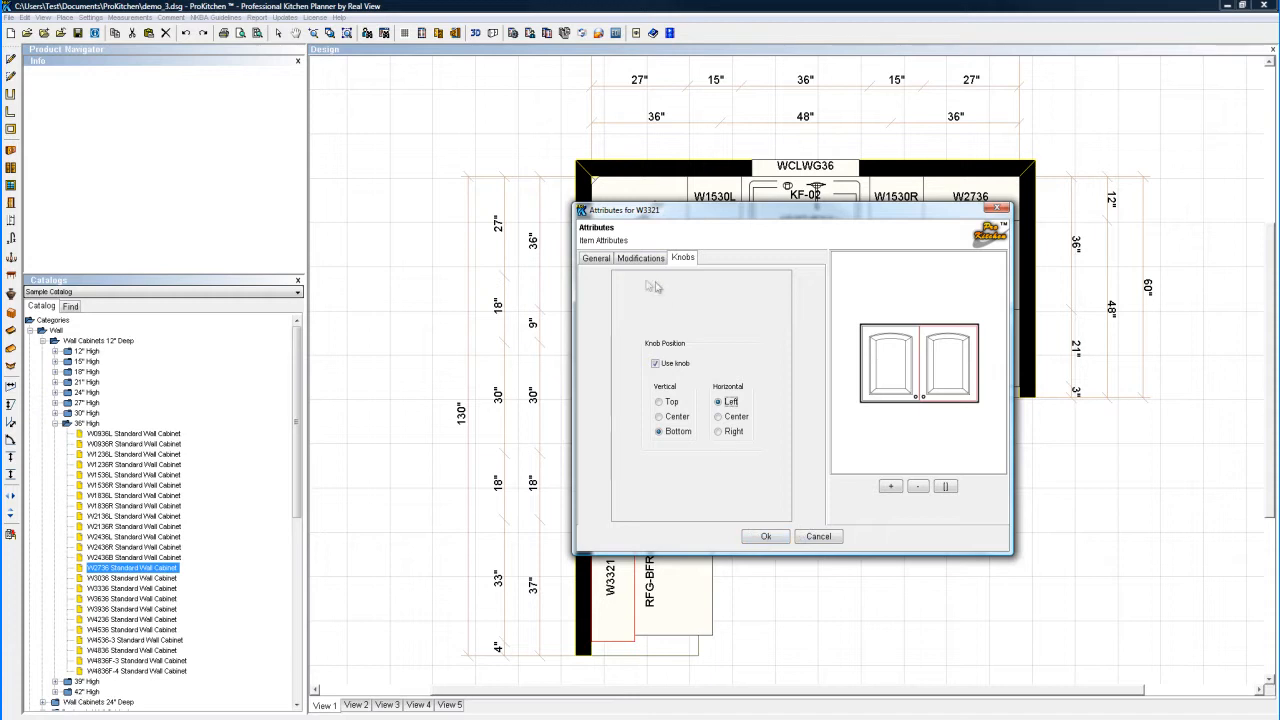
# Step: Return to the General attributes and start the plan notation with 'W'
pyautogui.click(595, 257)
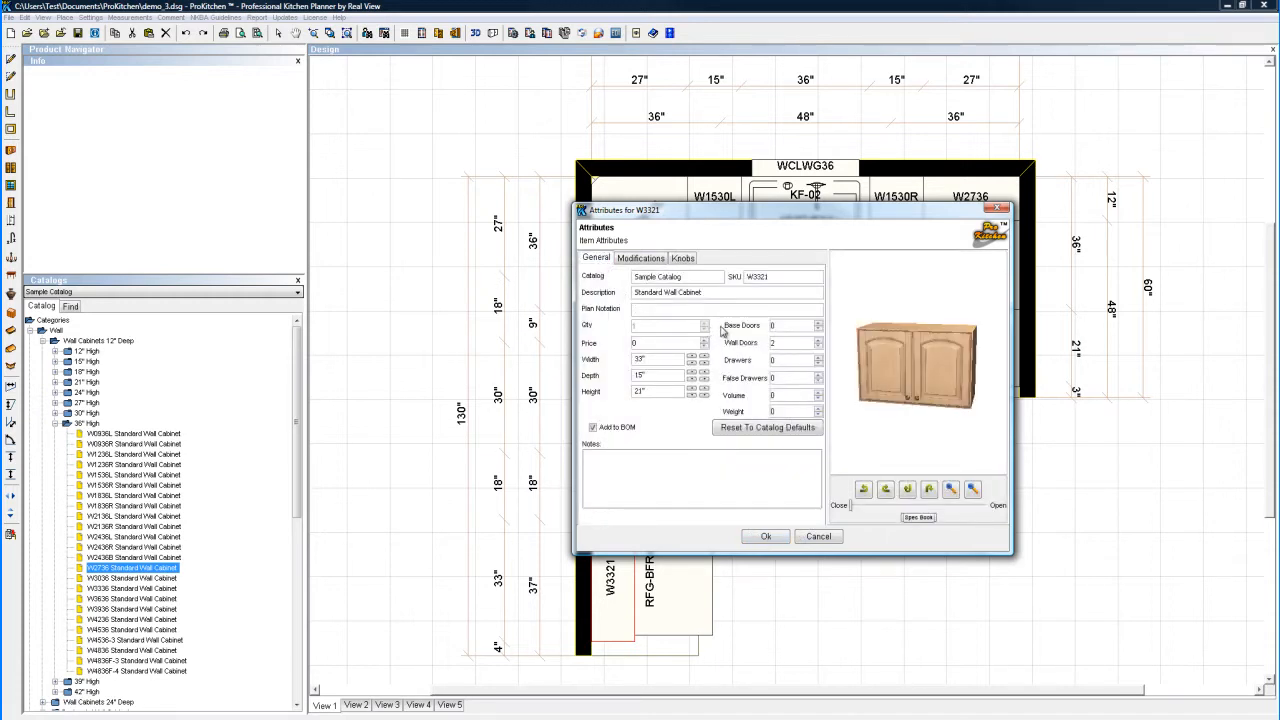
pyautogui.write('W3321-')
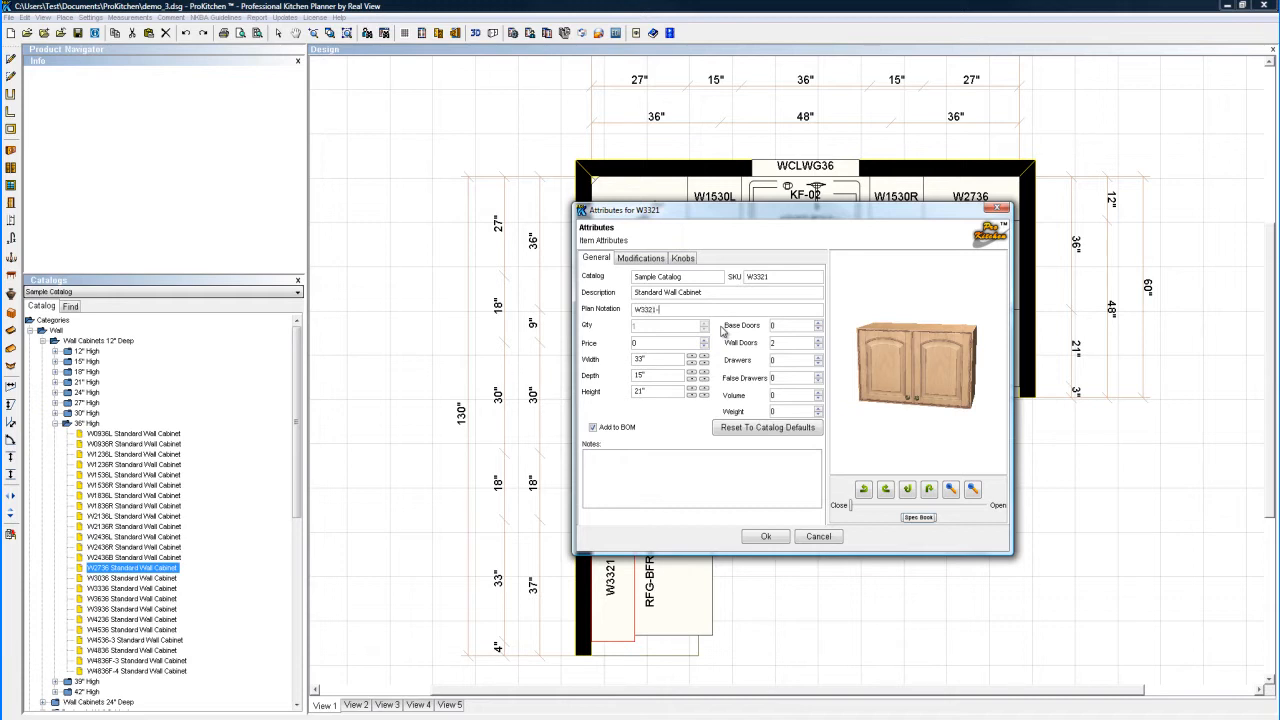
# Step: Finish the plan notation as 'W3321-15', apply it, and bring up the cabinet's action menu on the plan
pyautogui.write('1S')
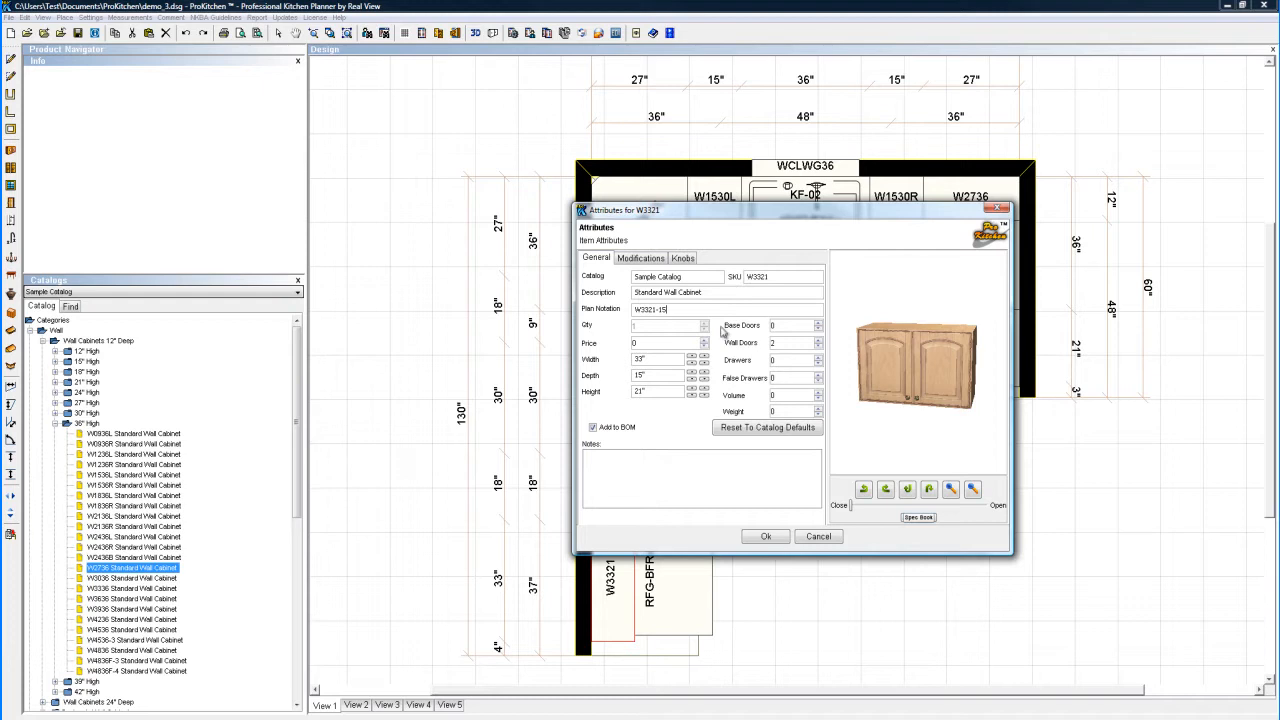
pyautogui.click(765, 536)
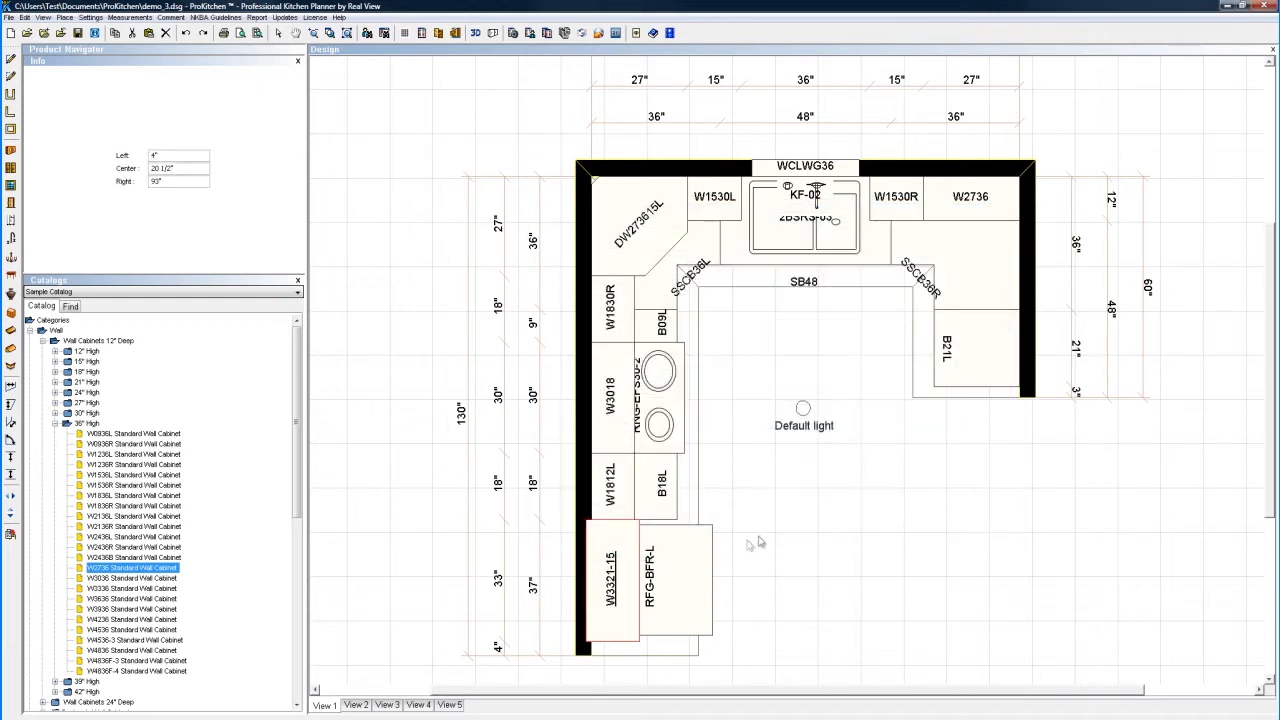
pyautogui.moveTo(627, 597)
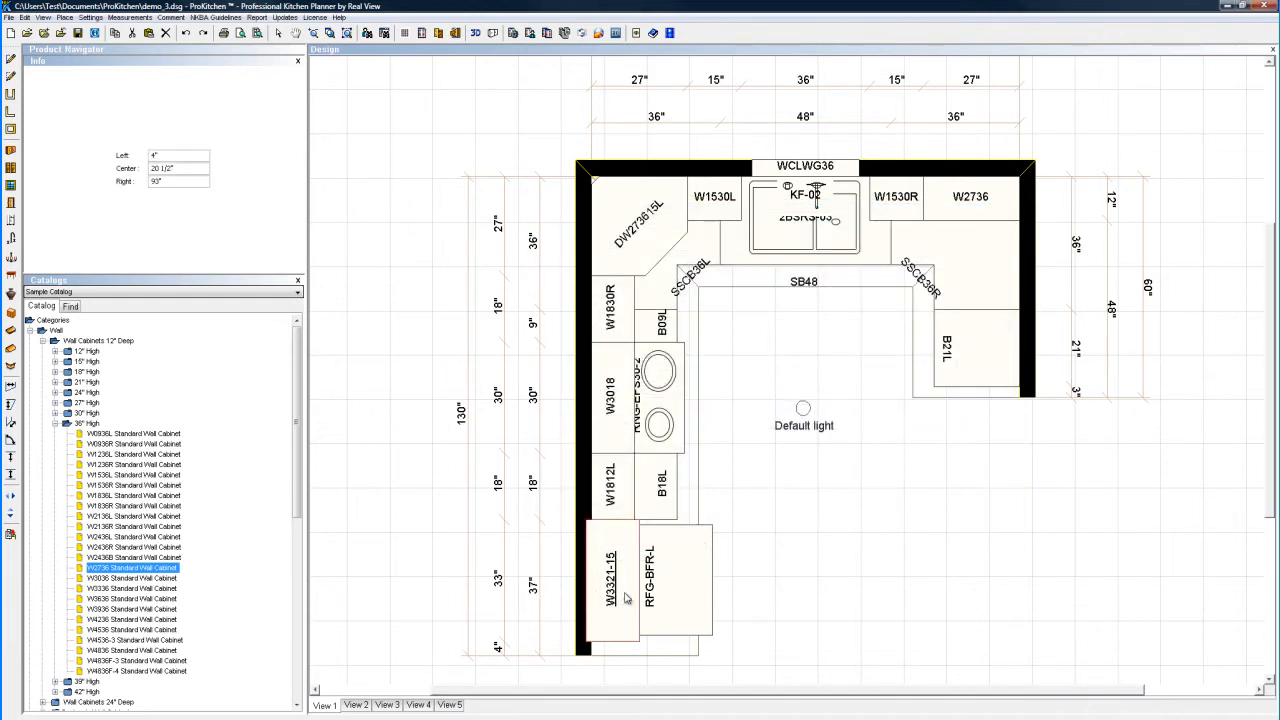
pyautogui.rightClick(625, 598)
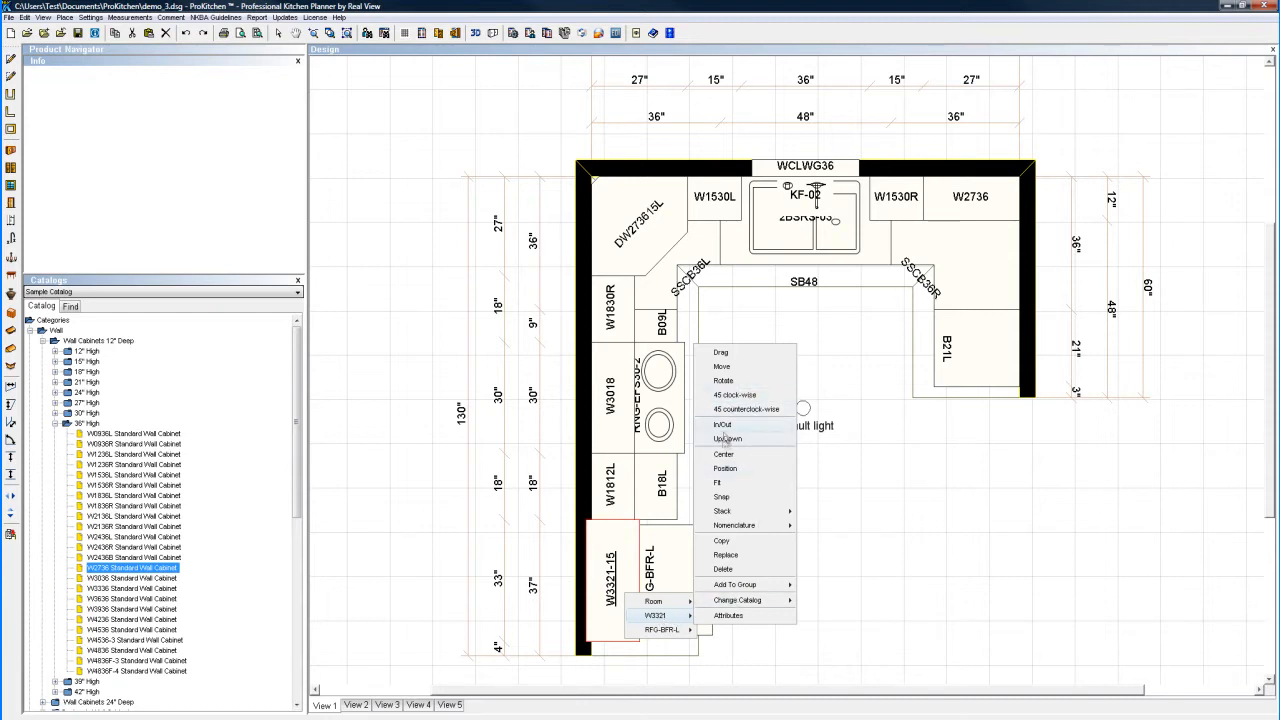
pyautogui.moveTo(727, 438)
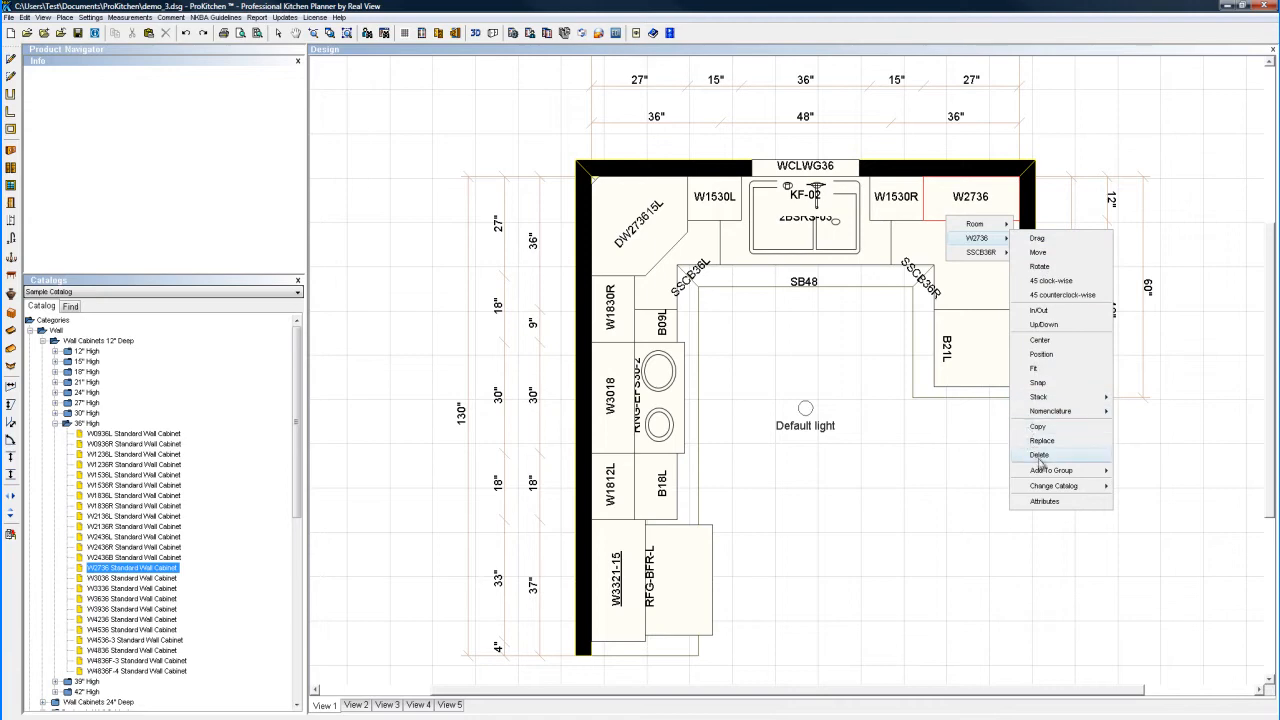
# Step: In W2736's attributes, add the D15 change-depth-to-15" modification from Size Changing > Change Depth
pyautogui.click(1044, 501)
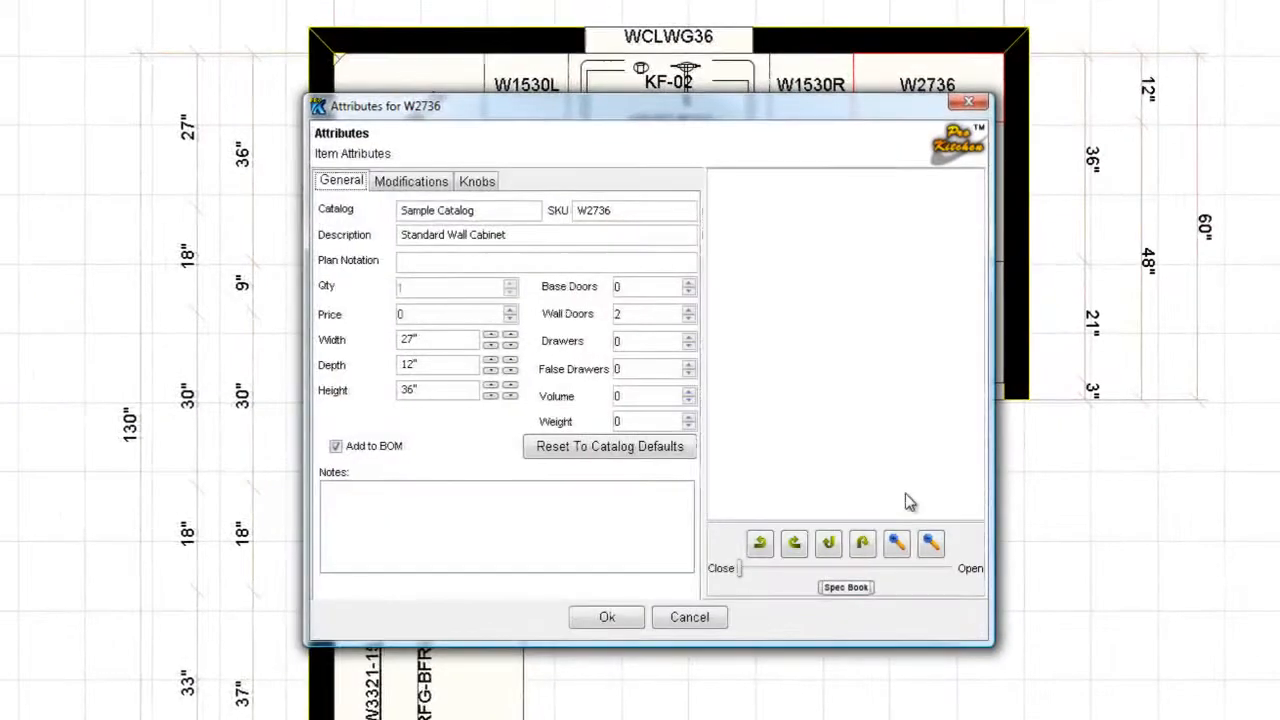
pyautogui.click(410, 181)
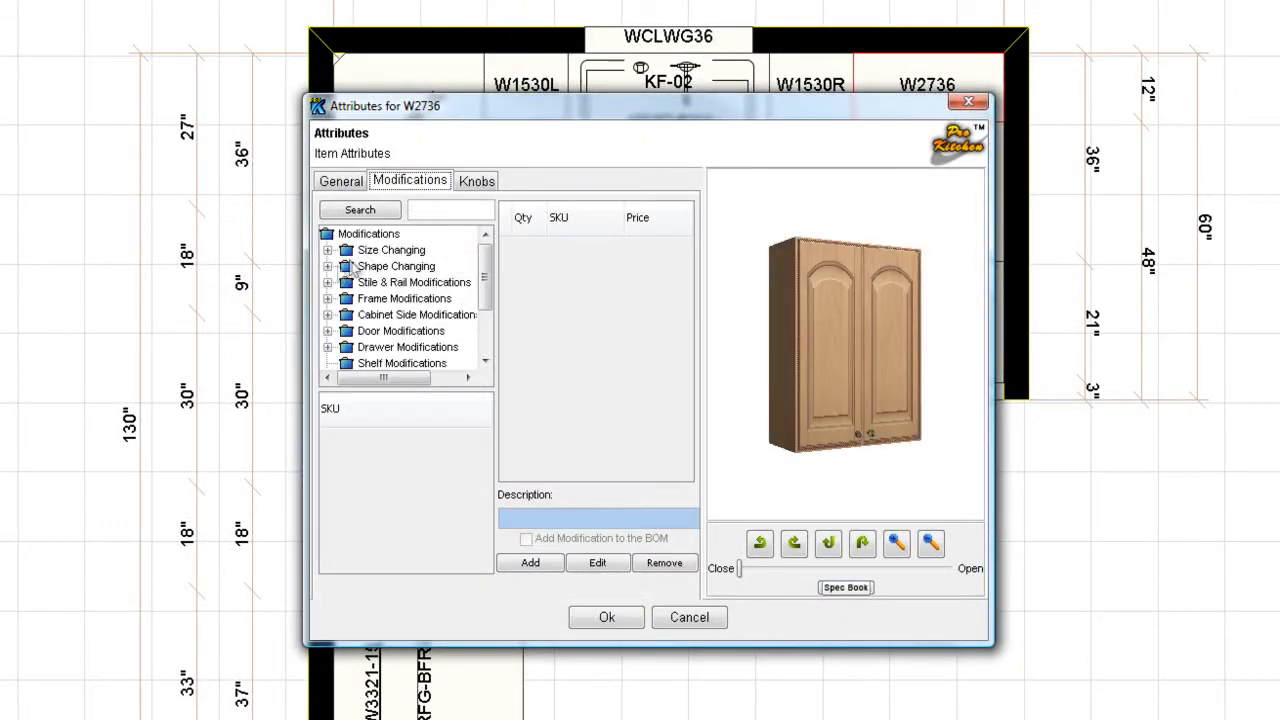
pyautogui.click(328, 250)
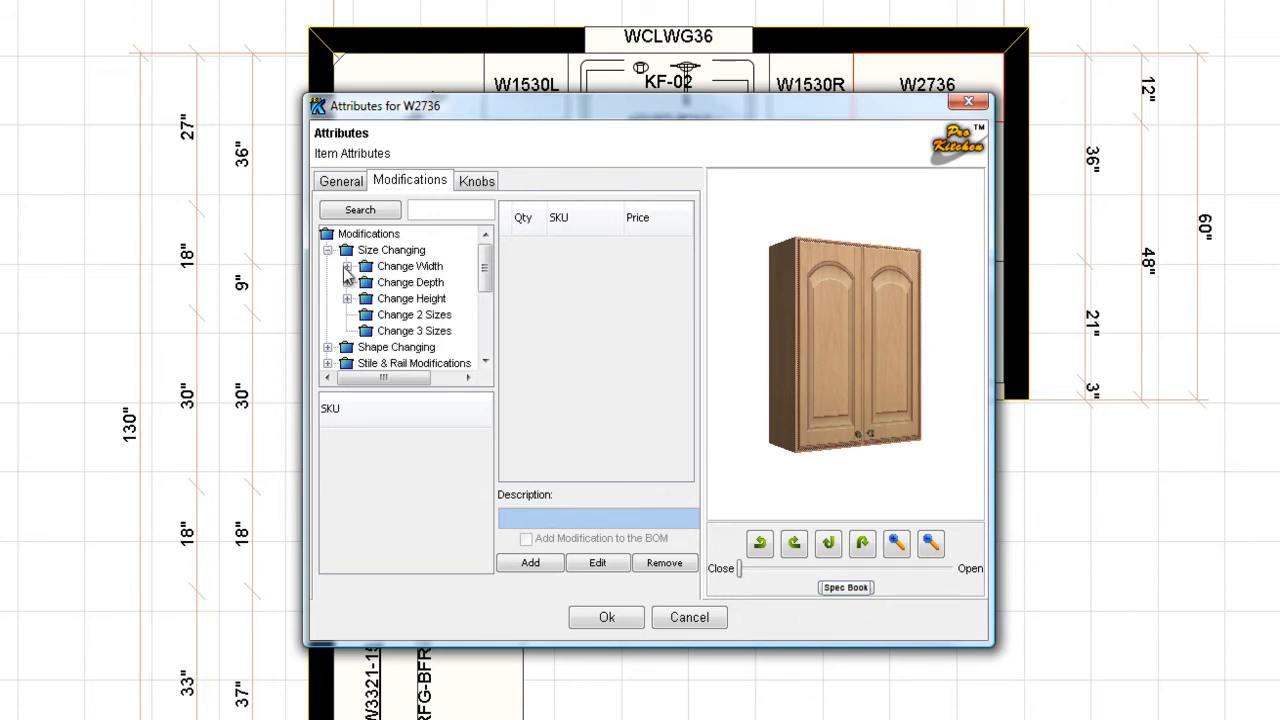
pyautogui.click(347, 282)
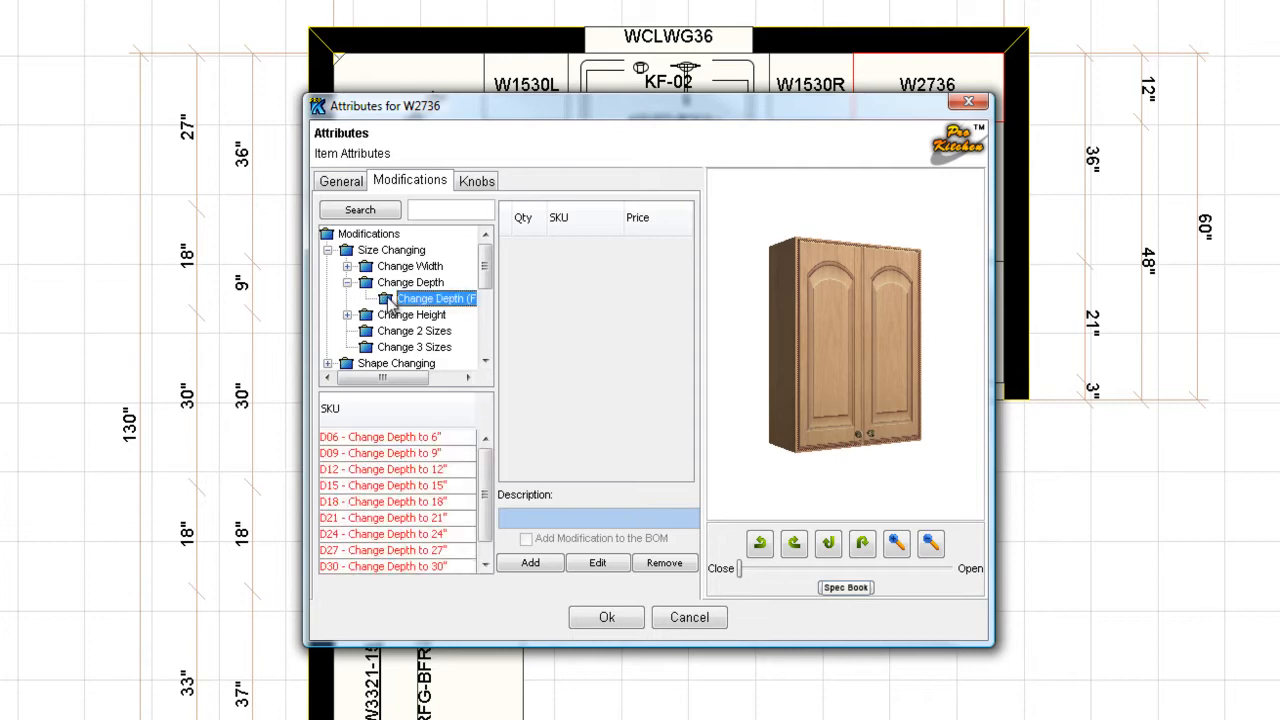
pyautogui.click(390, 485)
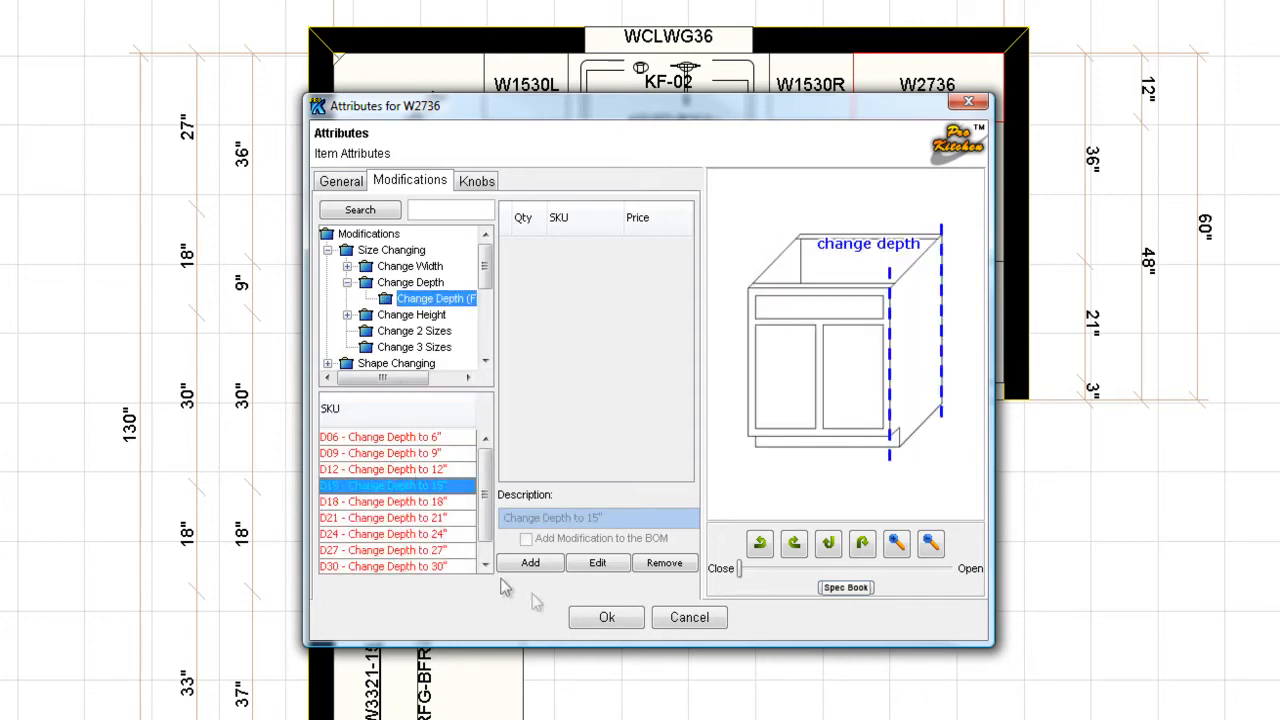
pyautogui.click(530, 562)
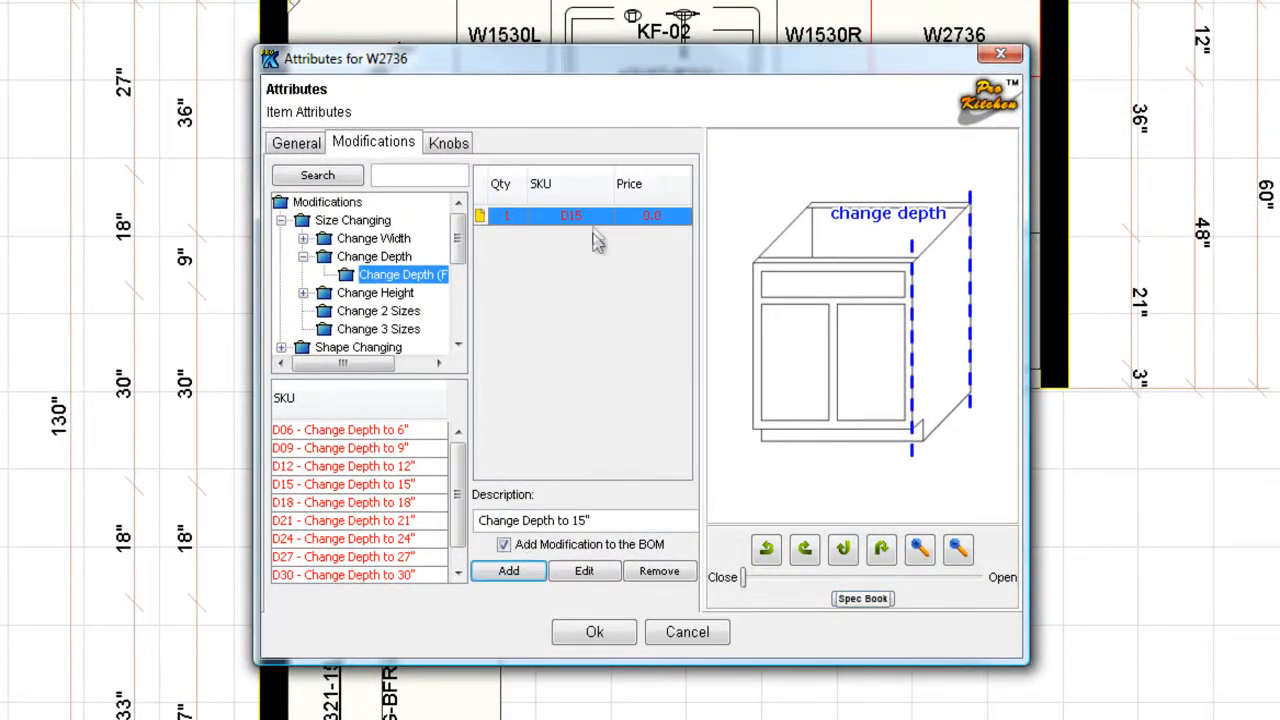
pyautogui.click(303, 219)
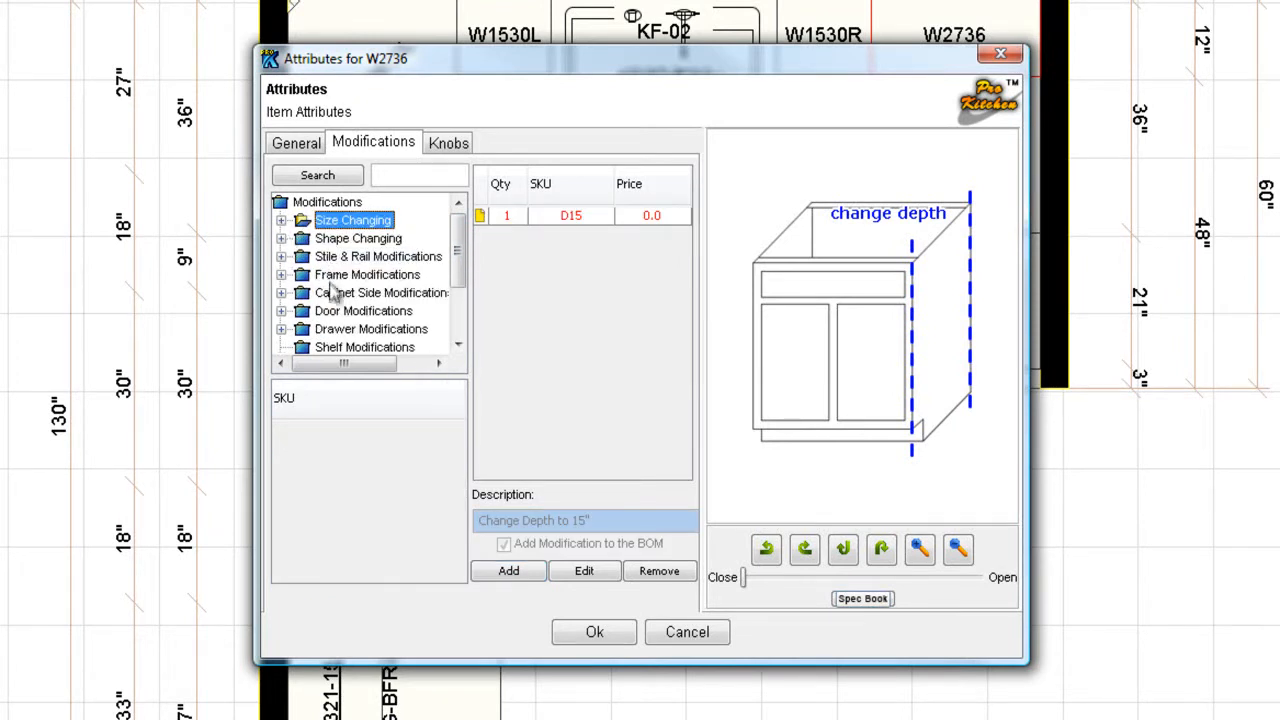
# Step: Add the DI-M45 Mullion Door 45 decorative glass insert from Door Inserts and apply the modifications
pyautogui.click(282, 310)
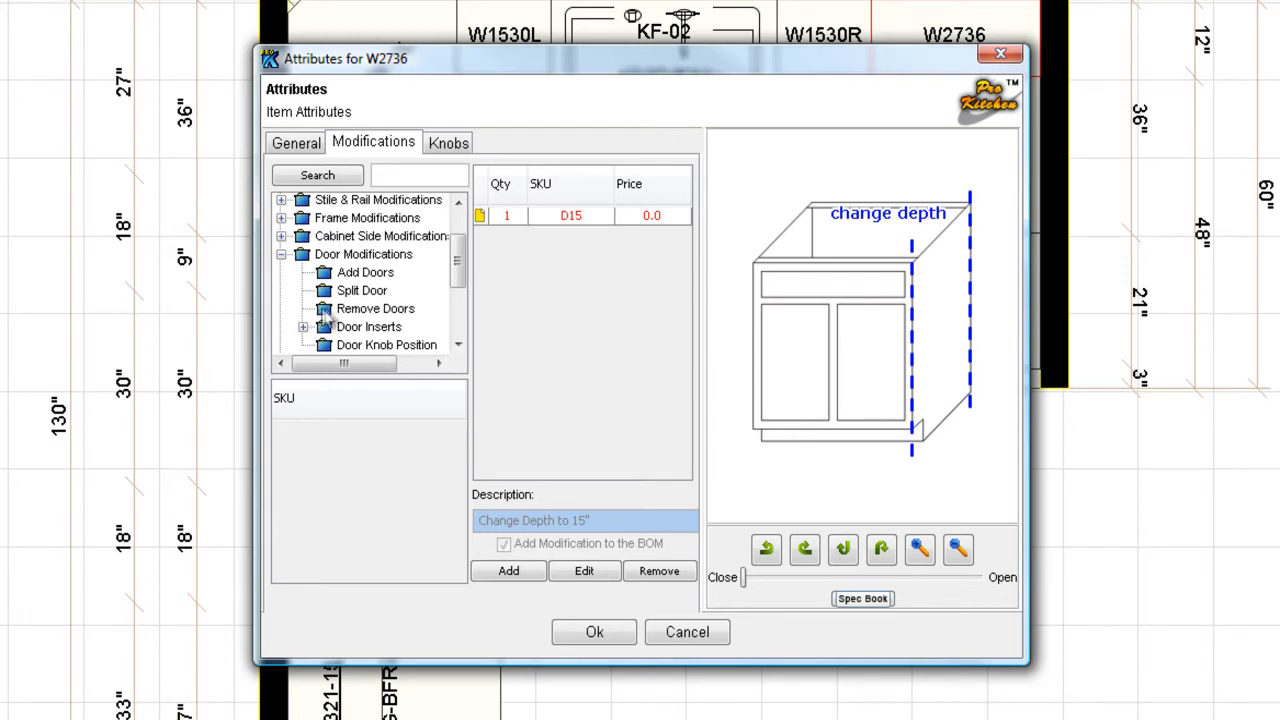
pyautogui.click(303, 326)
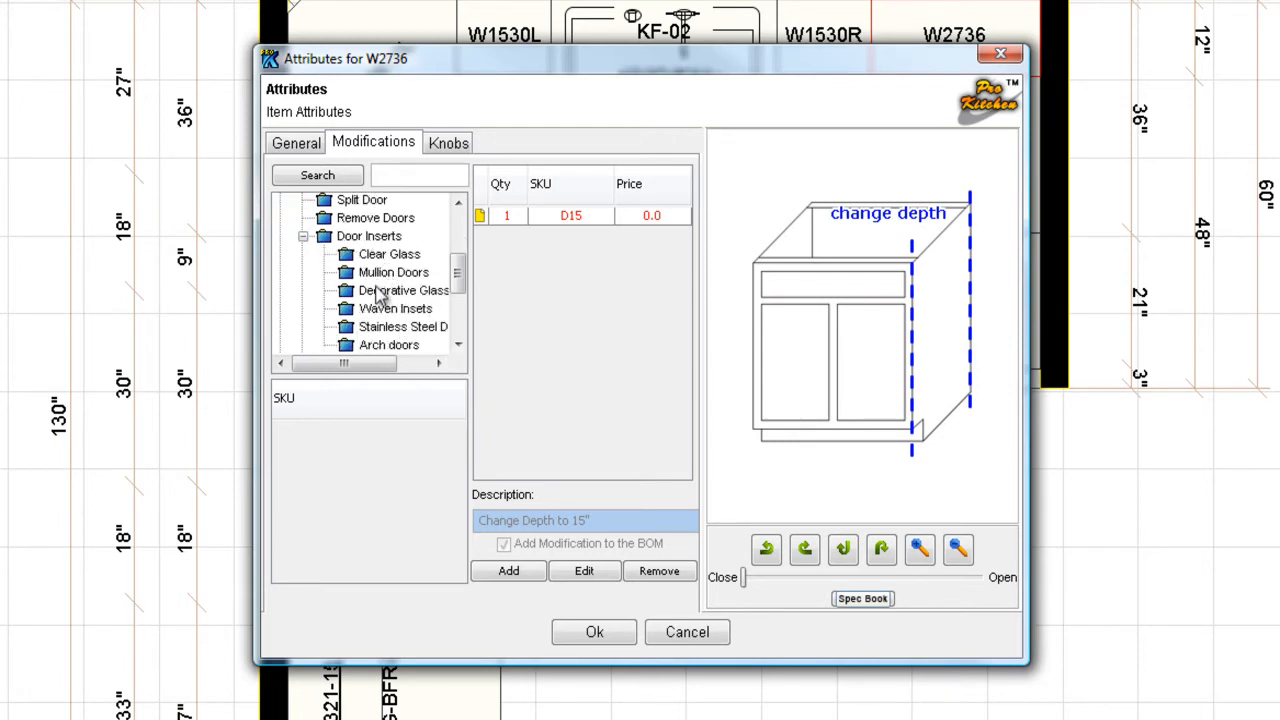
pyautogui.click(402, 290)
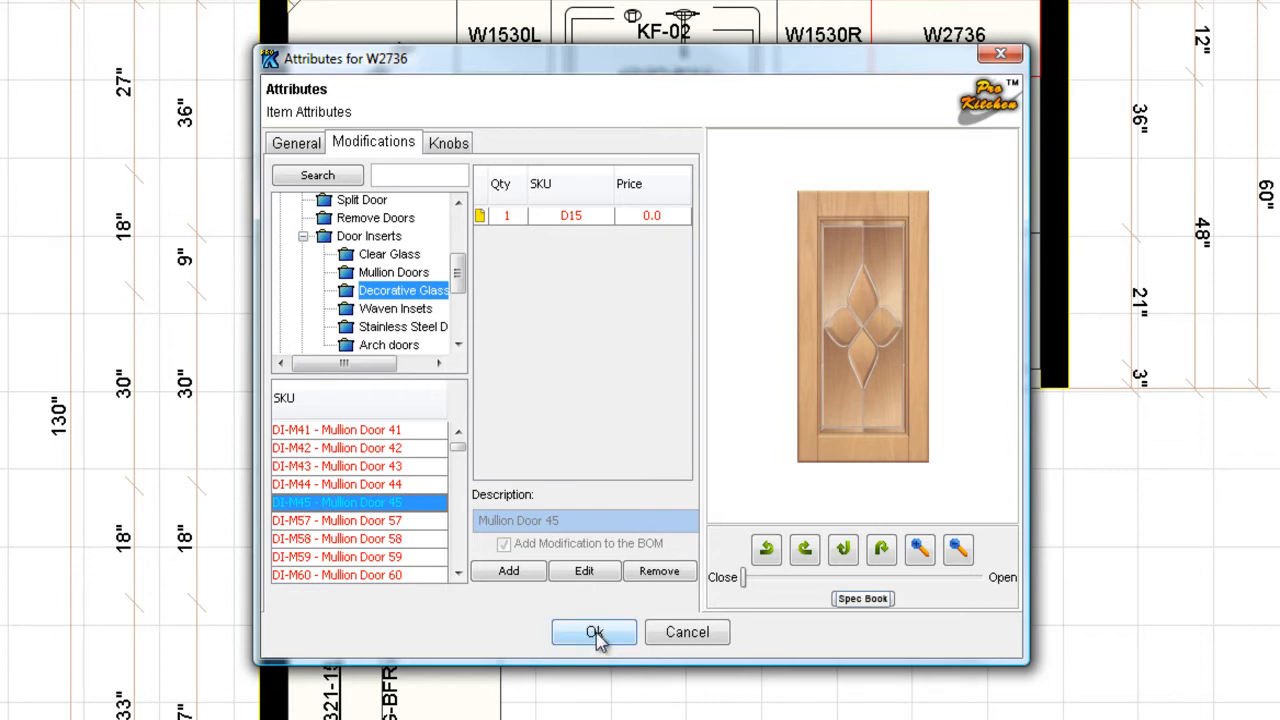
pyautogui.moveTo(508, 570)
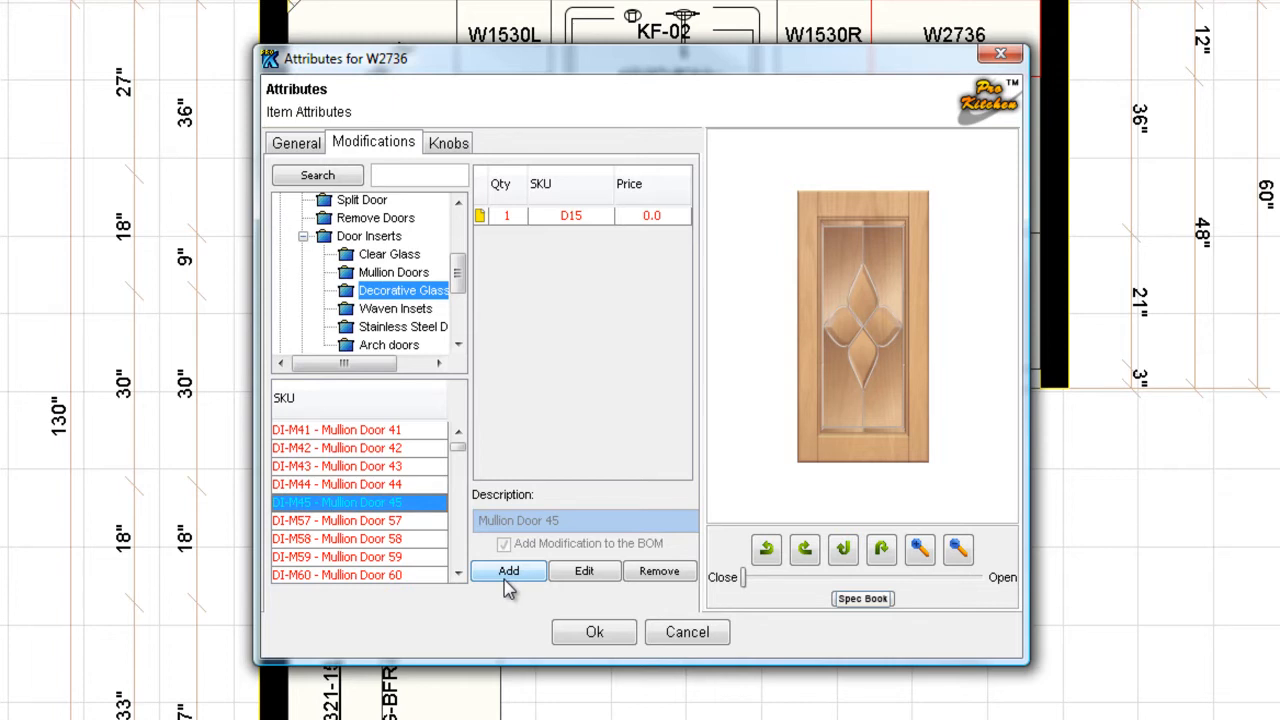
pyautogui.click(508, 571)
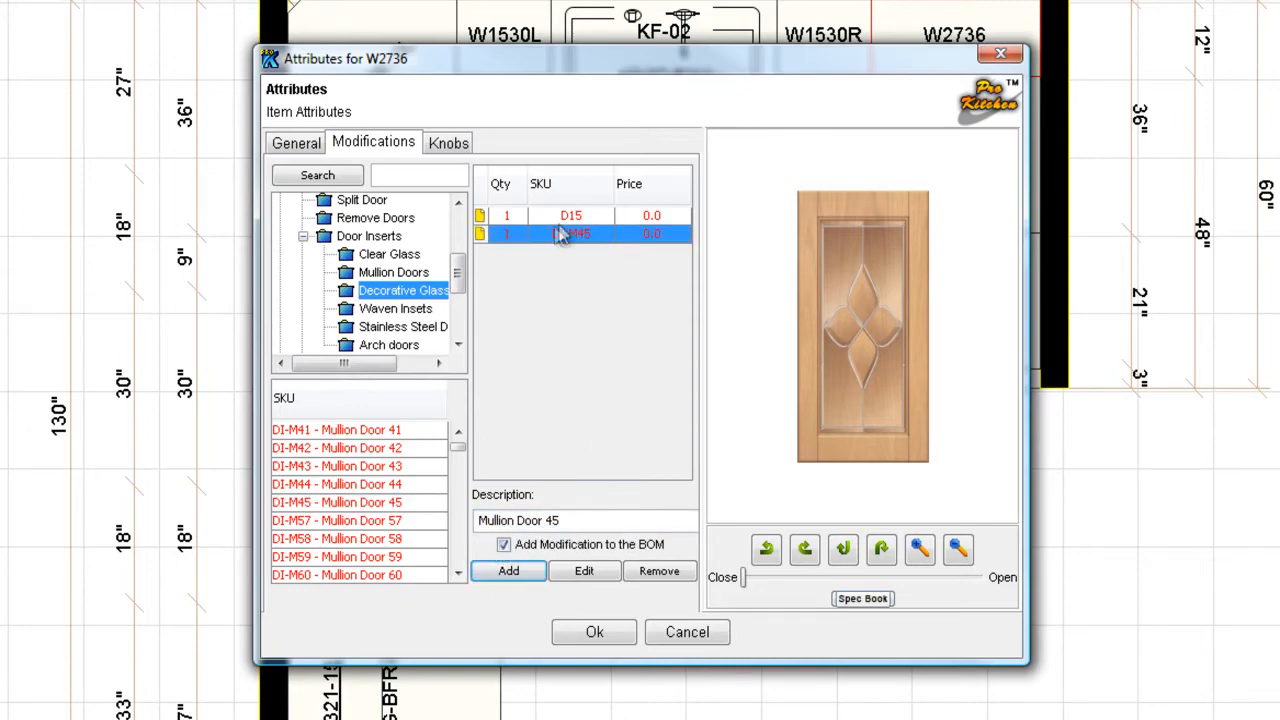
pyautogui.click(594, 631)
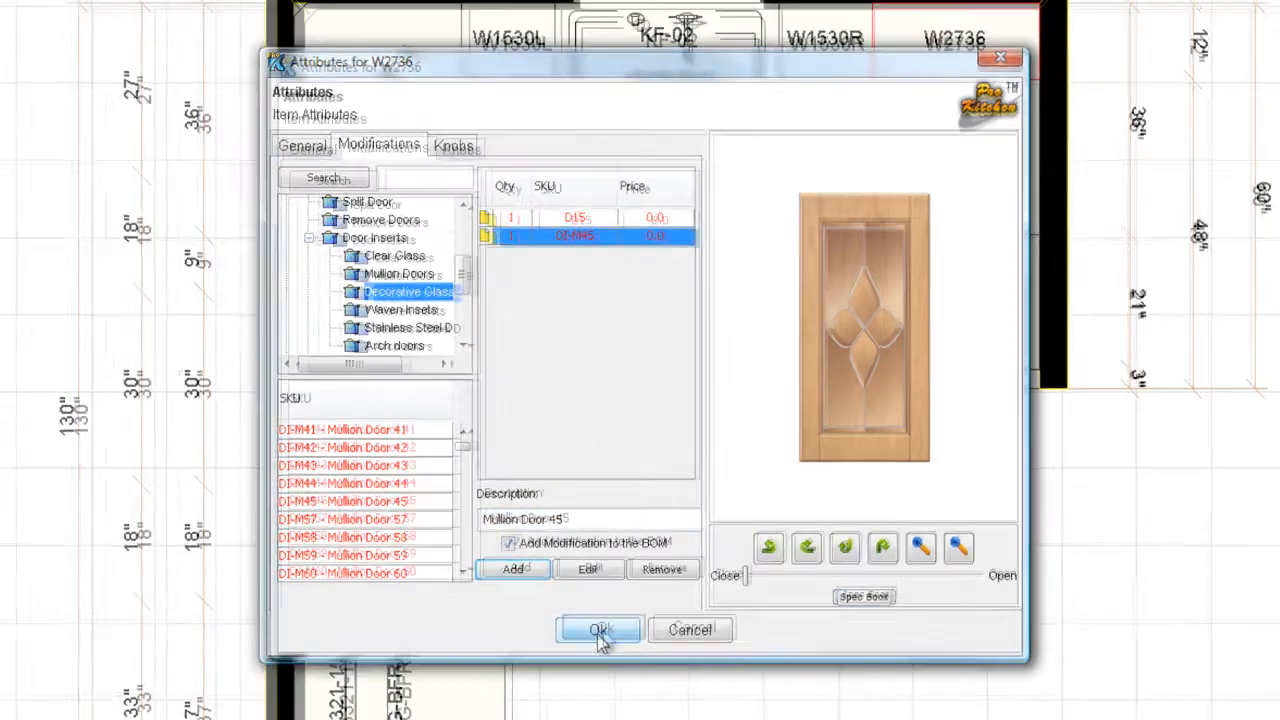
pyautogui.click(599, 630)
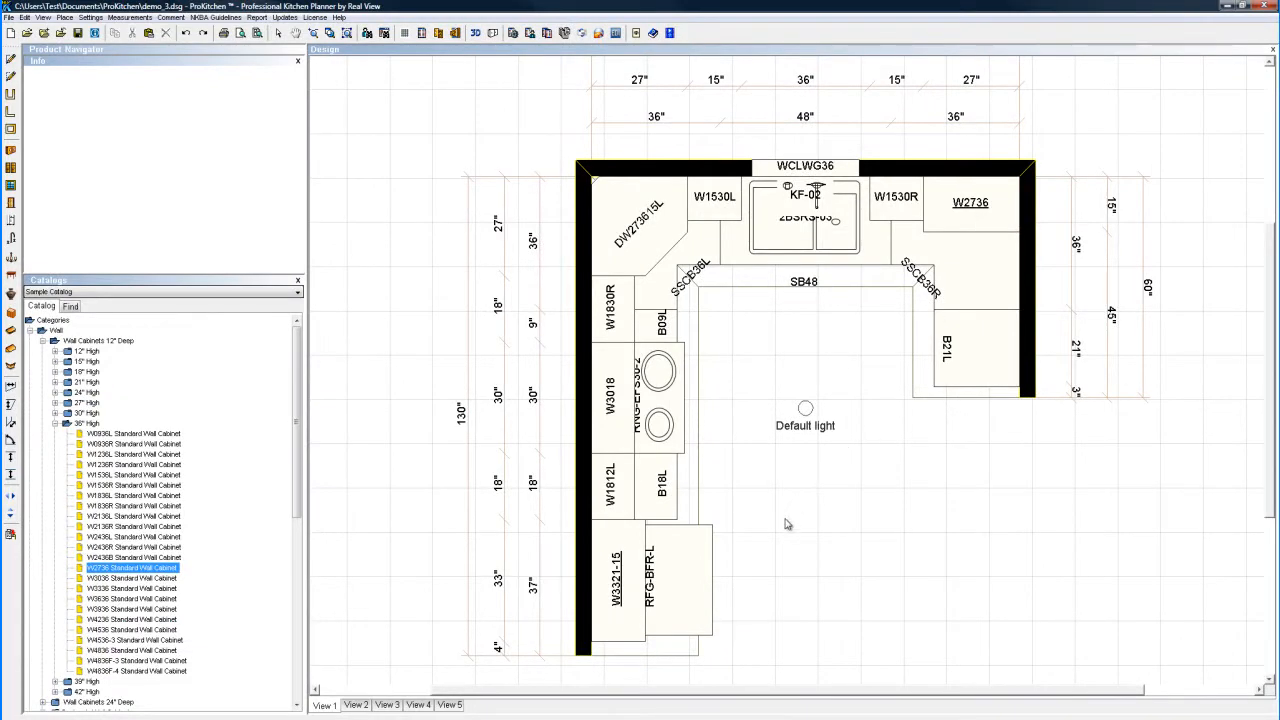
pyautogui.moveTo(765, 370)
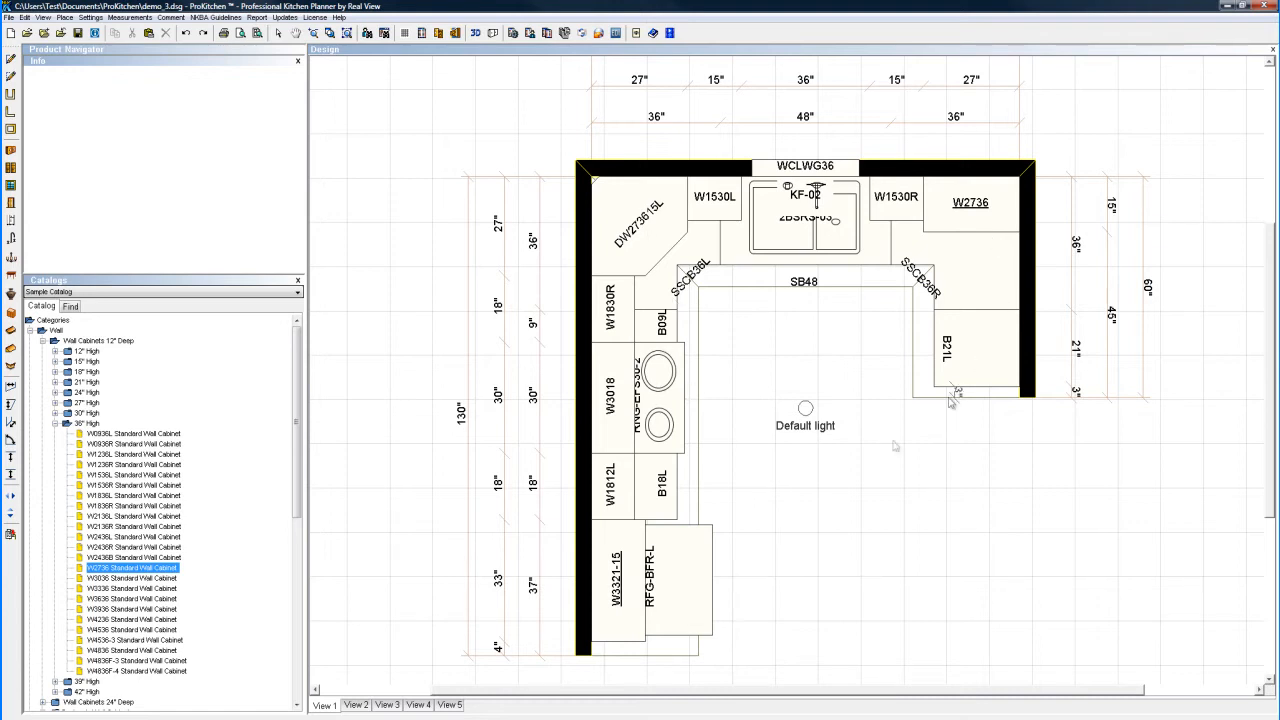
pyautogui.moveTo(560, 461)
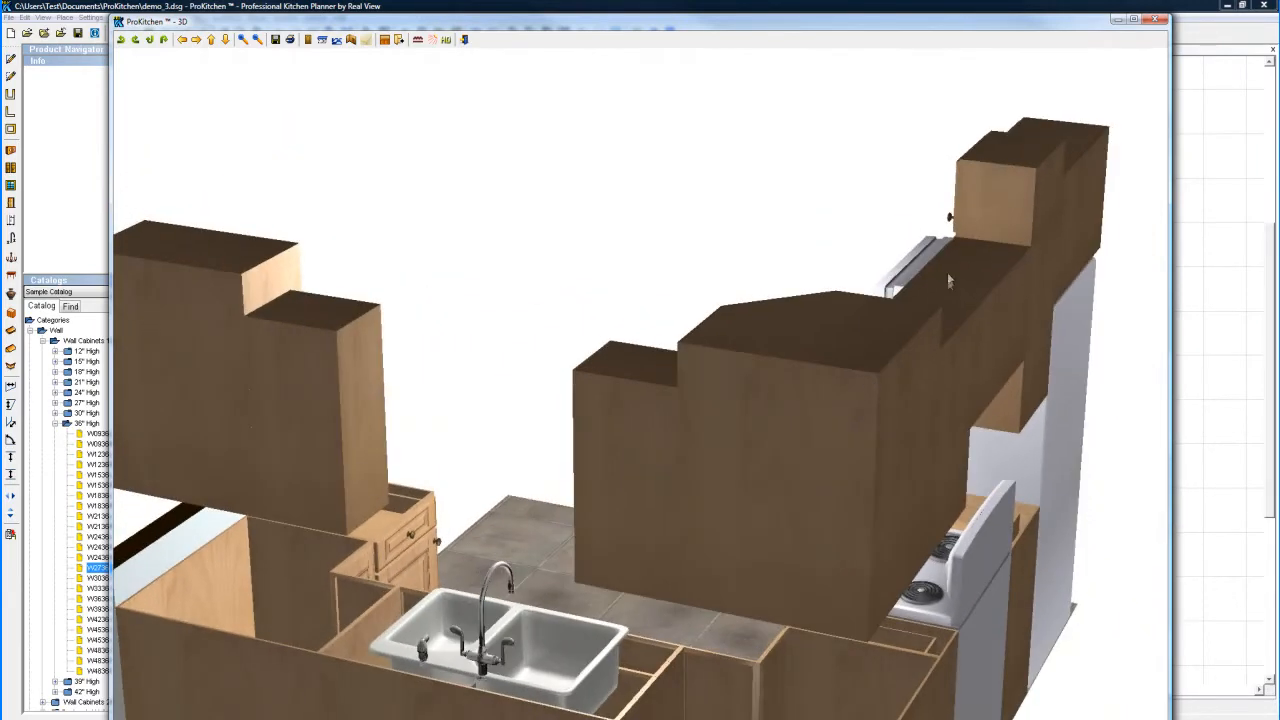
# Step: Orbit the 3D kitchen to view the opposite side with the window, range and refrigerator
pyautogui.moveTo(950, 280); pyautogui.dragTo(790, 424)
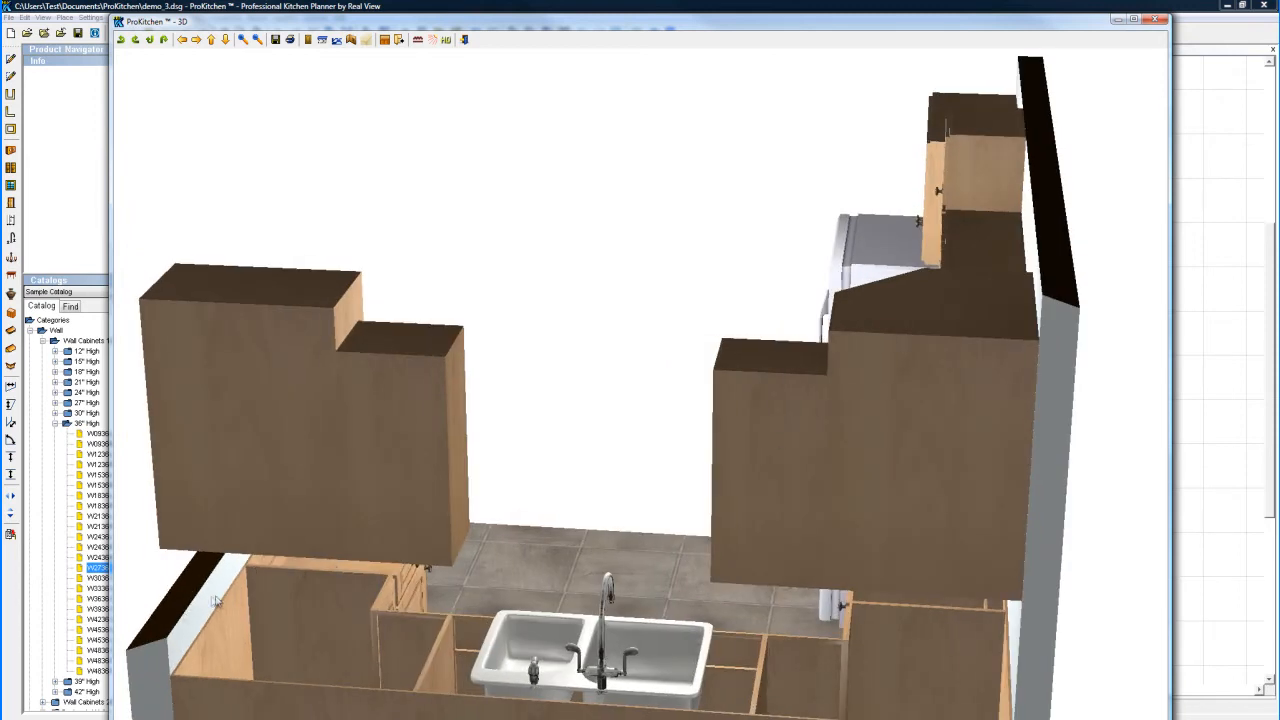
pyautogui.moveTo(193, 96)
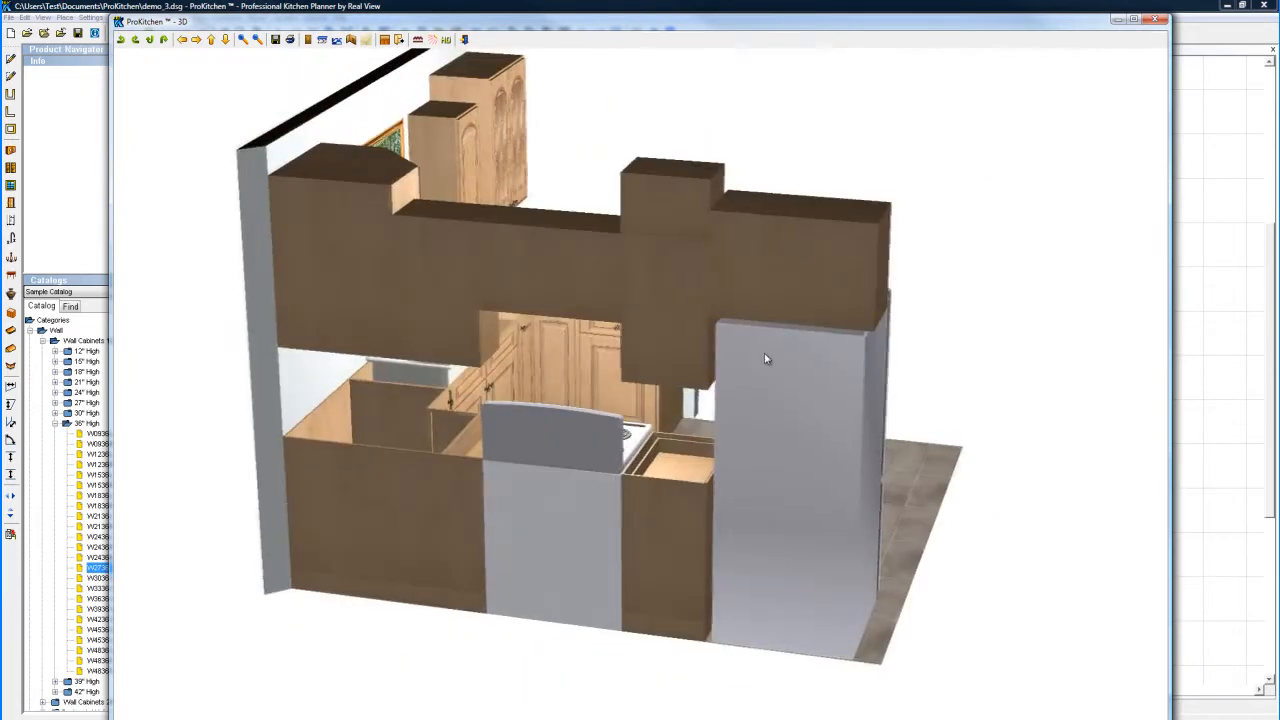
pyautogui.moveTo(767, 359); pyautogui.dragTo(725, 285)
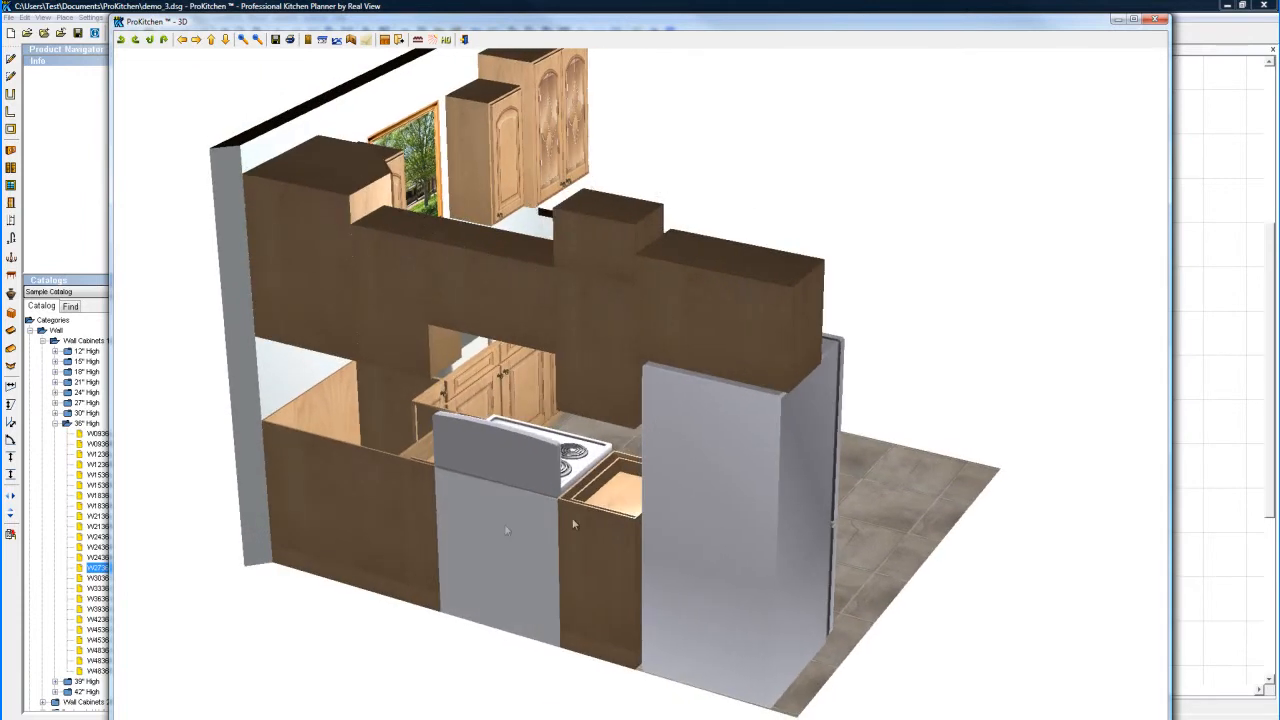
pyautogui.moveTo(417, 40)
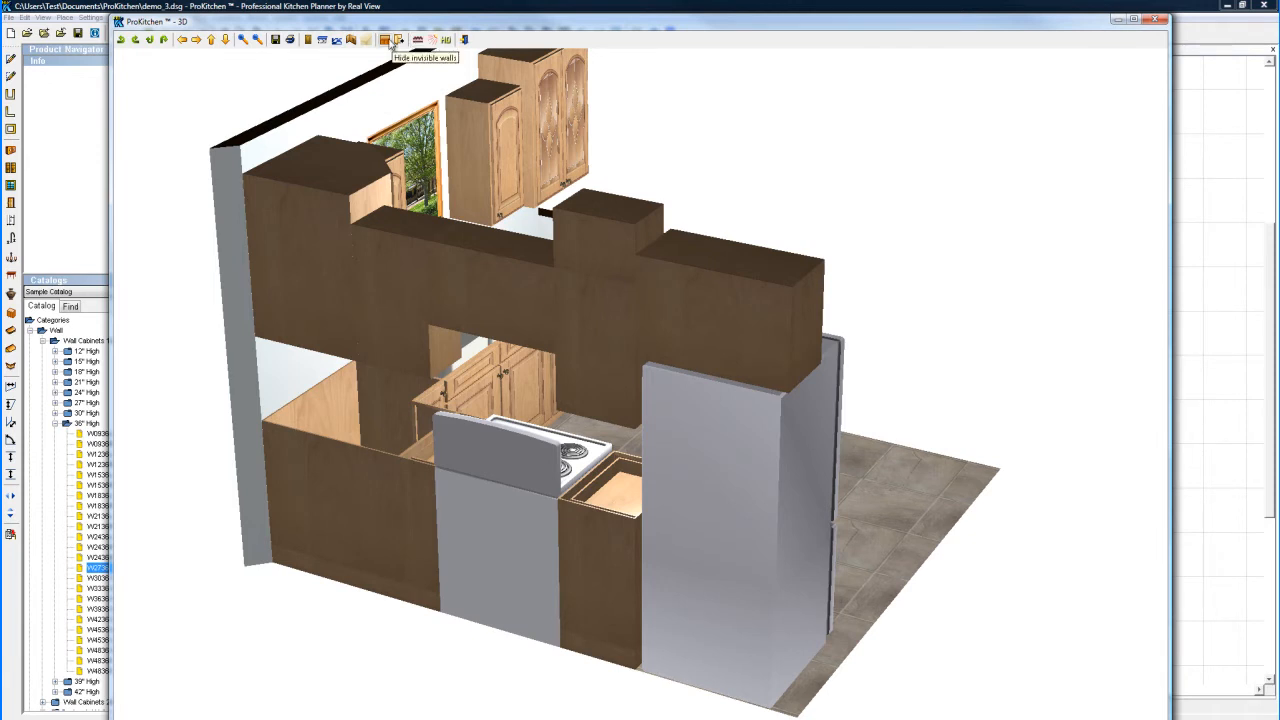
# Step: Hide the invisible walls in the 3D window, returning to the floor plan
pyautogui.click(398, 39)
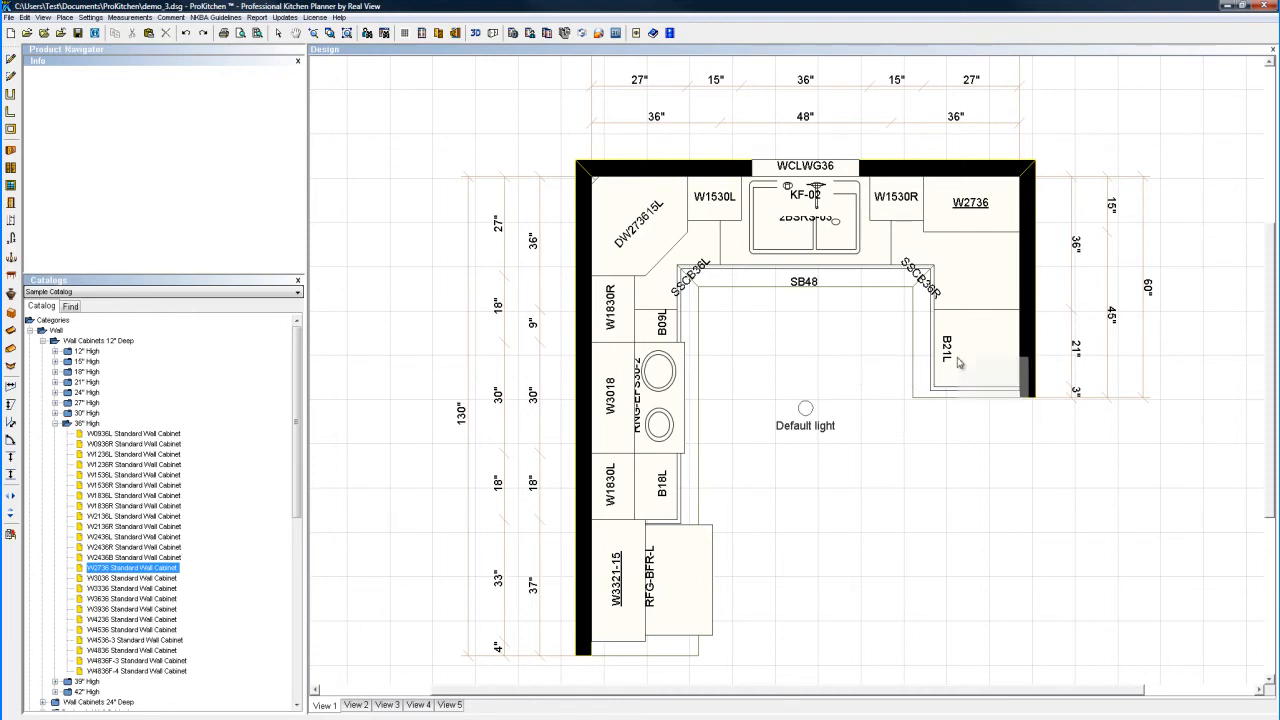
# Step: Edit the countertop outline and move its corner vertex to the front edge of cabinet B21L
pyautogui.rightClick(960, 360)
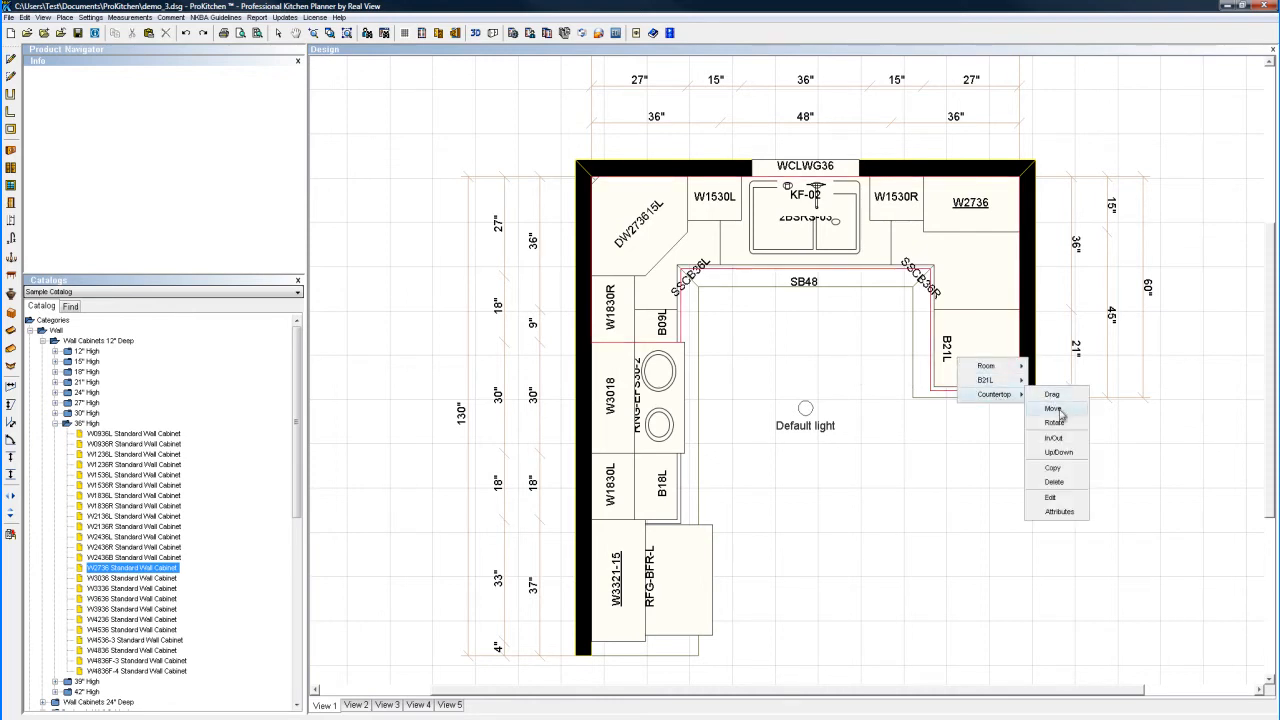
pyautogui.moveTo(1055, 422)
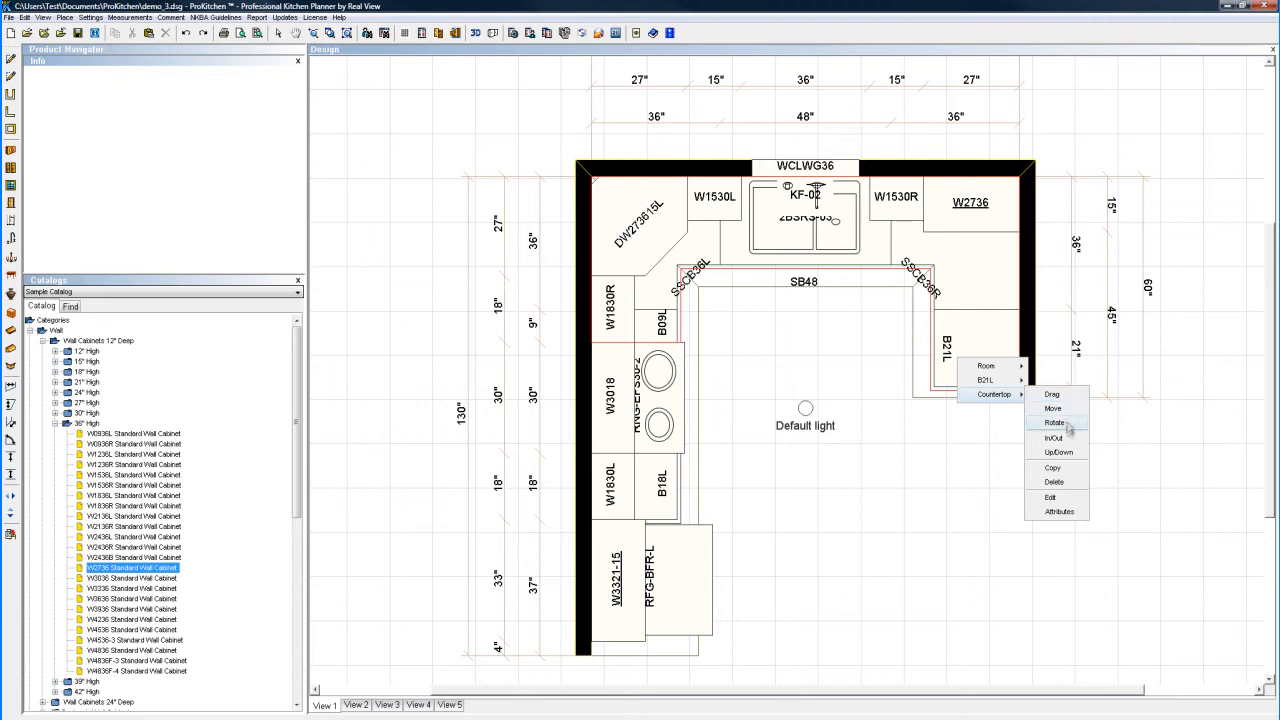
pyautogui.moveTo(1050, 497)
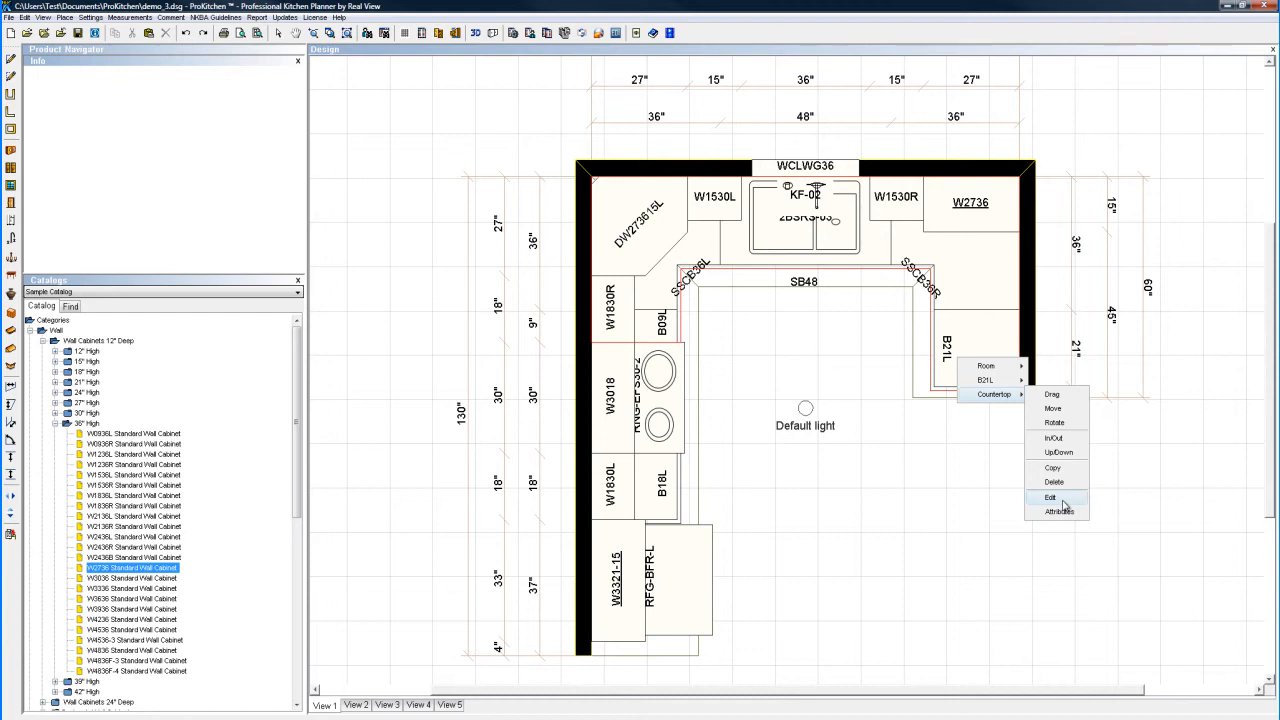
pyautogui.click(1049, 497)
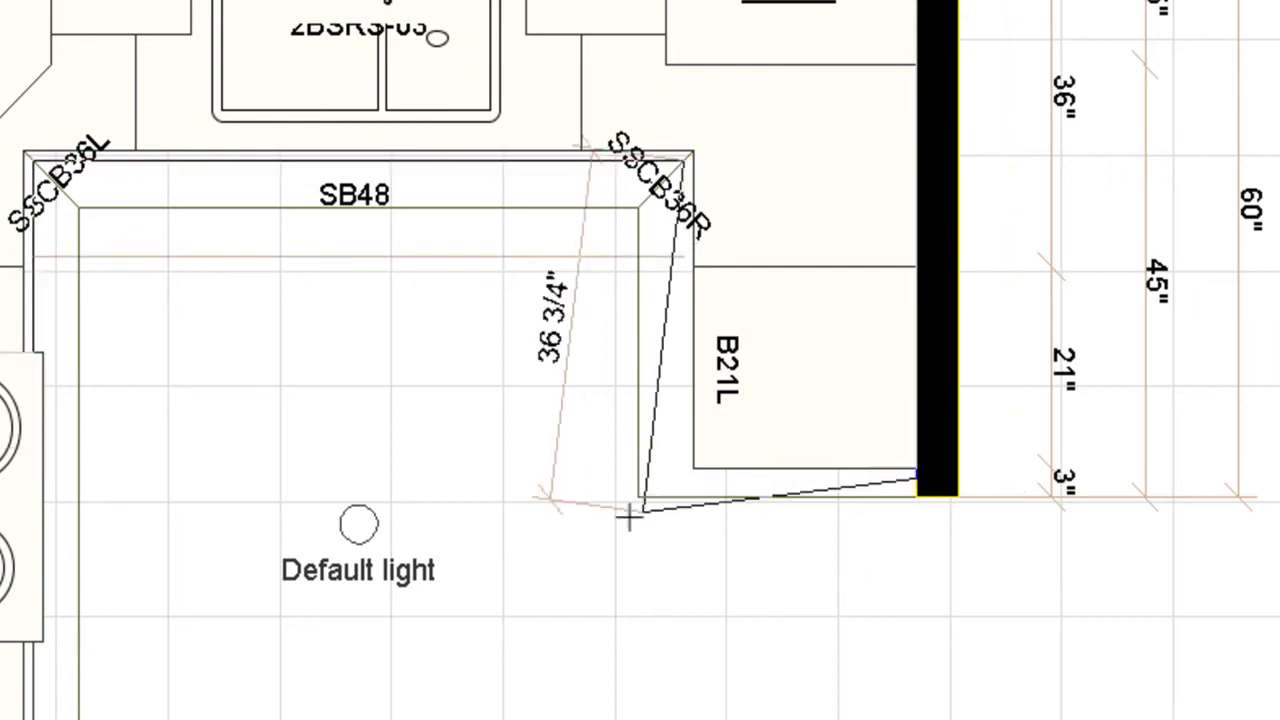
pyautogui.moveTo(630, 518); pyautogui.dragTo(582, 580)
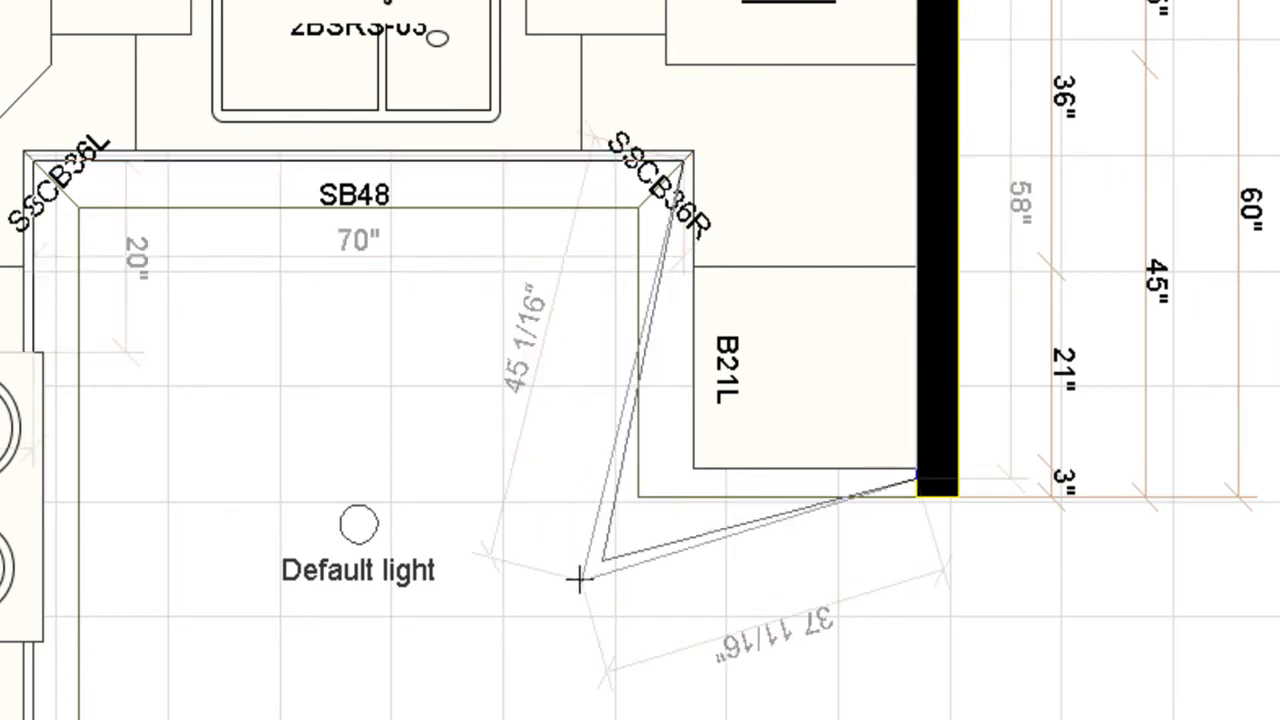
pyautogui.moveTo(580, 580); pyautogui.dragTo(650, 500)
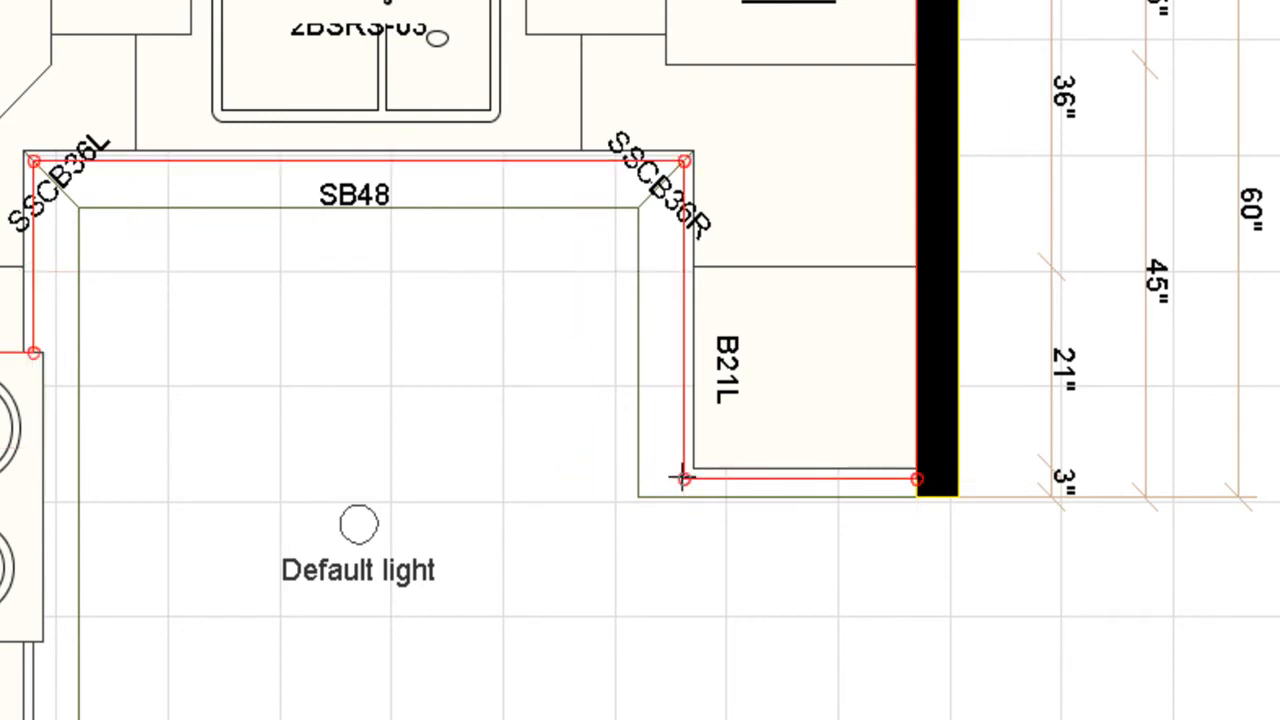
# Step: Bevel the countertop's outer corner point beside cabinet B21L
pyautogui.rightClick(682, 478)
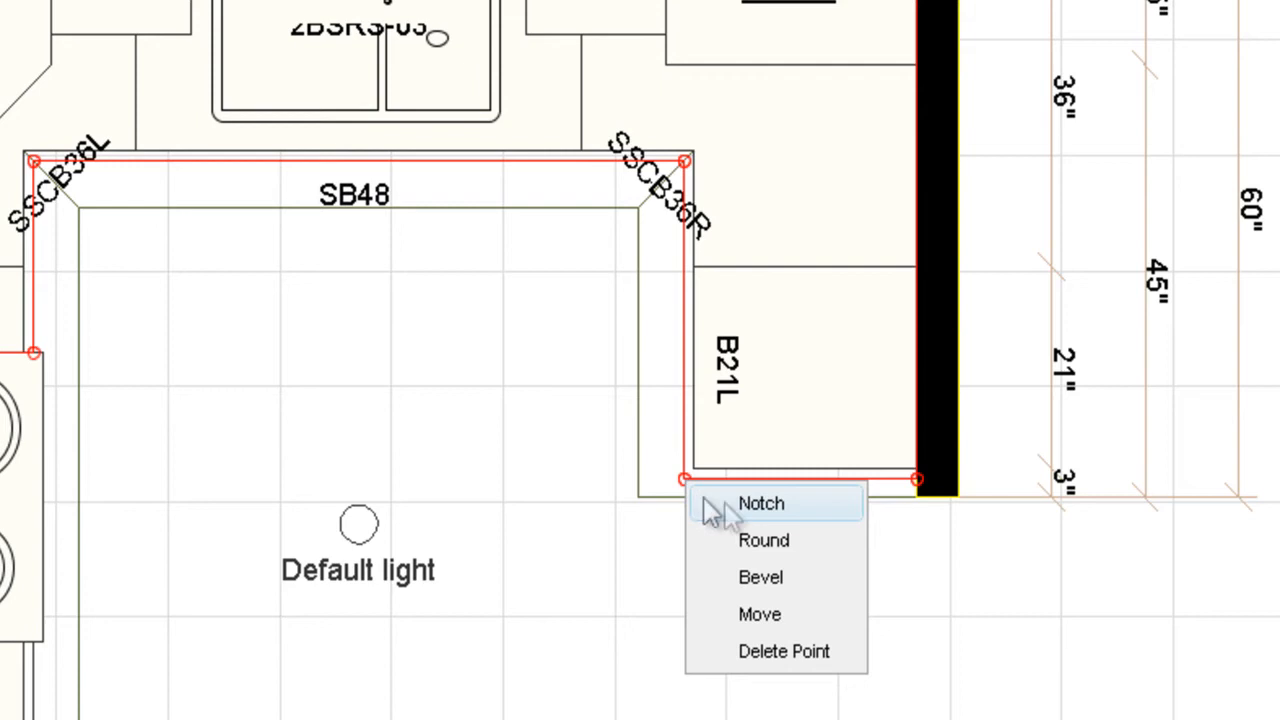
pyautogui.moveTo(790, 520)
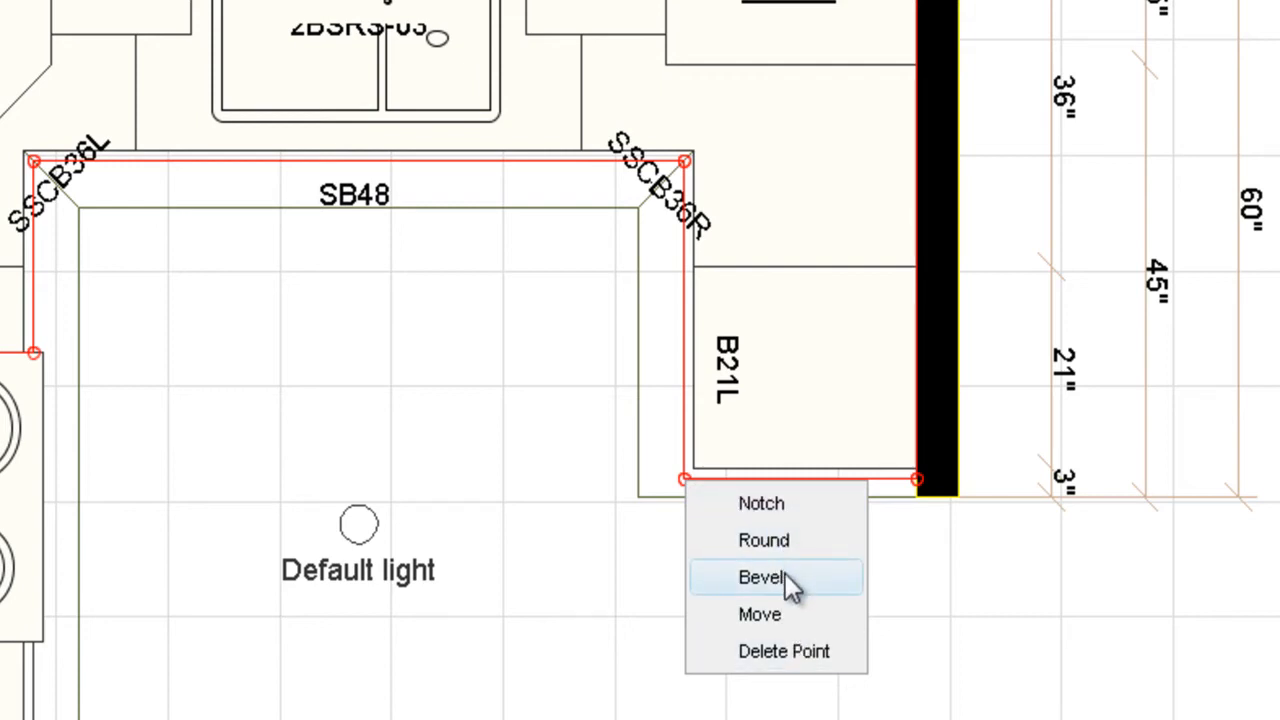
pyautogui.click(763, 577)
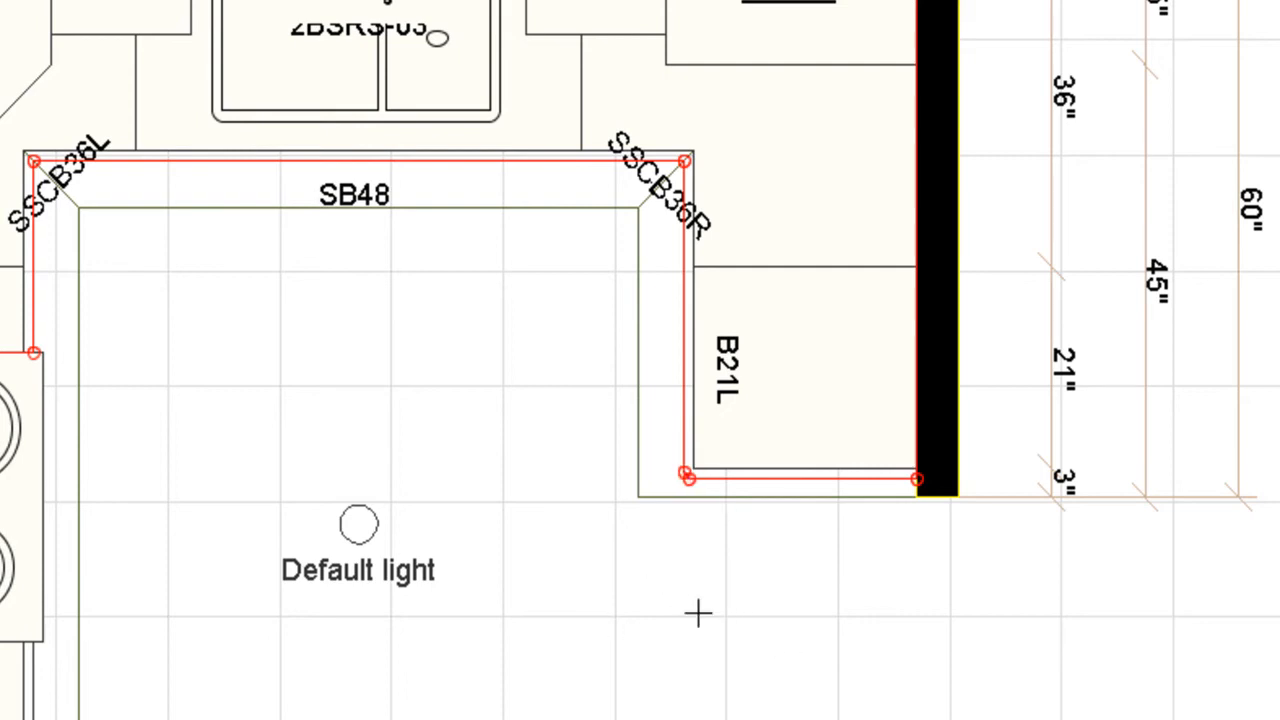
pyautogui.moveTo(858, 340)
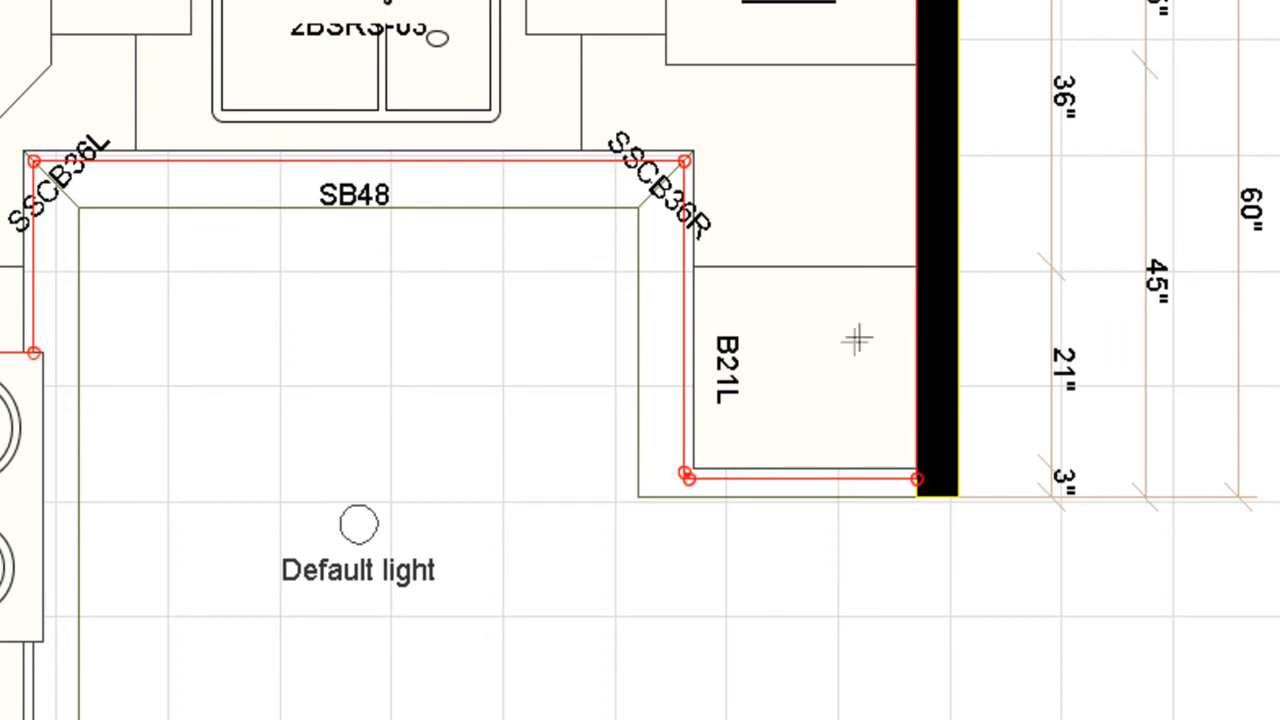
pyautogui.moveTo(25, 152)
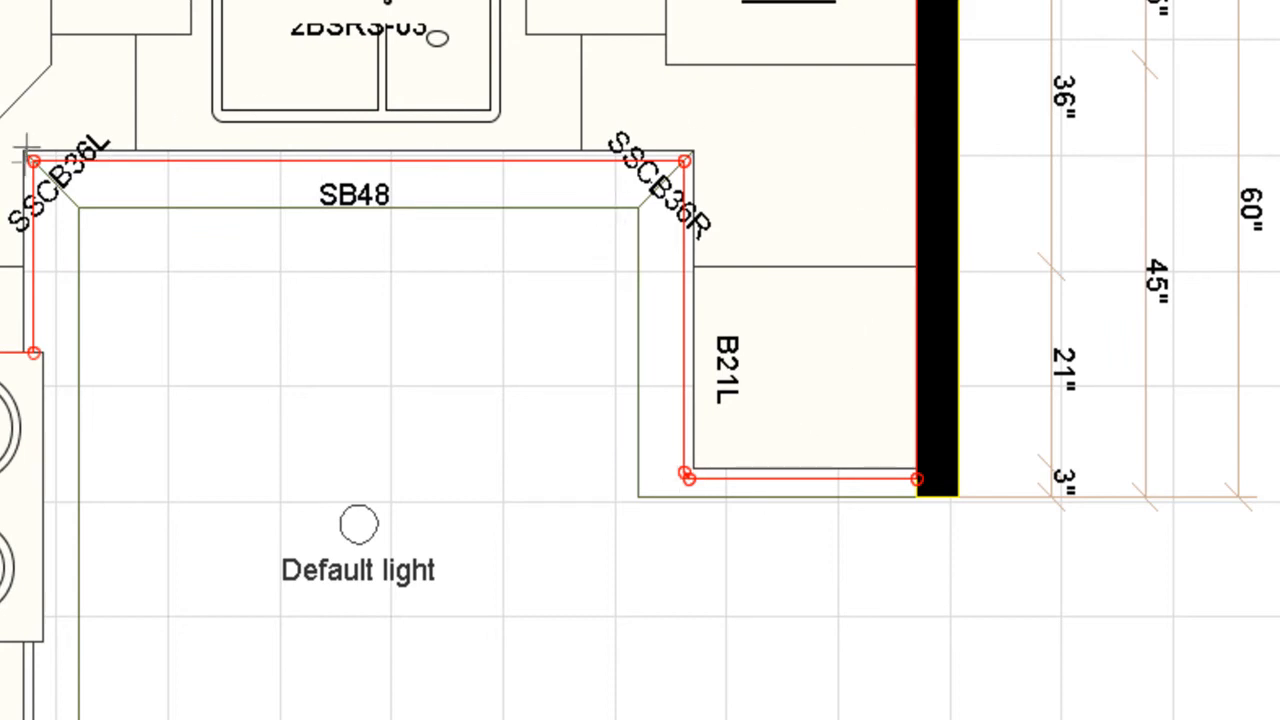
pyautogui.moveTo(830, 450)
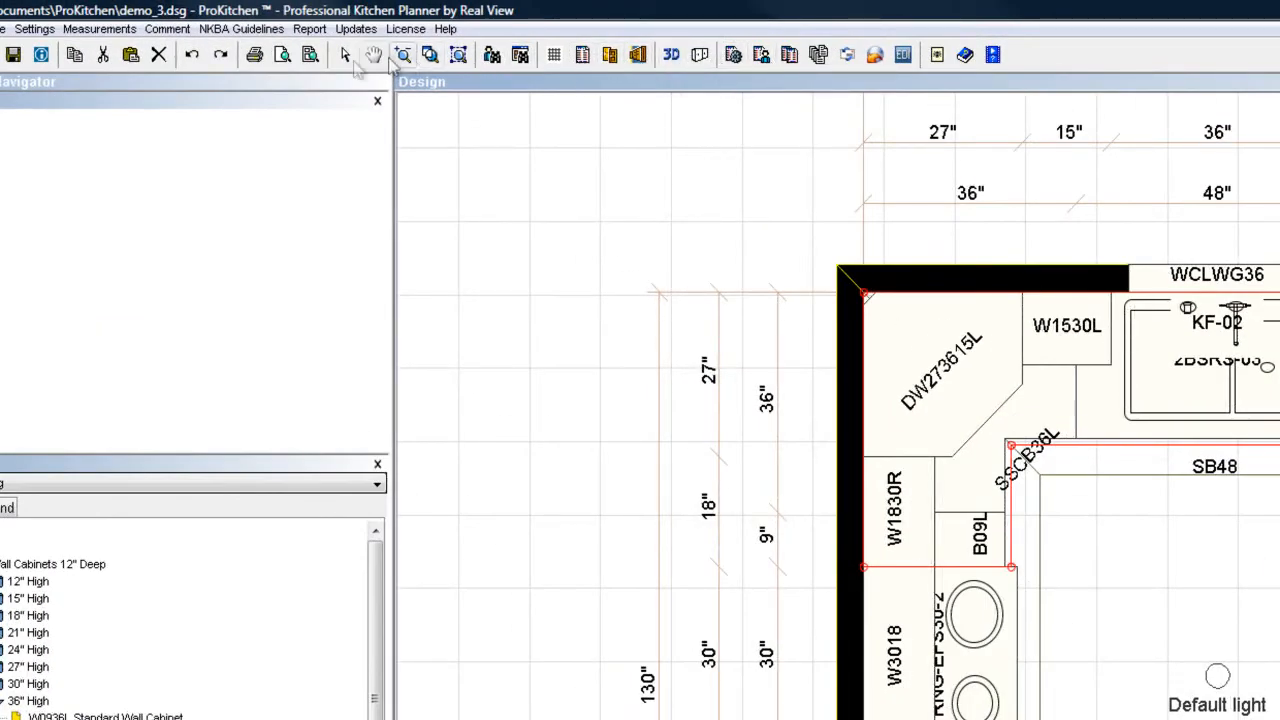
pyautogui.moveTo(345, 55)
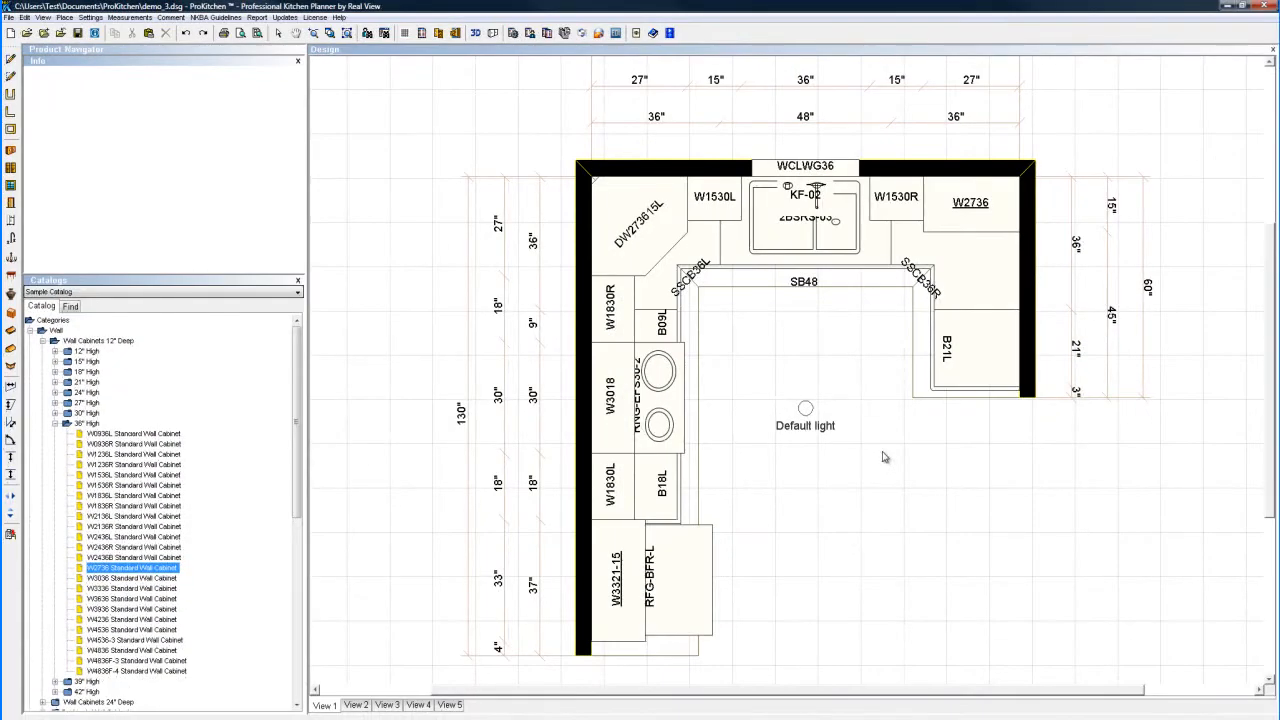
pyautogui.moveTo(700, 397)
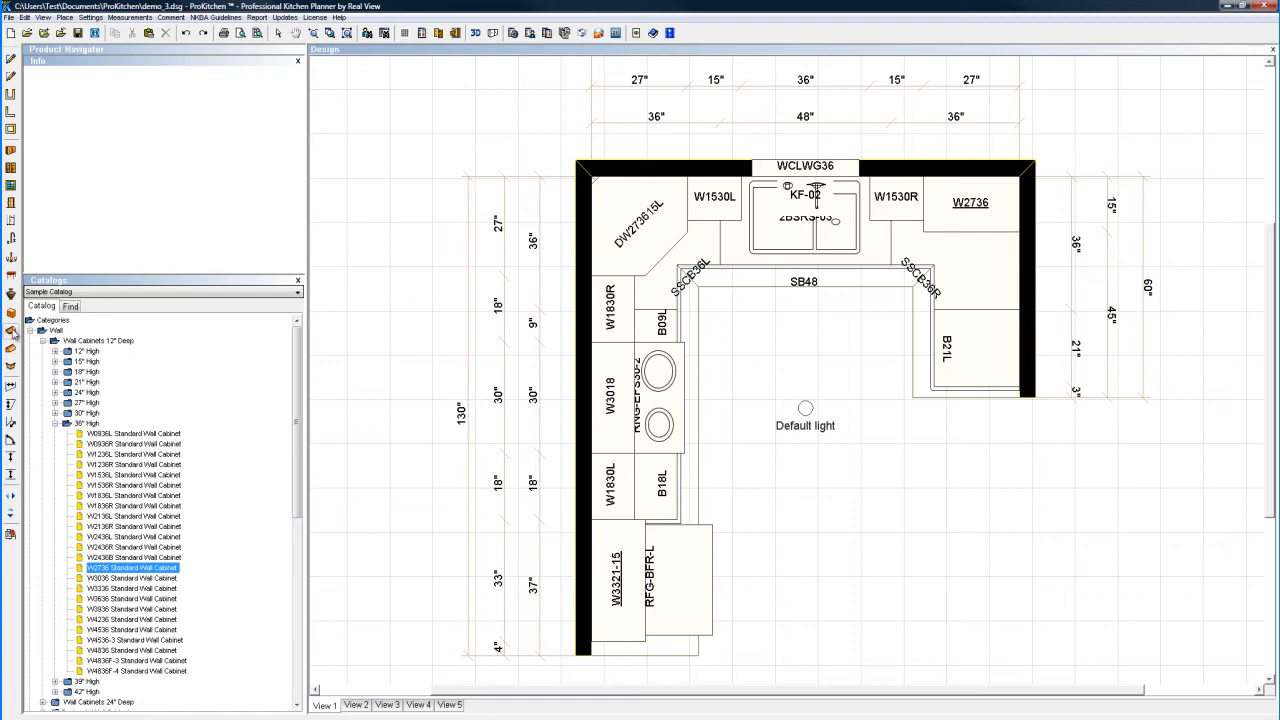
pyautogui.moveTo(11, 350)
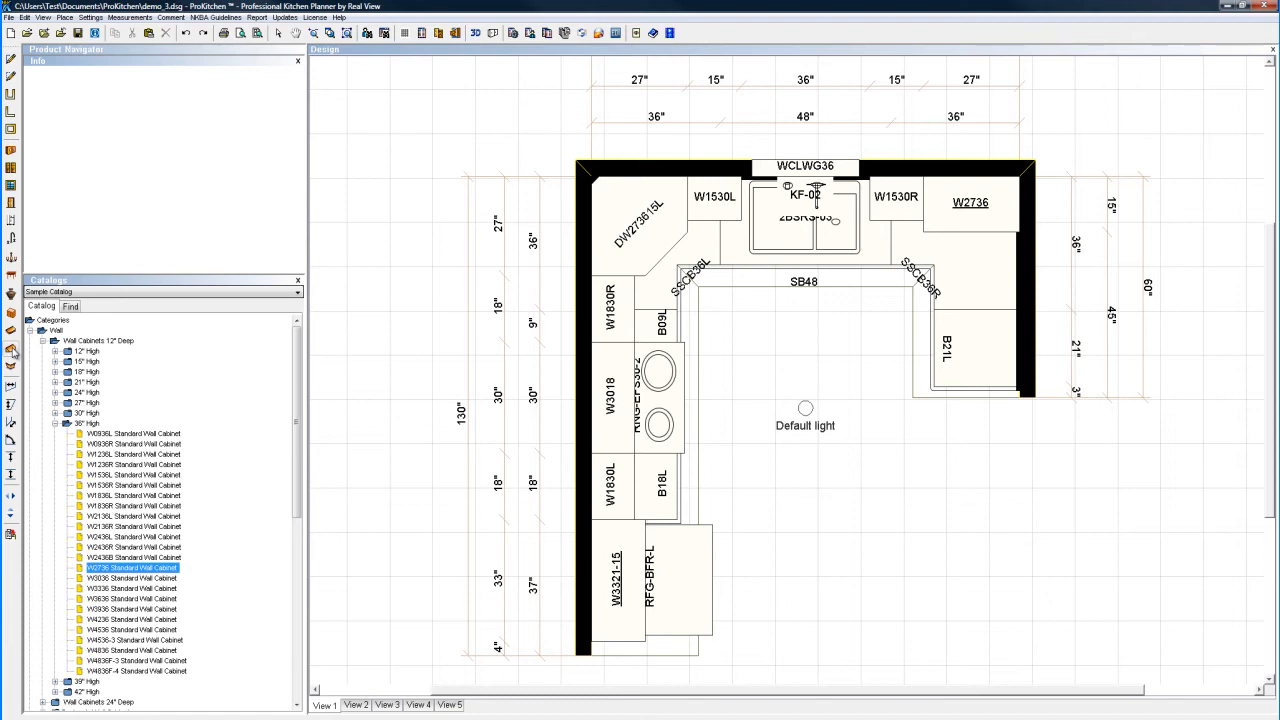
pyautogui.moveTo(11, 368)
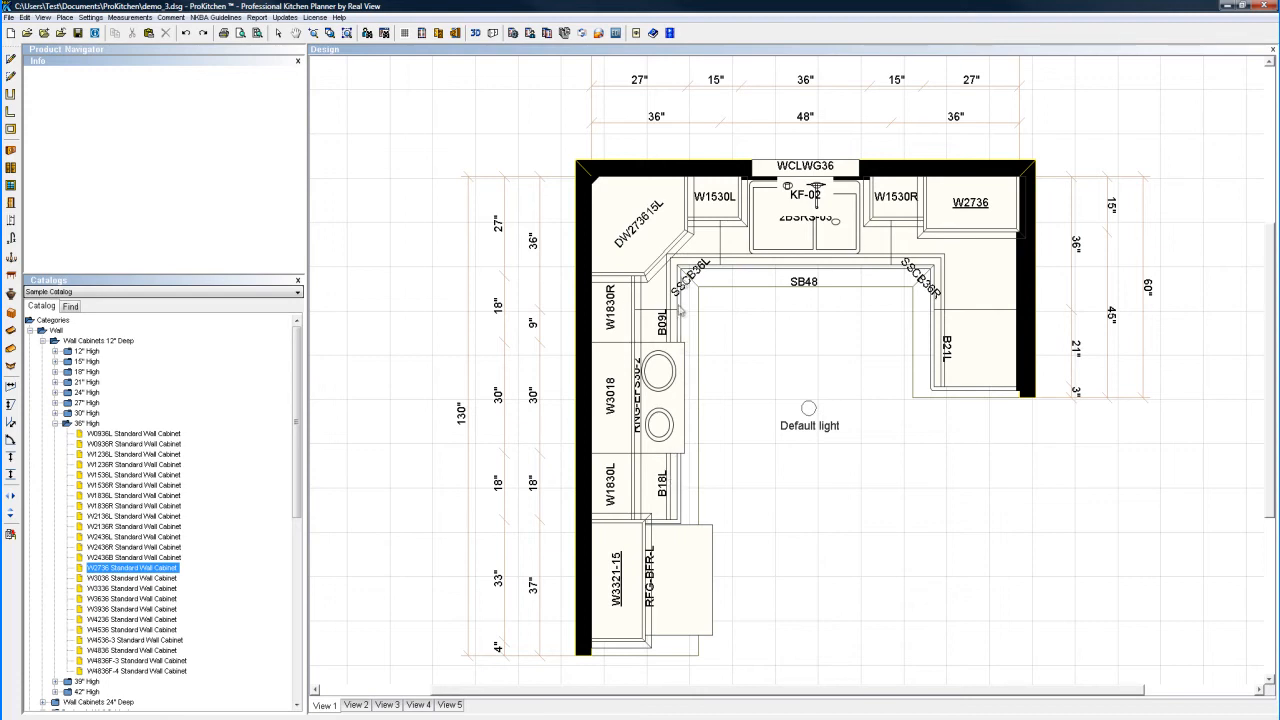
pyautogui.moveTo(793, 453)
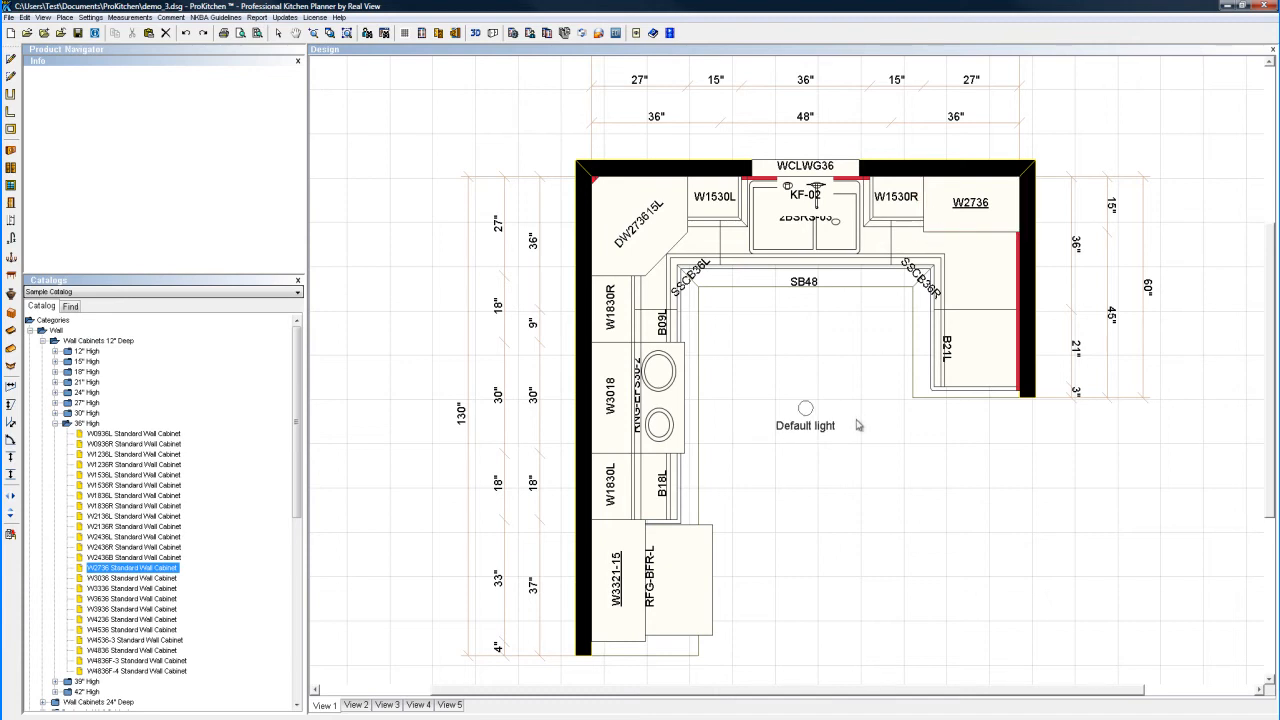
pyautogui.moveTo(1025, 352)
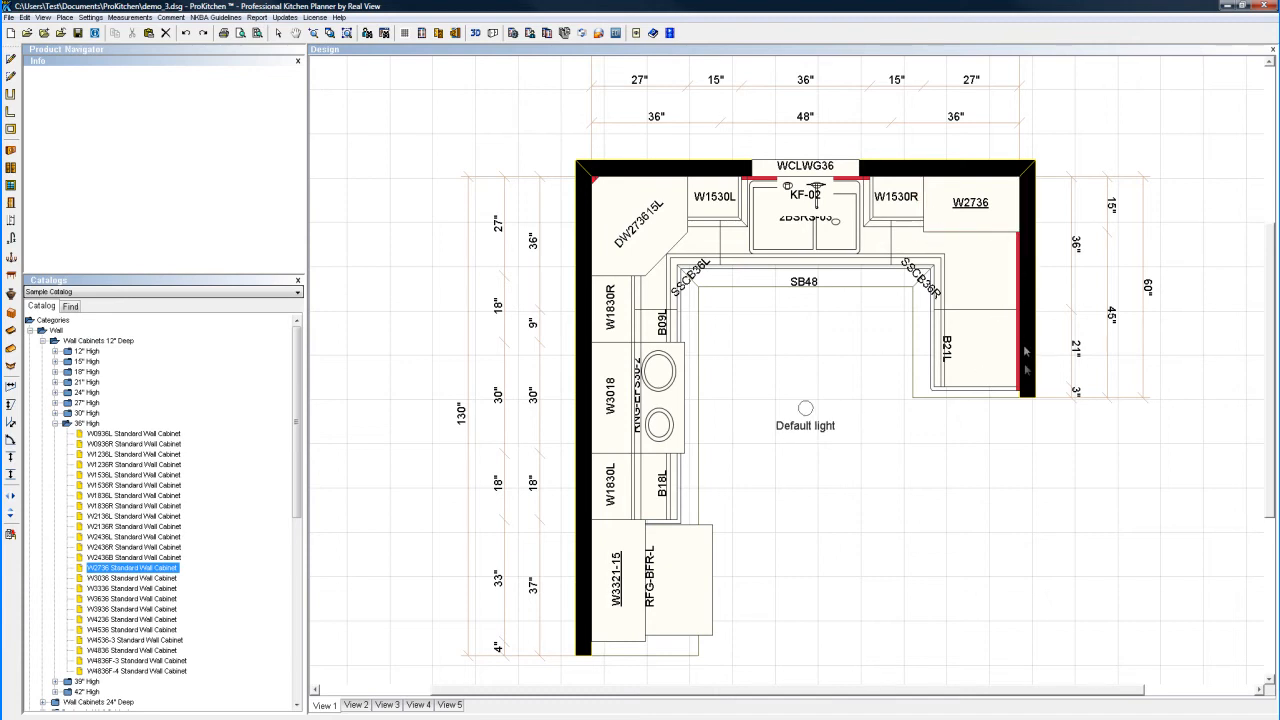
pyautogui.moveTo(805, 478)
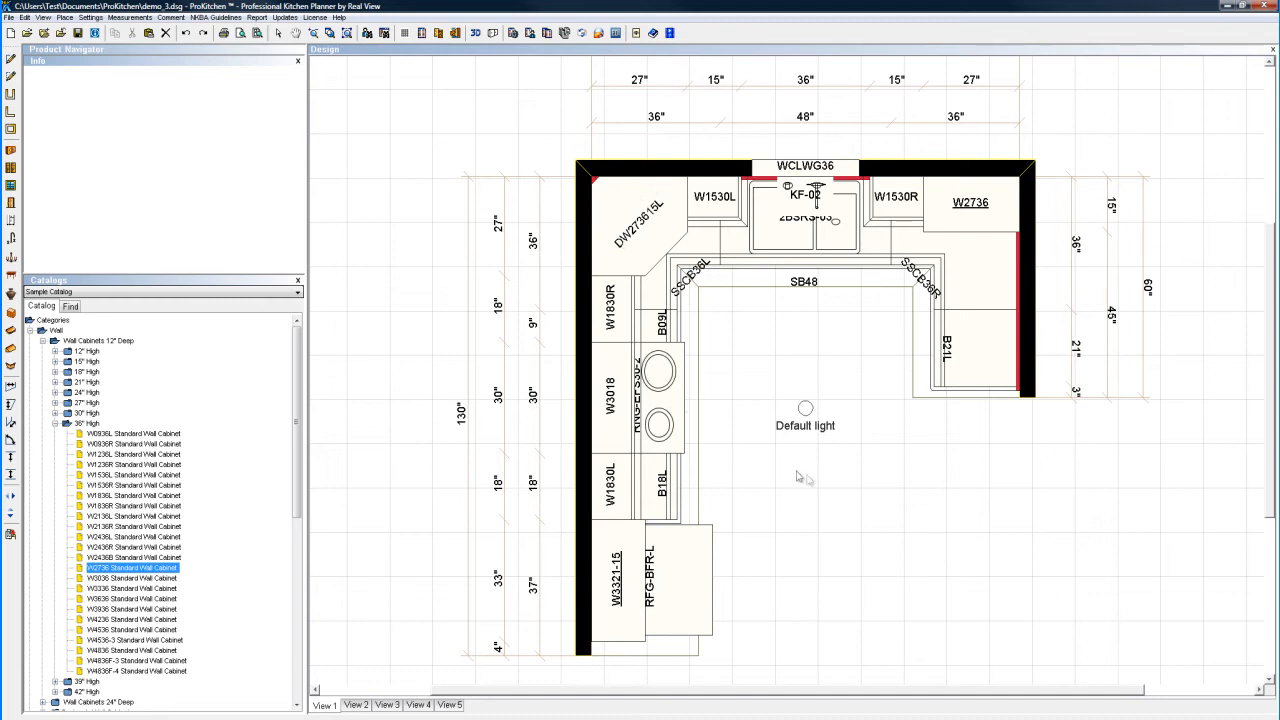
pyautogui.moveTo(745, 250)
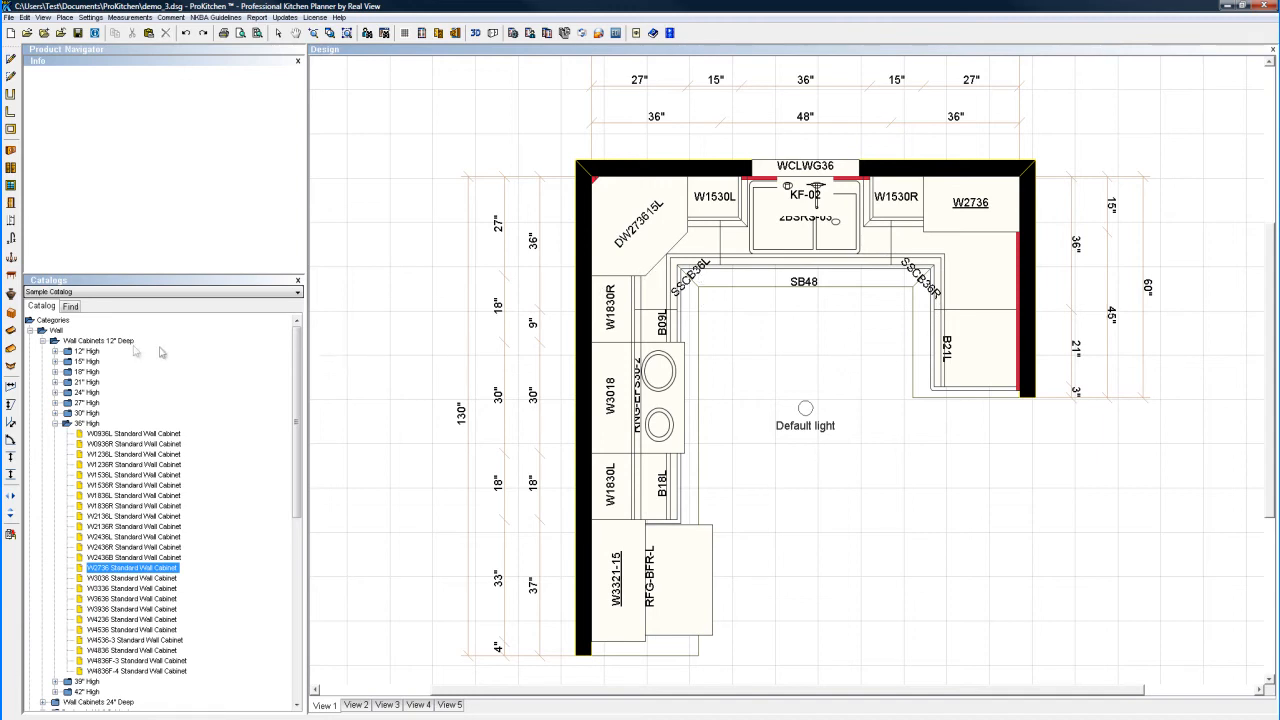
# Step: In the Catalog, pick CCROWN Insert Crown Moulding under Moldings > Top Moldings
pyautogui.click(31, 330)
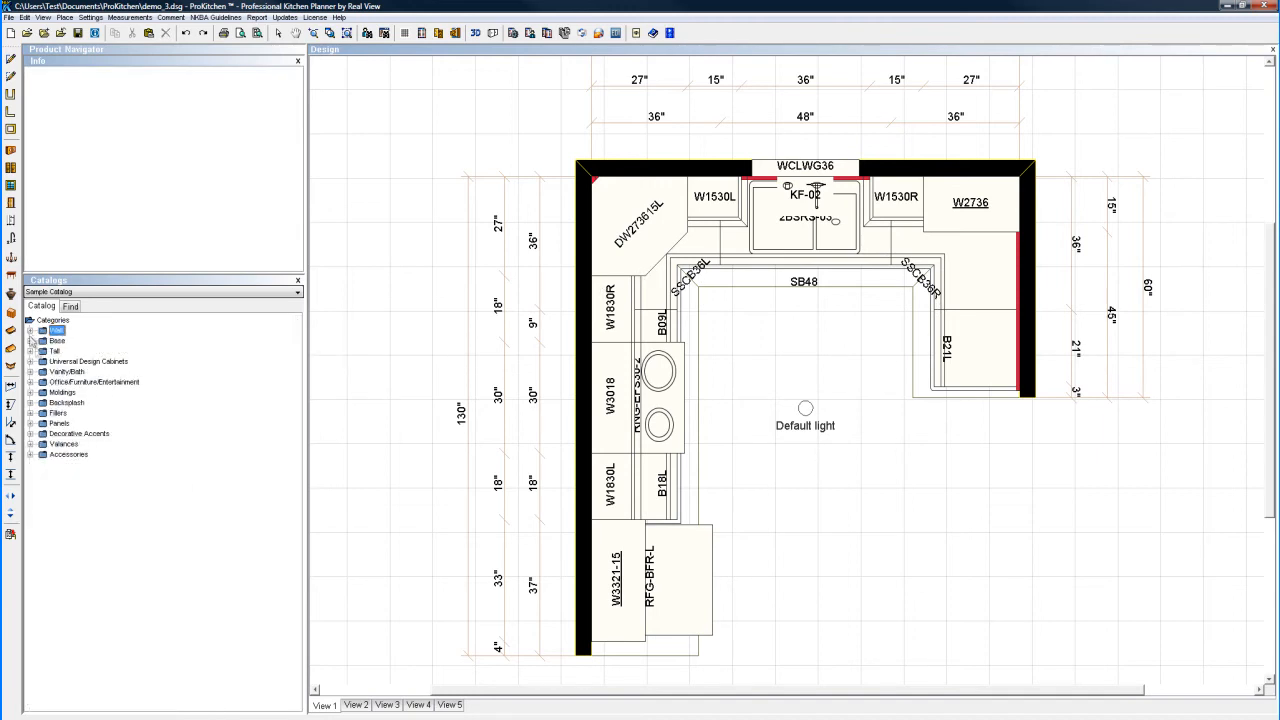
pyautogui.click(31, 392)
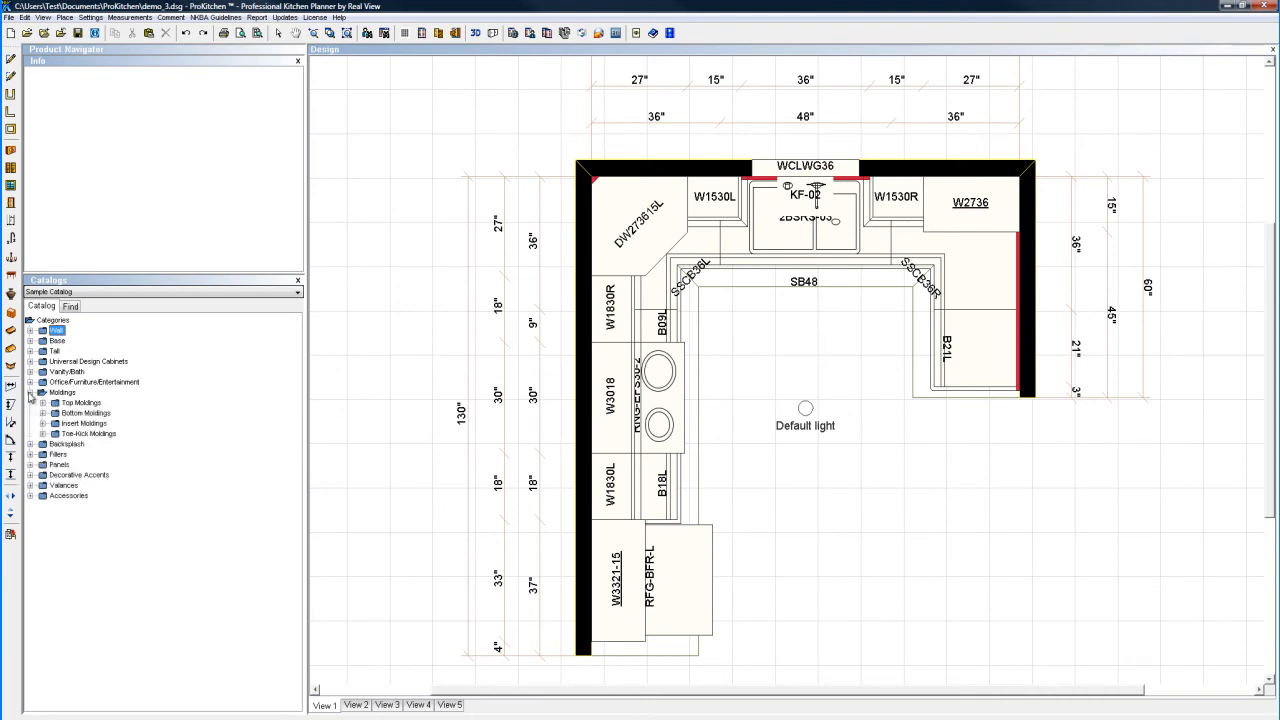
pyautogui.click(42, 402)
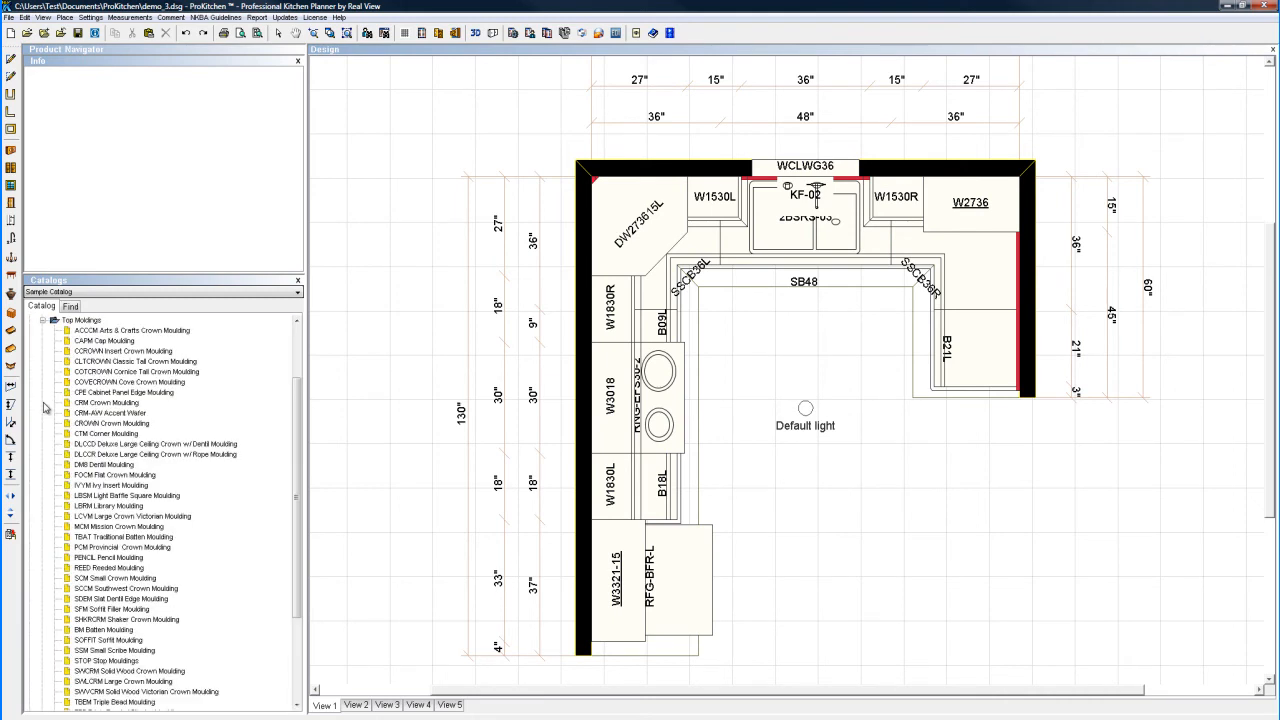
pyautogui.click(123, 351)
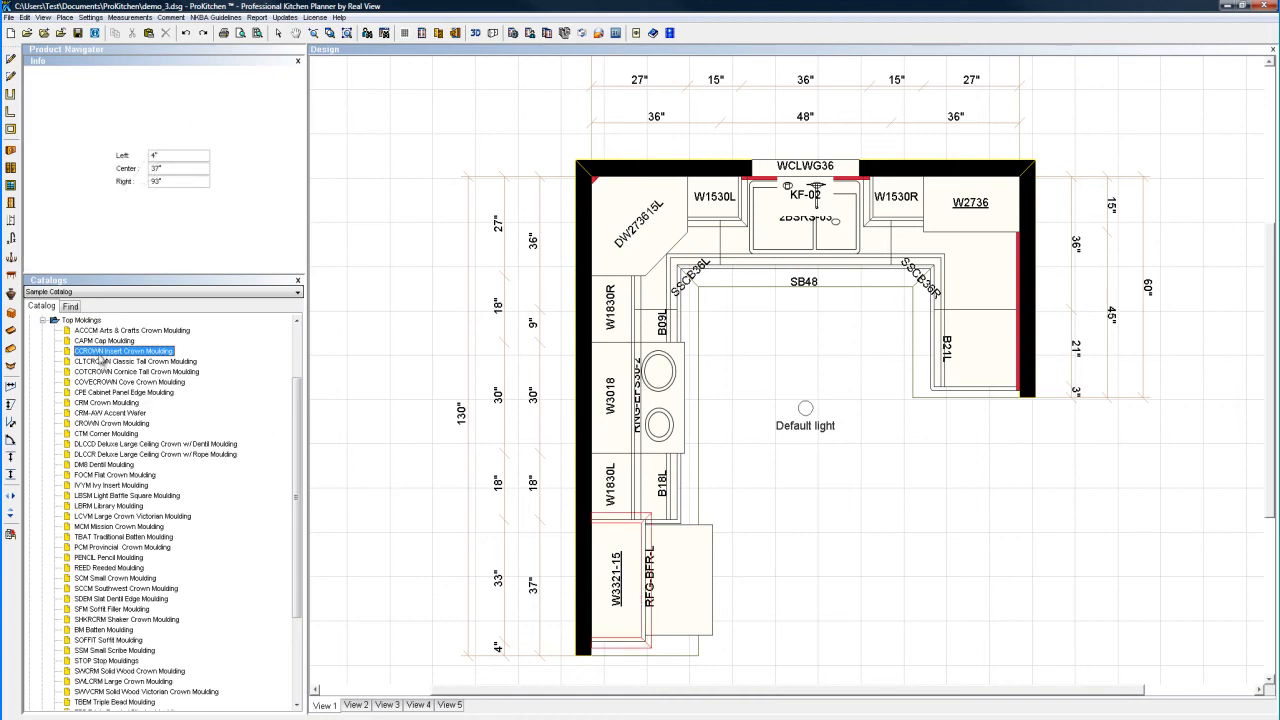
pyautogui.moveTo(650, 255)
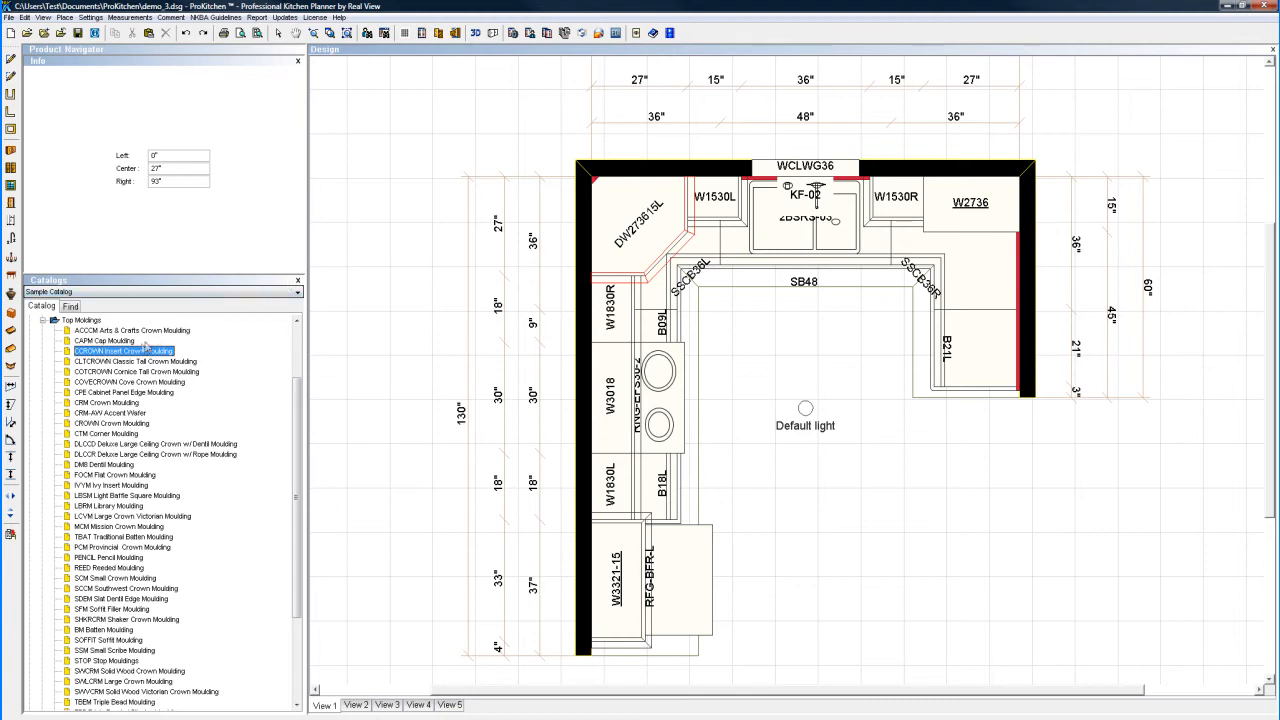
pyautogui.moveTo(948, 227)
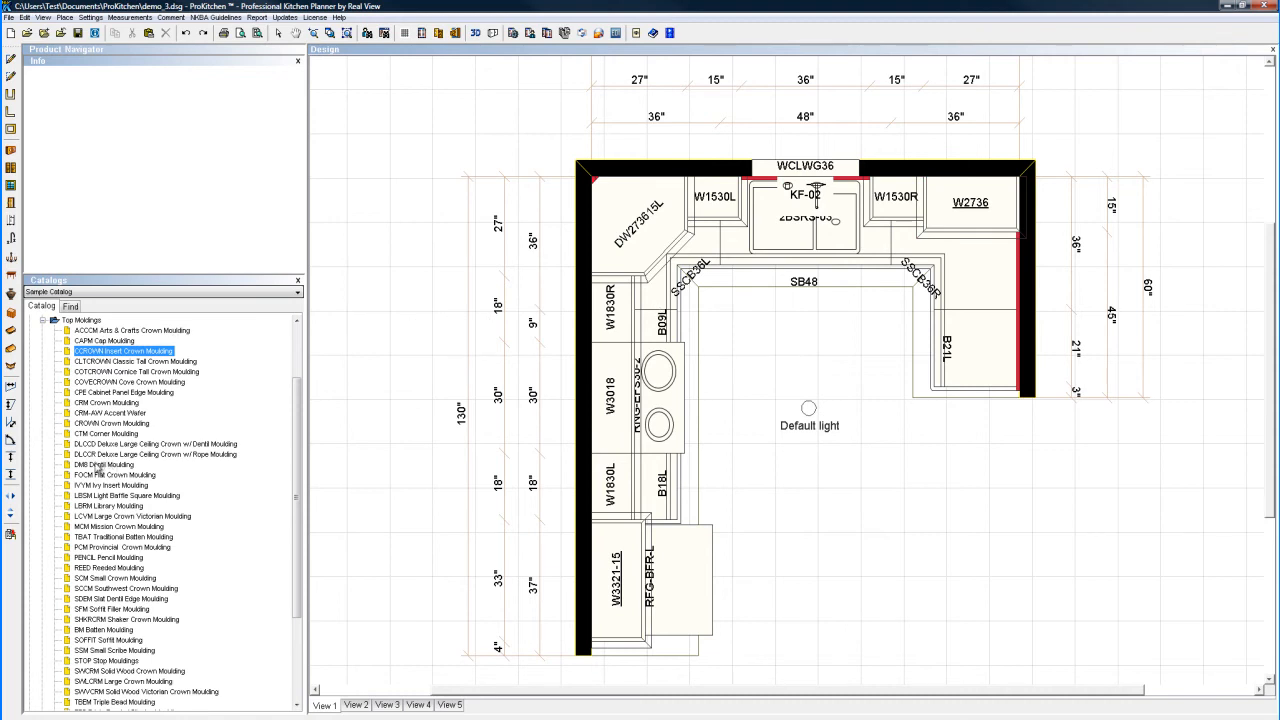
# Step: Apply the DMI Dentil Moulding insert along the top of the W3321-15 wall cabinet
pyautogui.click(90, 464)
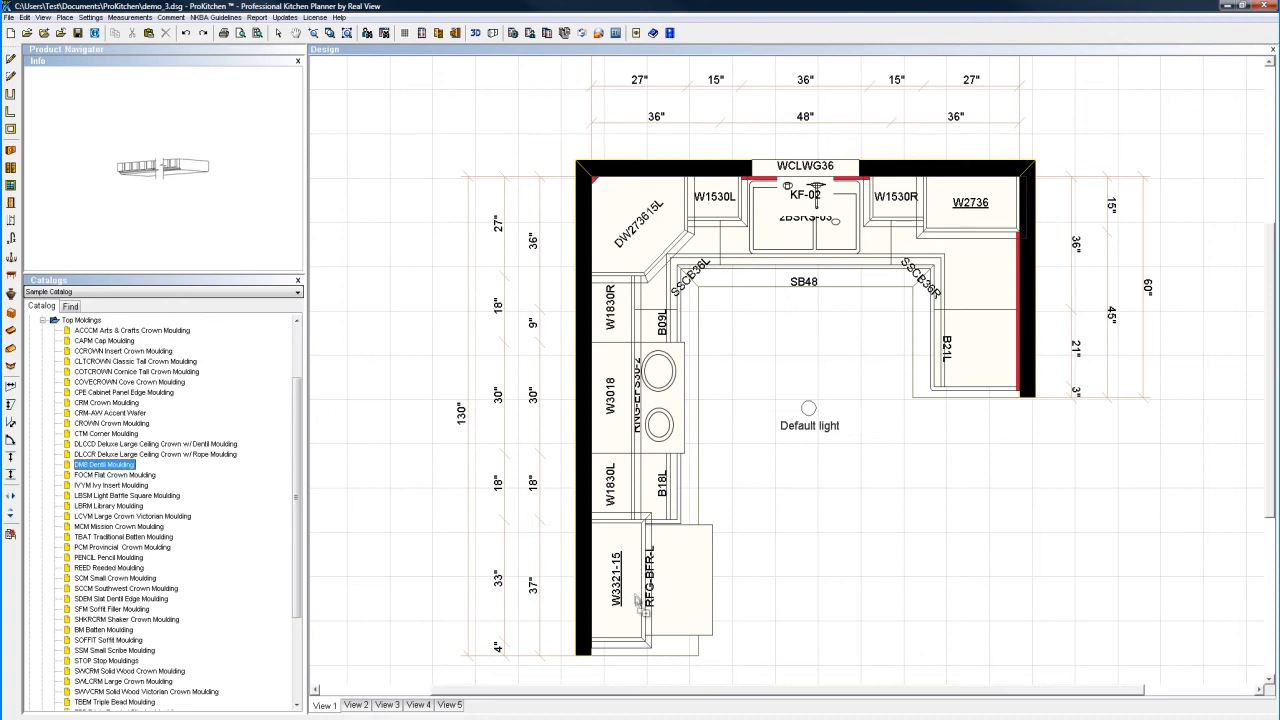
pyautogui.click(617, 570)
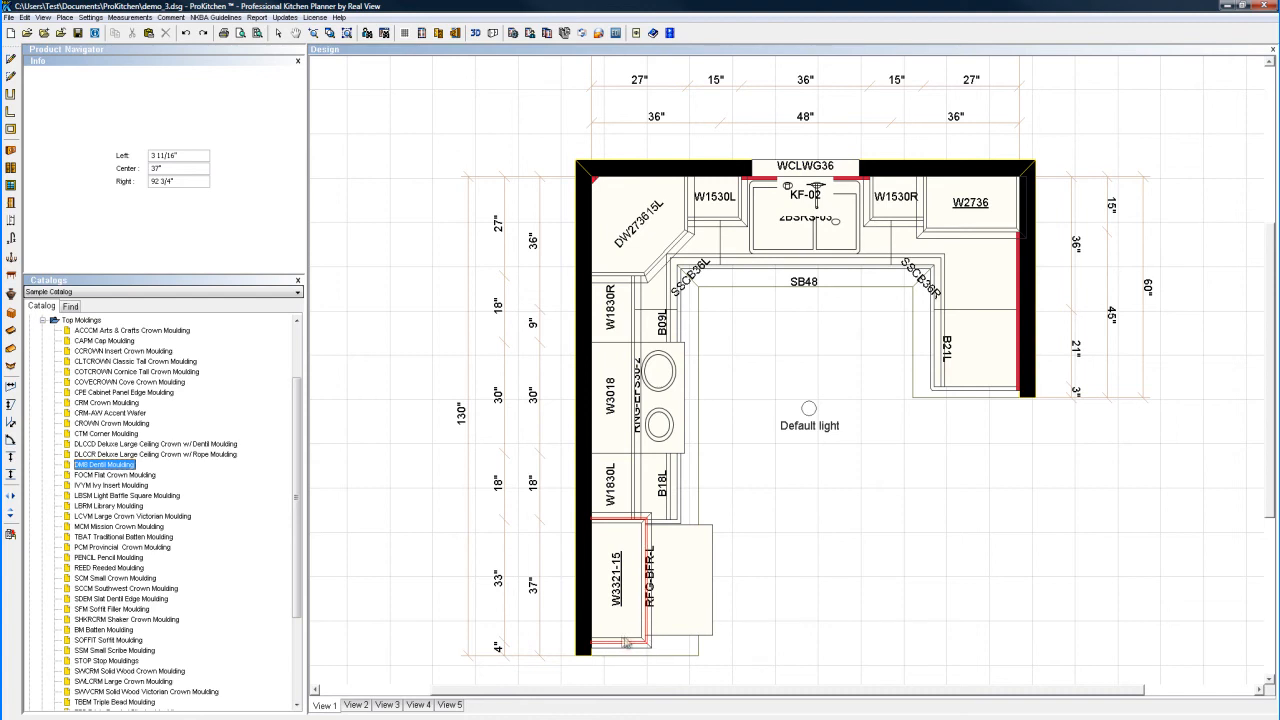
pyautogui.moveTo(620, 645)
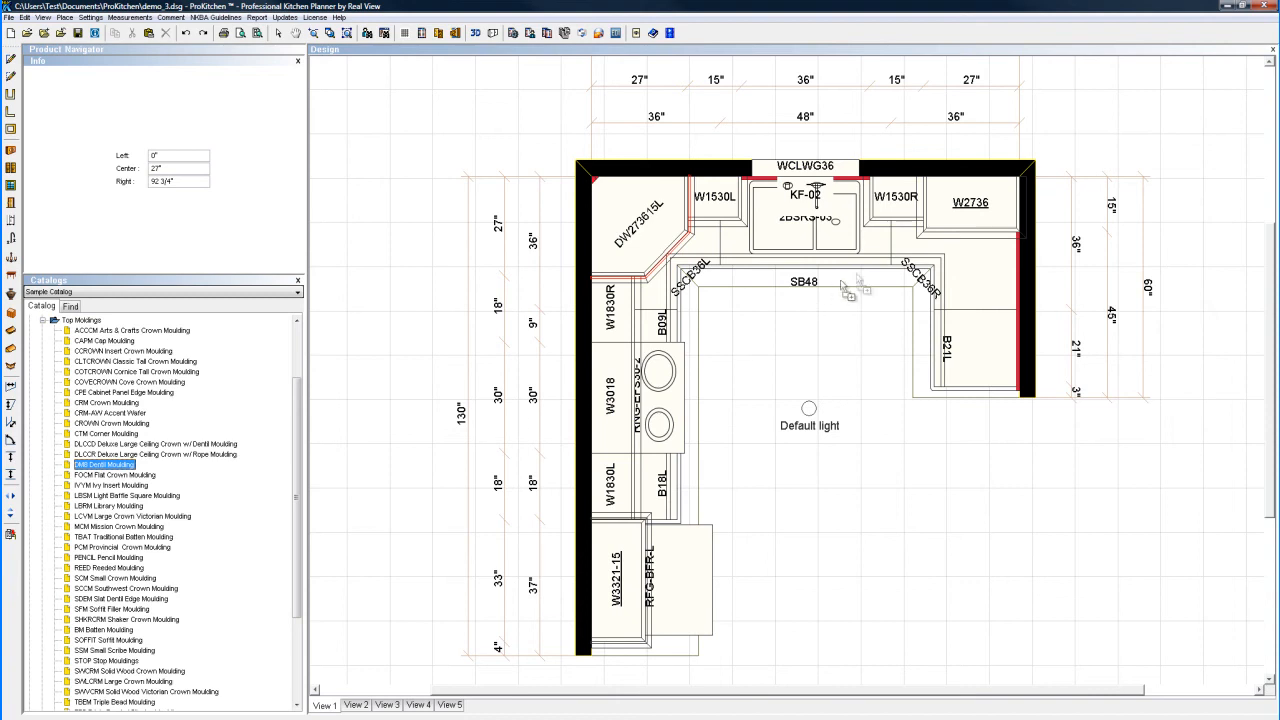
pyautogui.moveTo(963, 240)
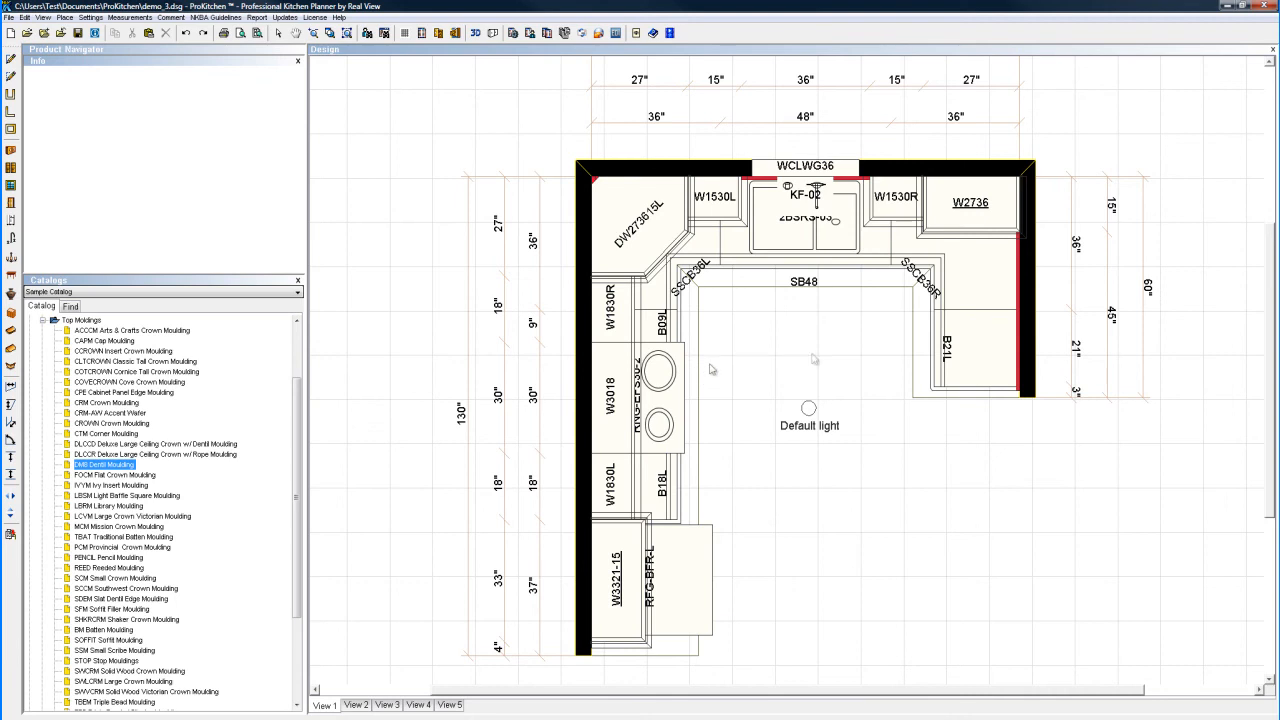
pyautogui.moveTo(905, 428)
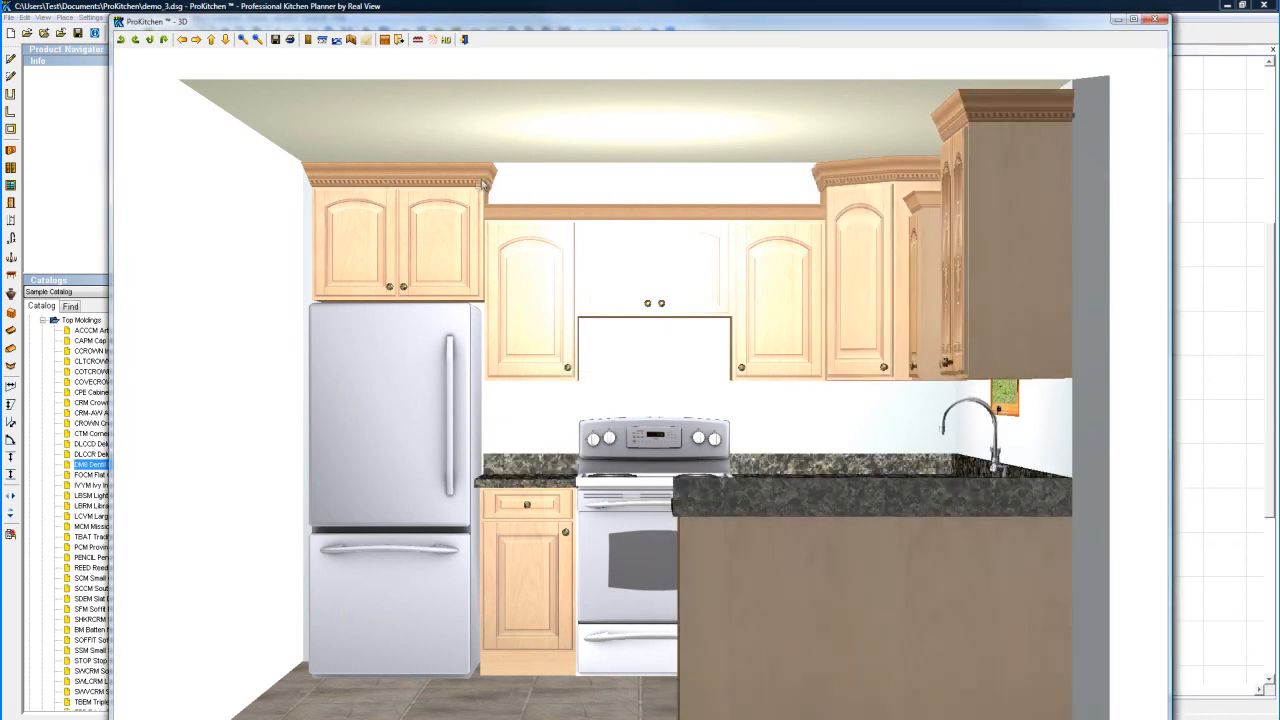
pyautogui.moveTo(1008, 124)
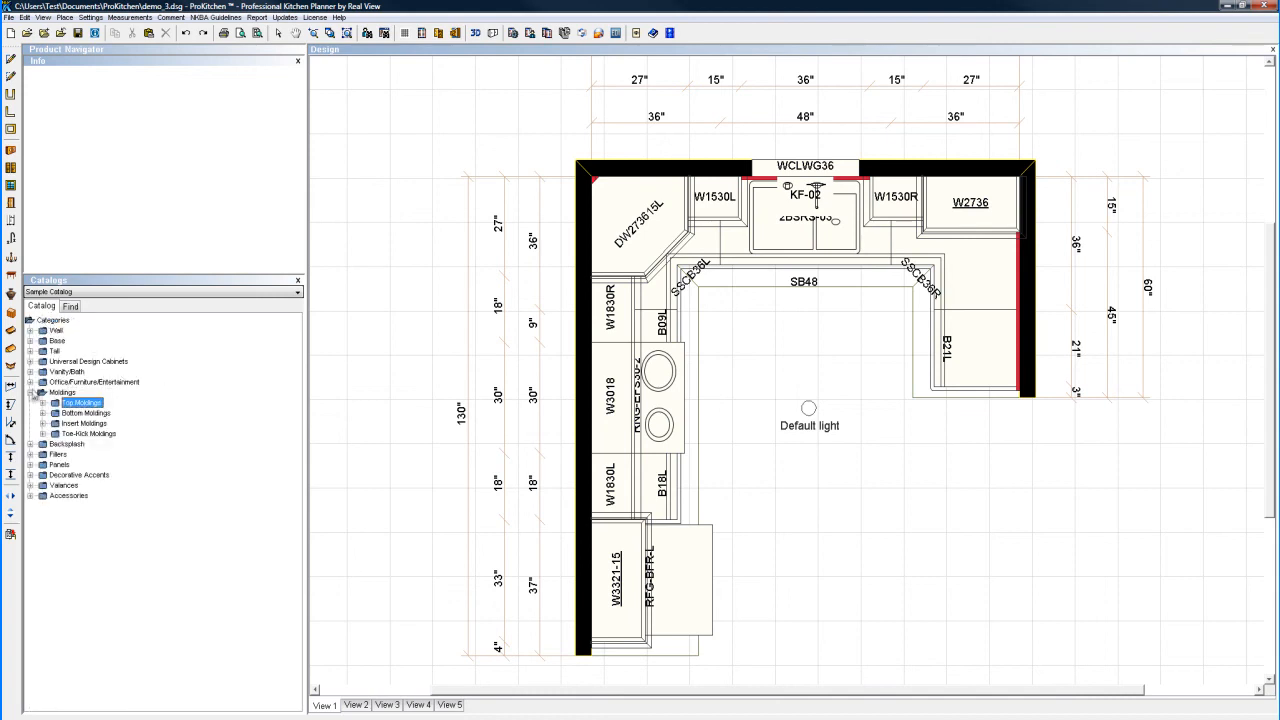
# Step: Switch the catalogue to Architectural Elements and expand Usershapes into Wall and Floor items
pyautogui.click(31, 392)
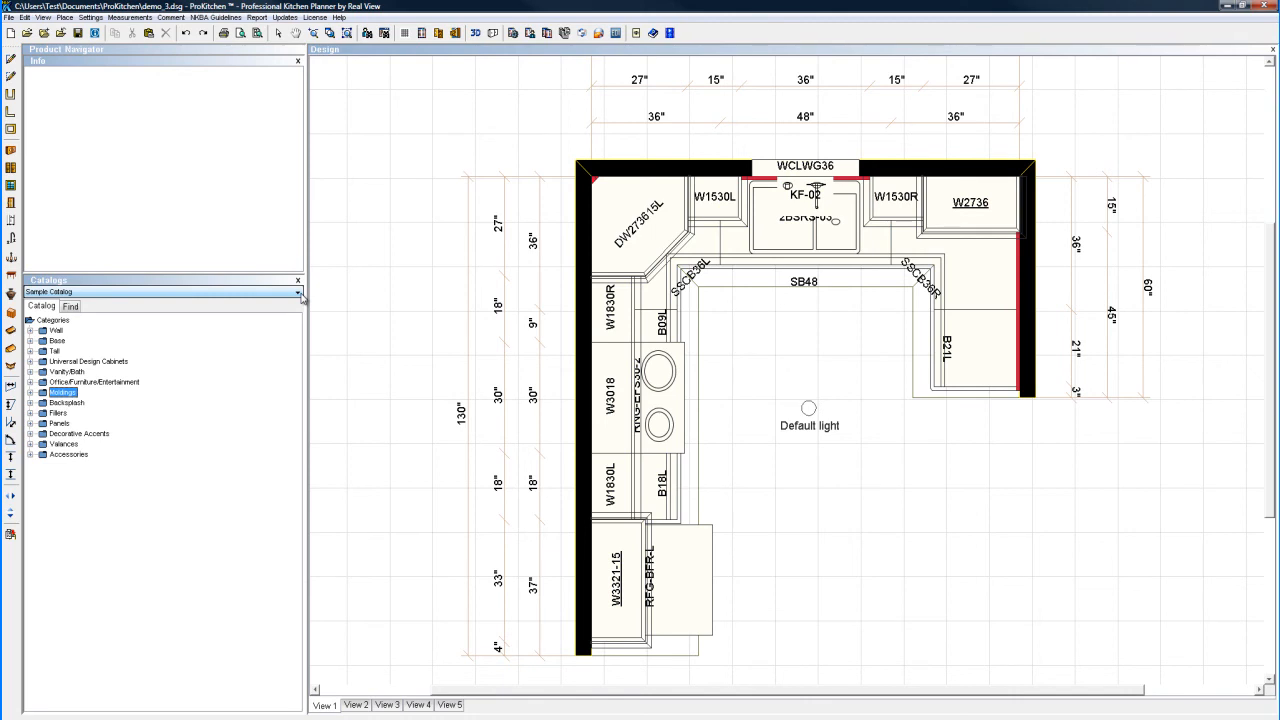
pyautogui.click(298, 291)
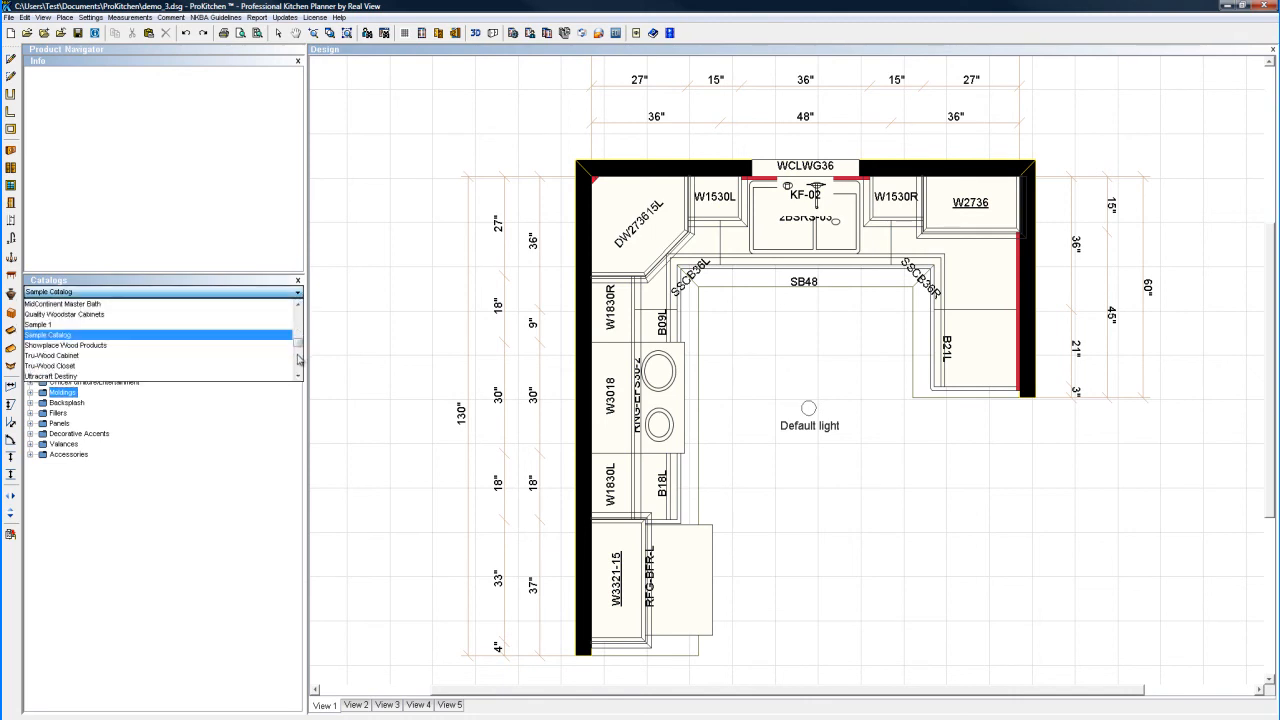
pyautogui.scroll(-3)
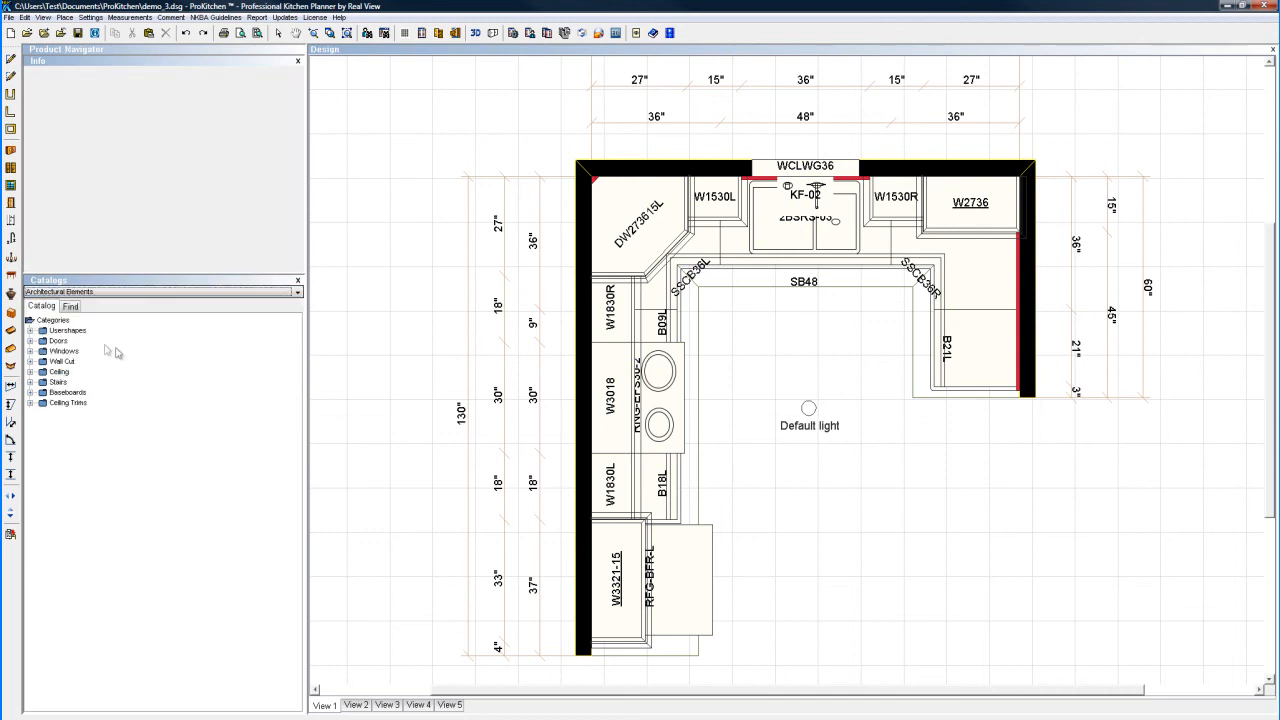
pyautogui.click(30, 330)
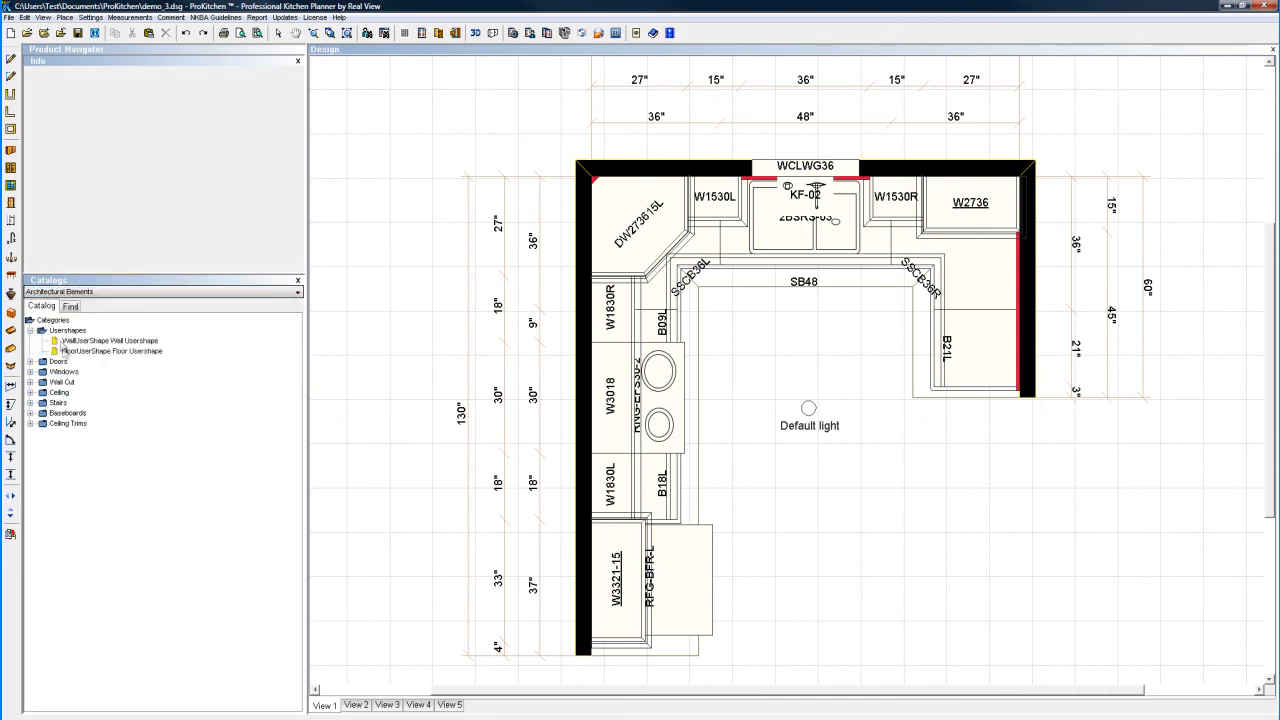